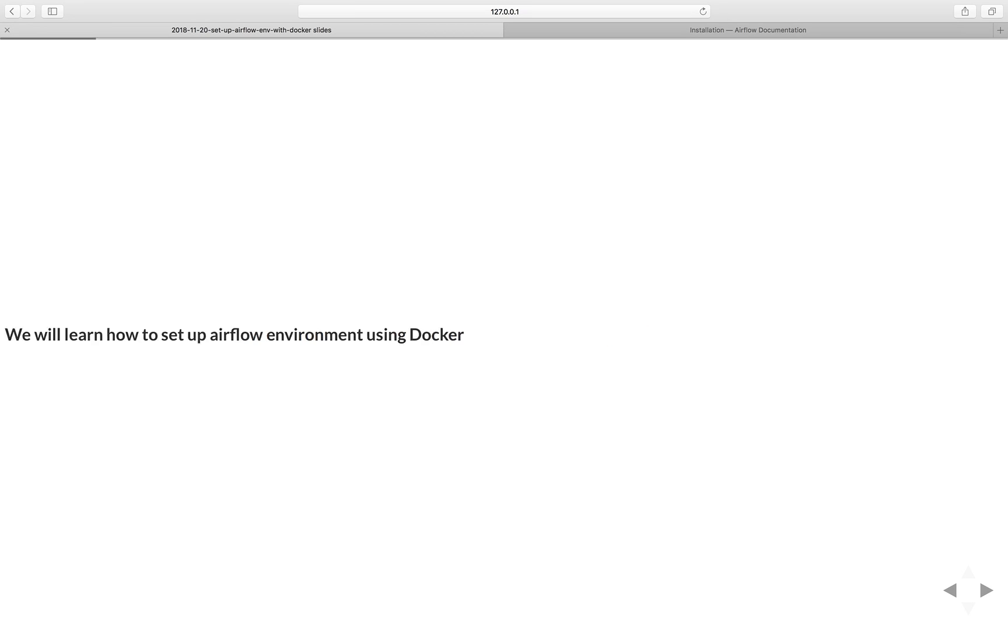
Advance the deck to the slide on open source growing fast with Airflow's repository.
{"action": "left_click", "coordinate": [985, 591]}
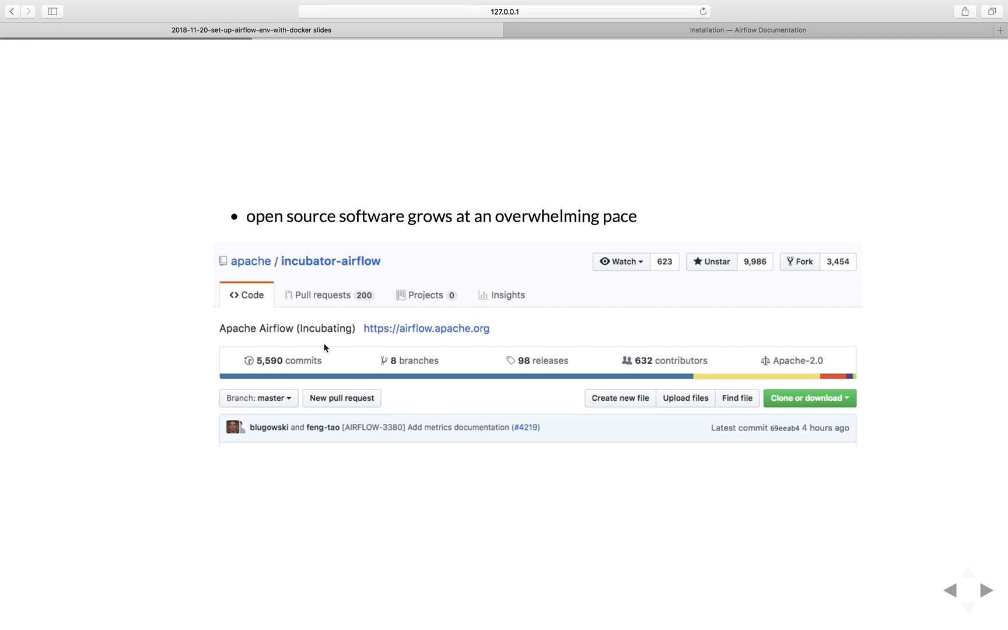
{"action": "mouse_move", "coordinate": [434, 305]}
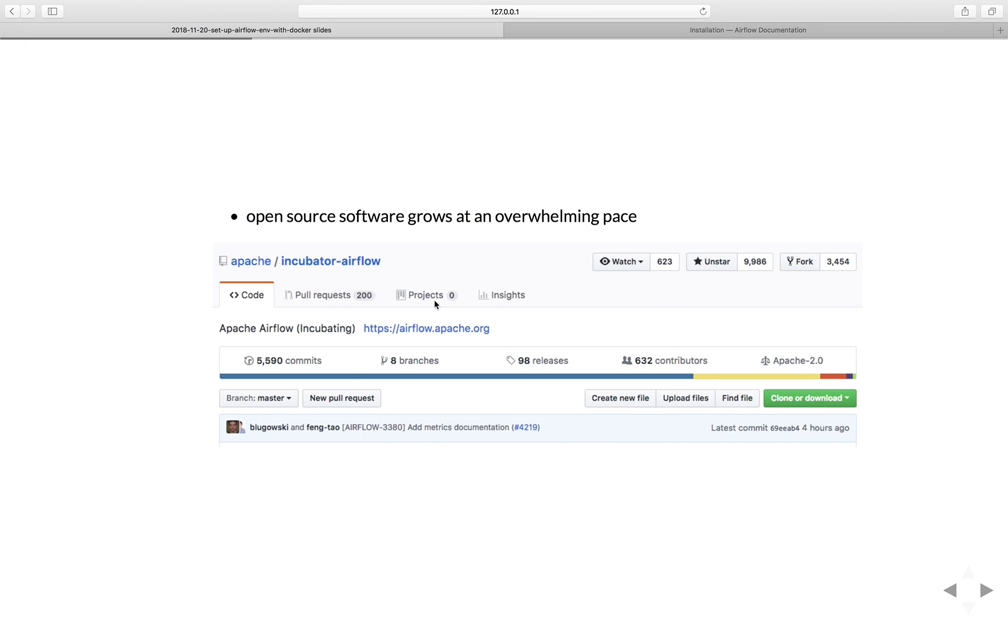
{"action": "mouse_move", "coordinate": [731, 361]}
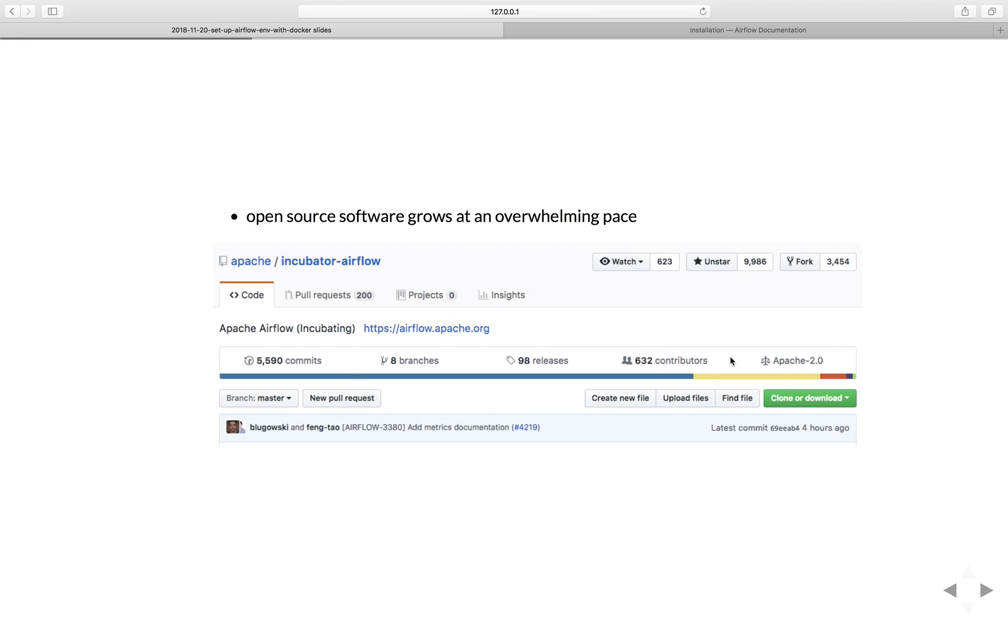
{"action": "mouse_move", "coordinate": [644, 366]}
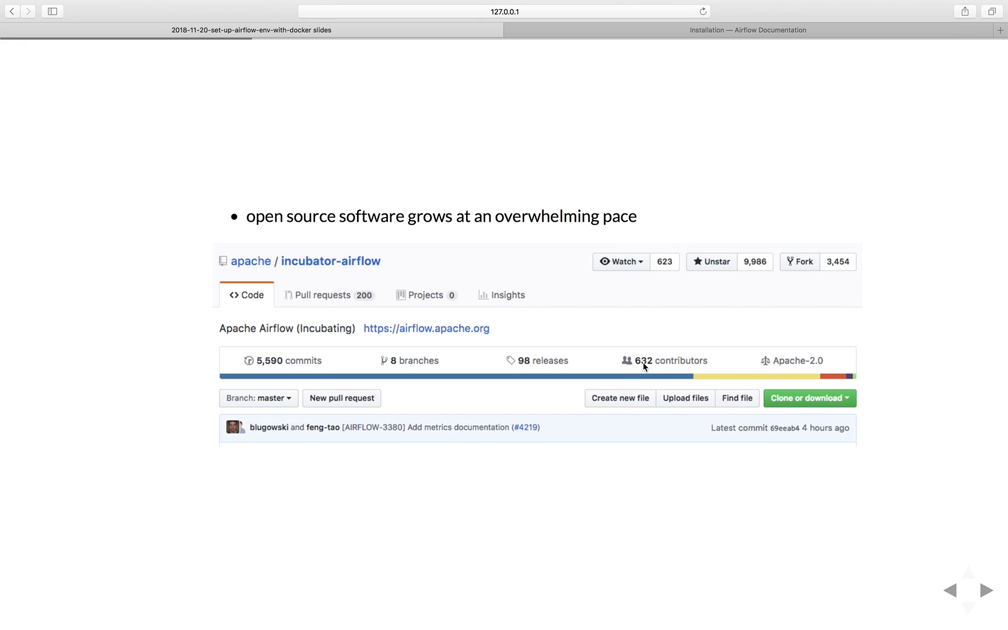
{"action": "mouse_move", "coordinate": [369, 377]}
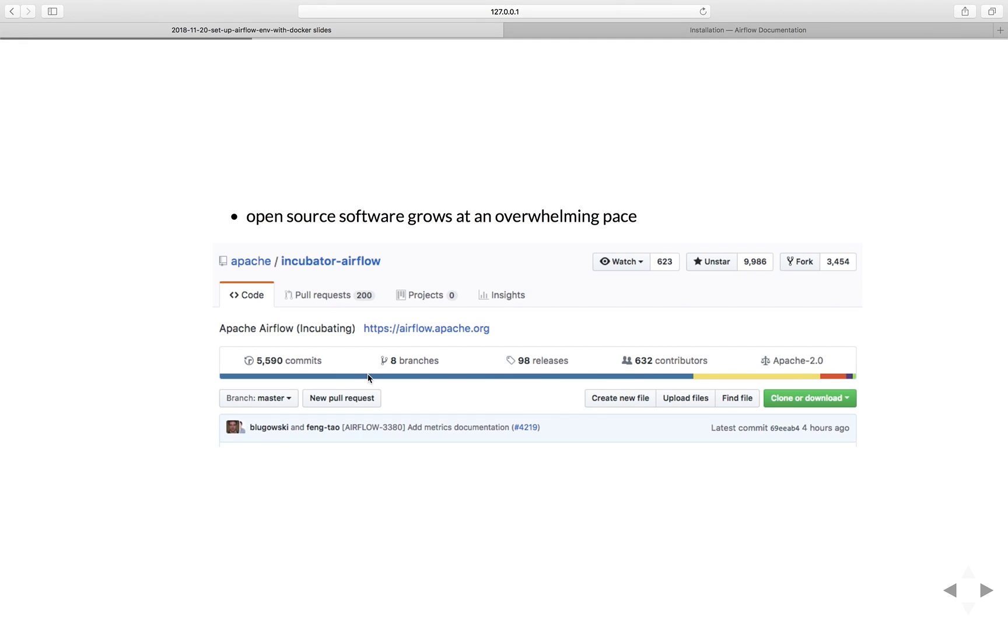
{"action": "mouse_move", "coordinate": [603, 419]}
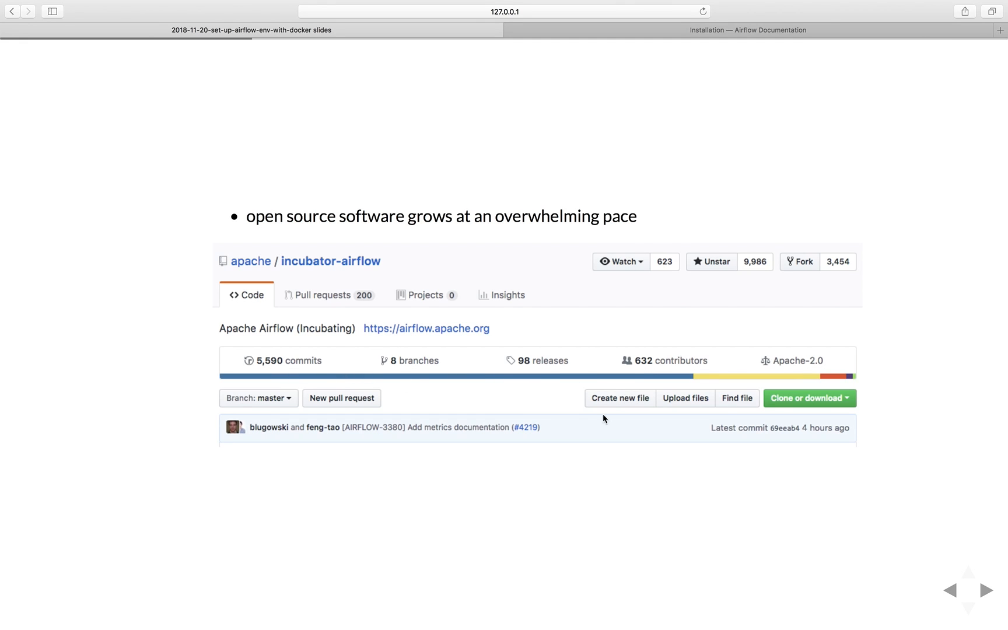
{"action": "mouse_move", "coordinate": [778, 427]}
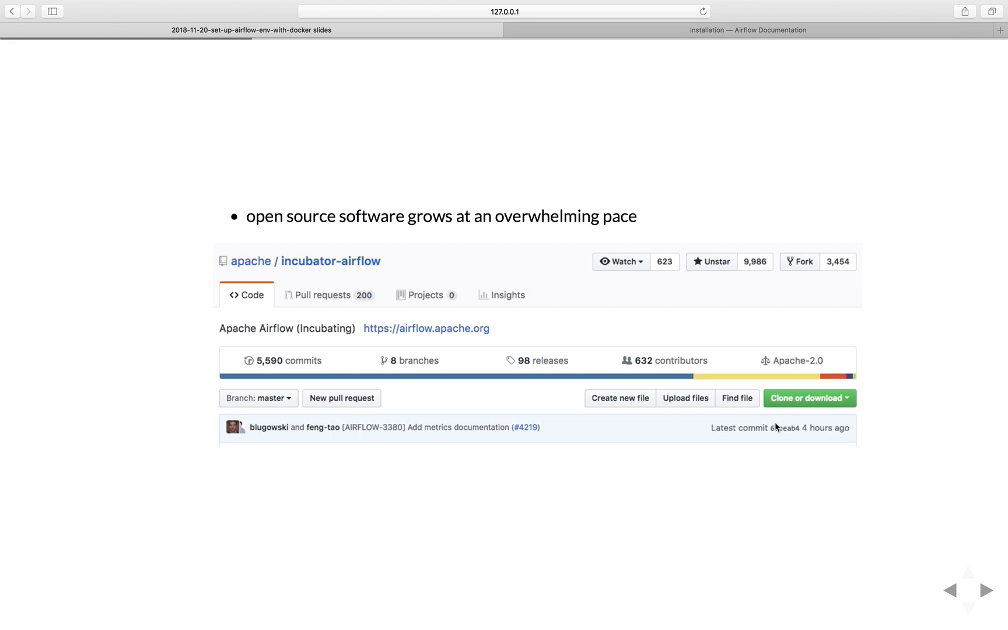
{"action": "mouse_move", "coordinate": [774, 428]}
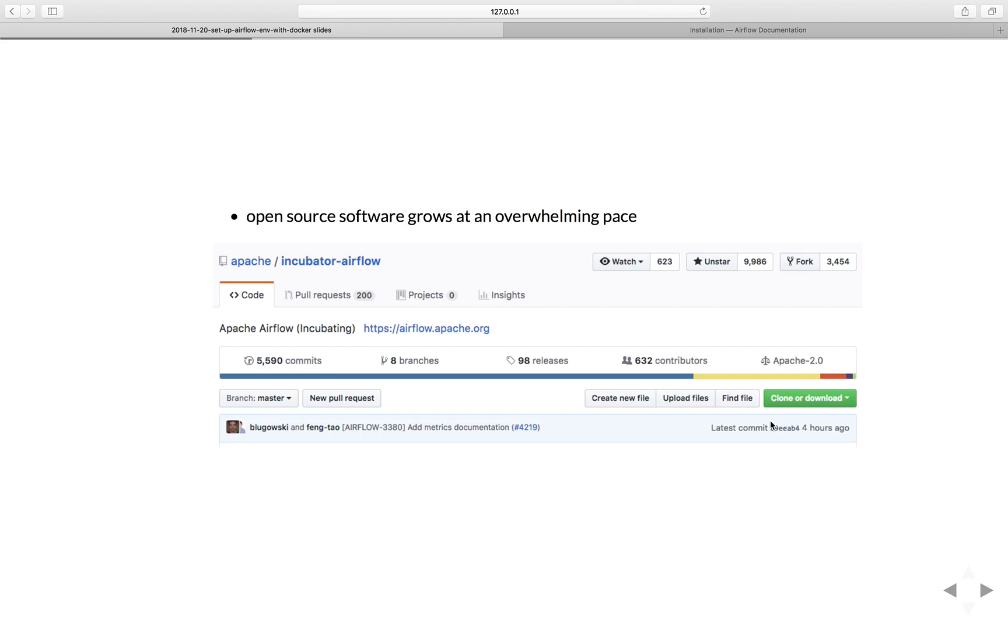
{"action": "mouse_move", "coordinate": [543, 353]}
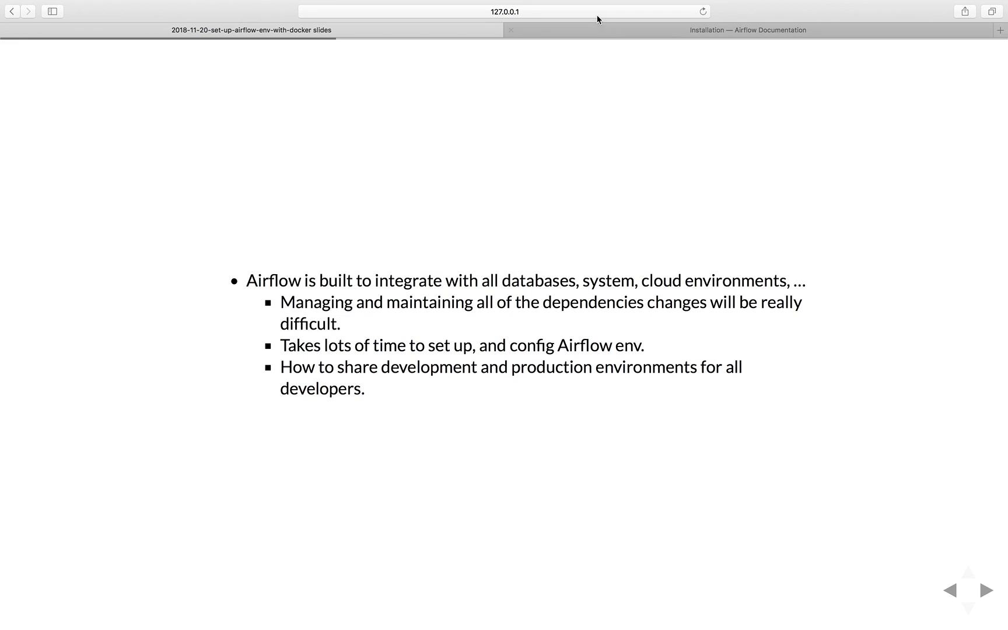
Browse the Installation page's Extra Packages table, picking out the s3 and hdfs subpackage names.
{"action": "left_click", "coordinate": [747, 29]}
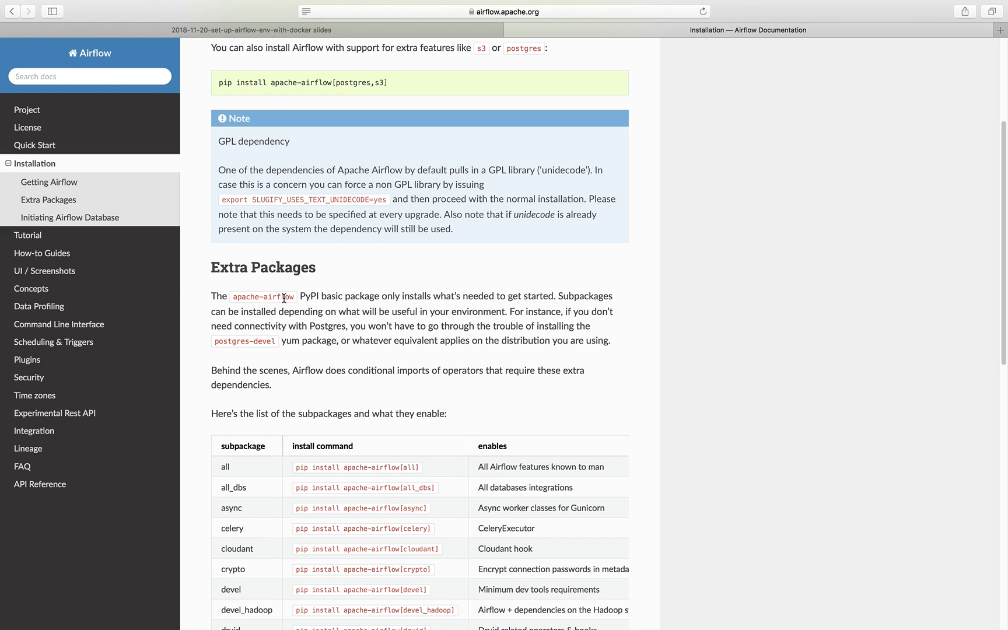
{"action": "scroll", "scroll_direction": "down", "scroll_amount": 3}
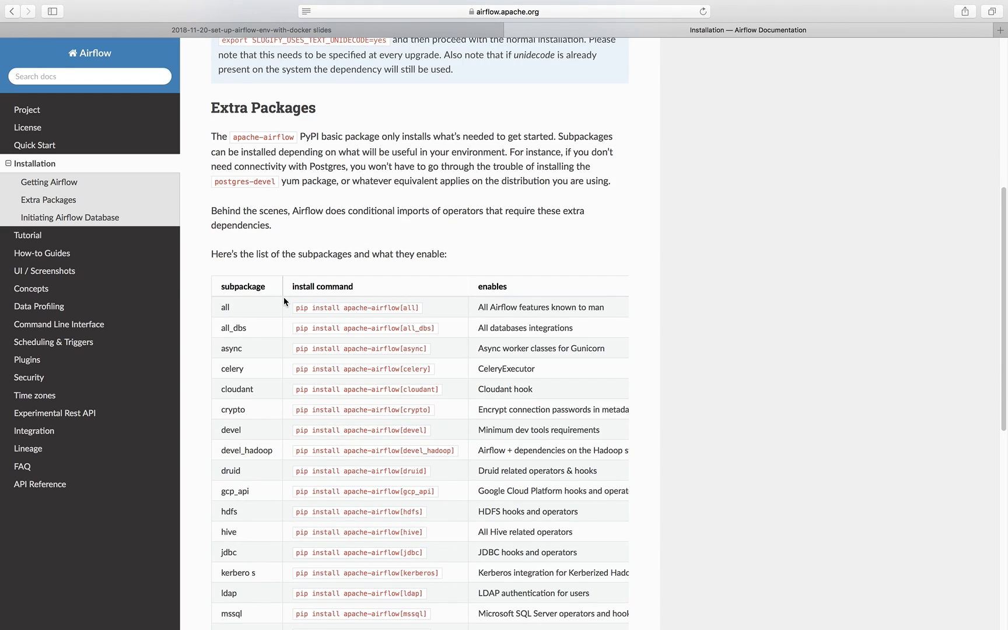
{"action": "scroll", "scroll_direction": "down", "scroll_amount": 3}
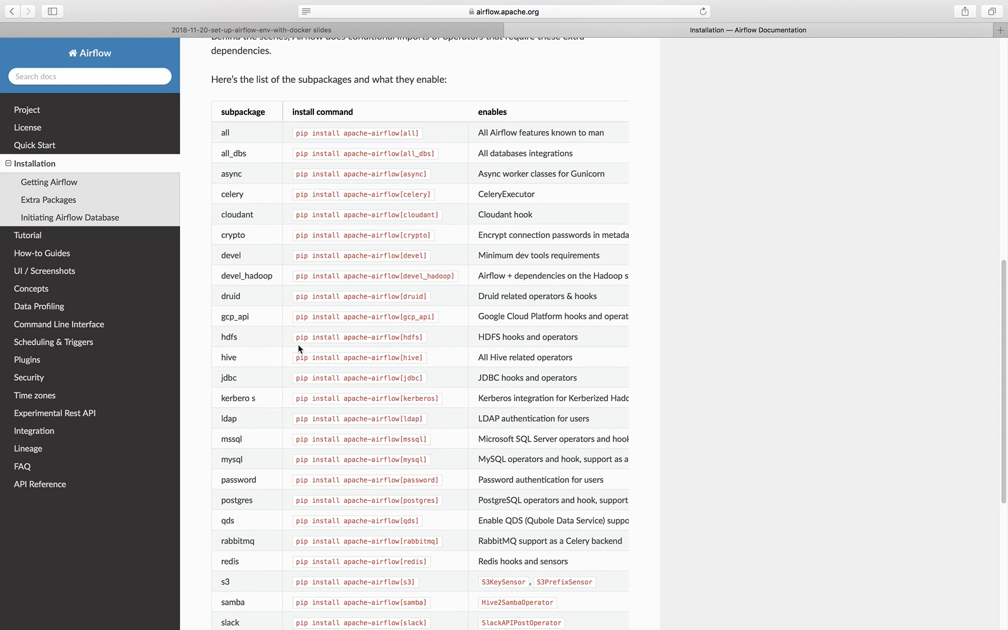
{"action": "scroll", "scroll_direction": "down", "scroll_amount": 3}
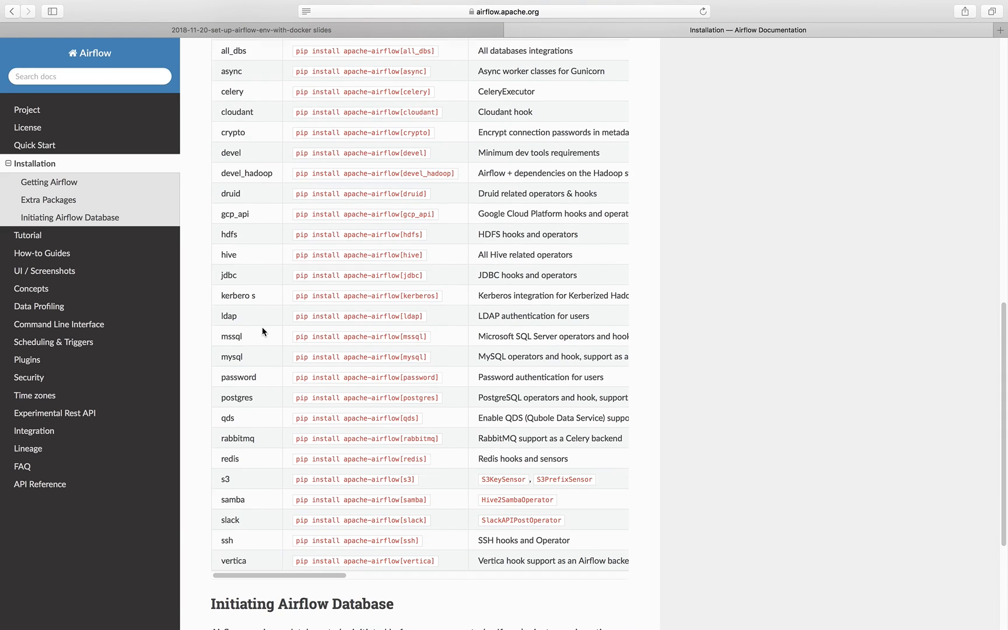
{"action": "double_click", "coordinate": [234, 213]}
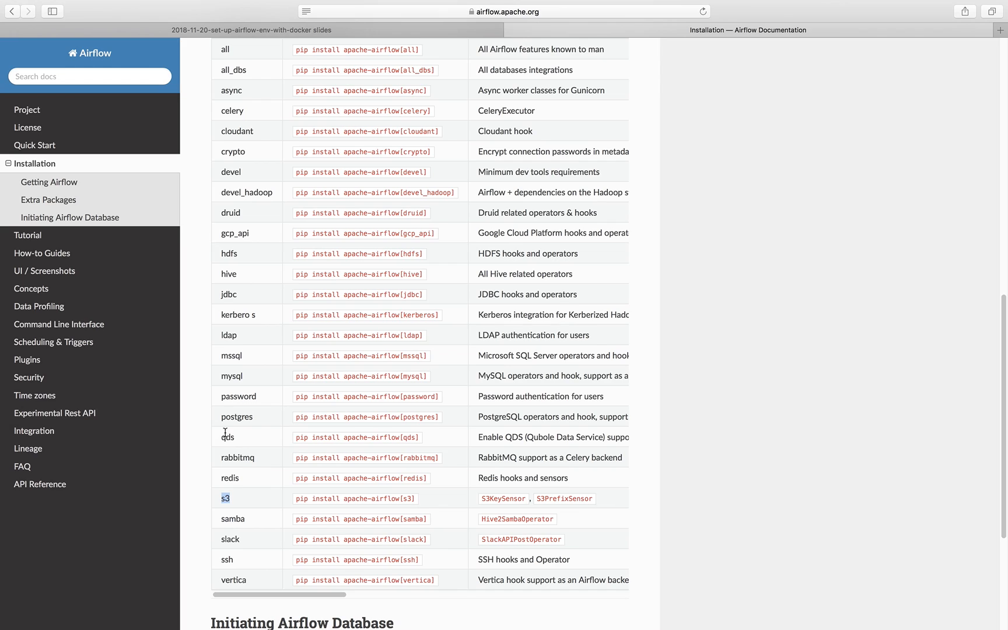
{"action": "double_click", "coordinate": [235, 417]}
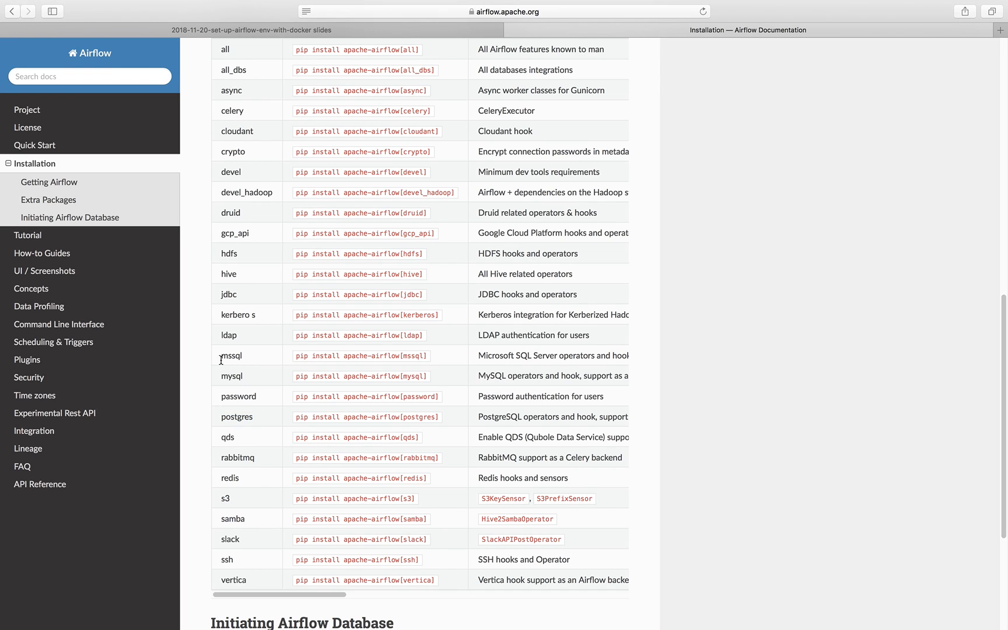
{"action": "double_click", "coordinate": [231, 376]}
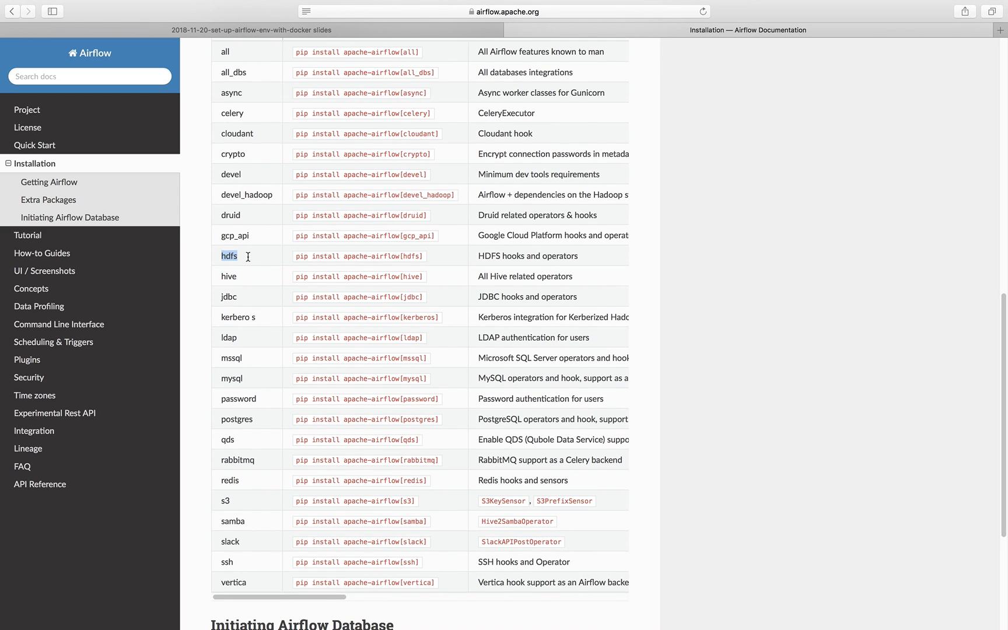
{"action": "scroll", "scroll_direction": "up", "scroll_amount": 3}
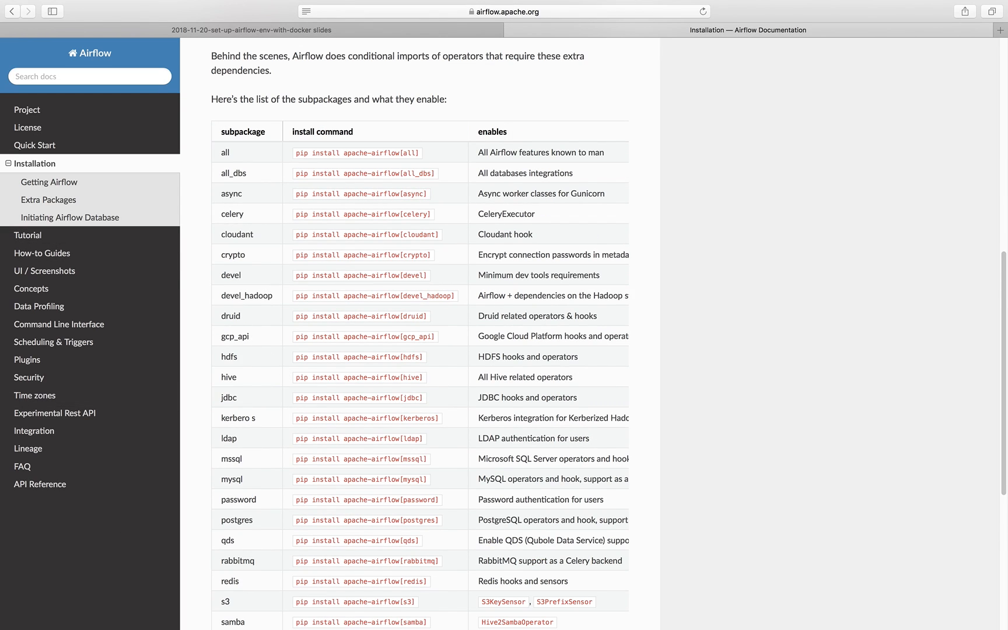
{"action": "mouse_move", "coordinate": [763, 597]}
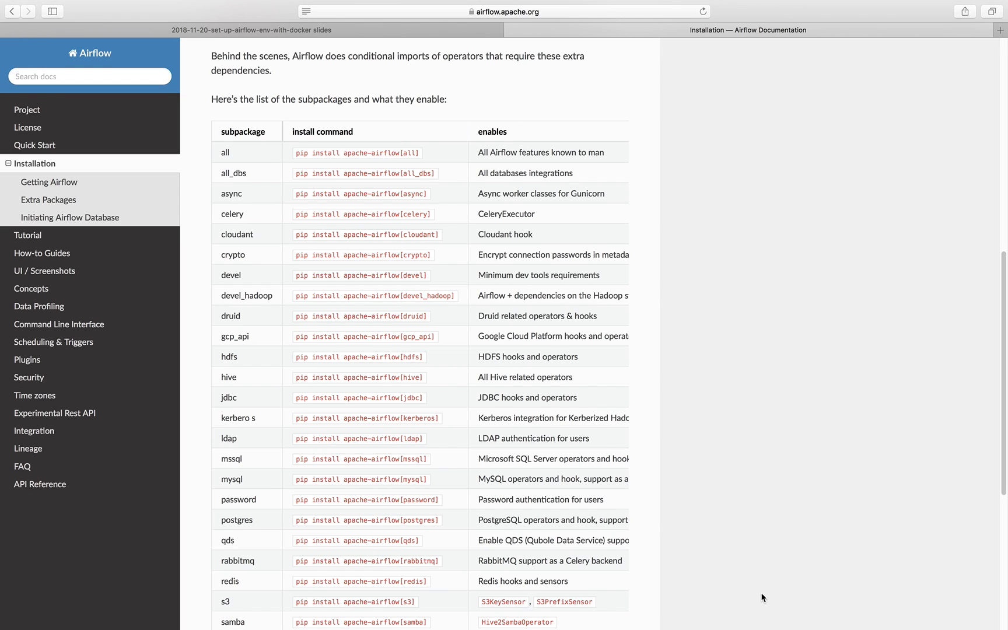
{"action": "mouse_move", "coordinate": [366, 52]}
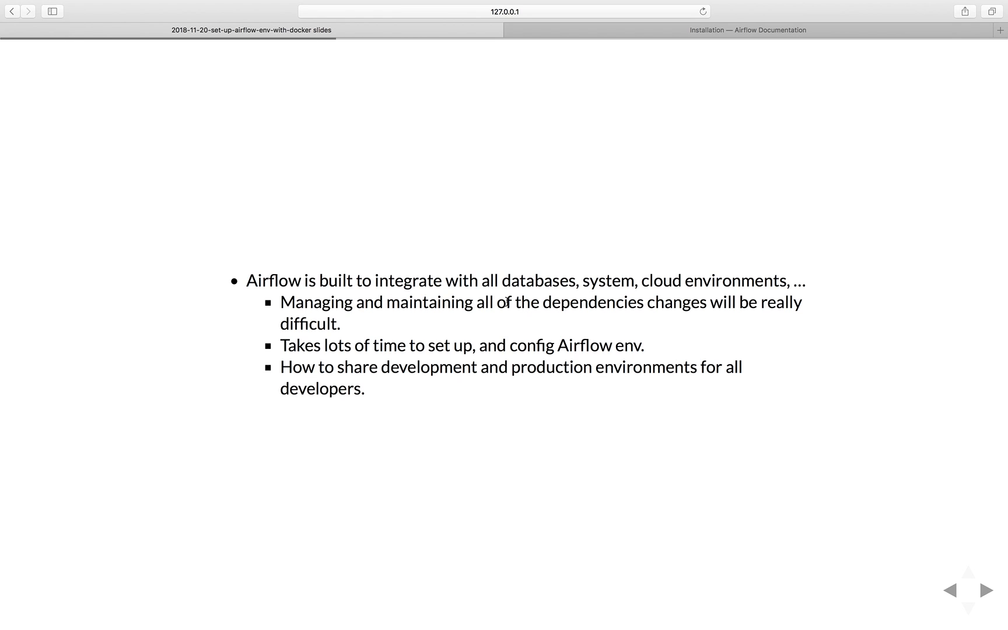
{"action": "mouse_move", "coordinate": [444, 335]}
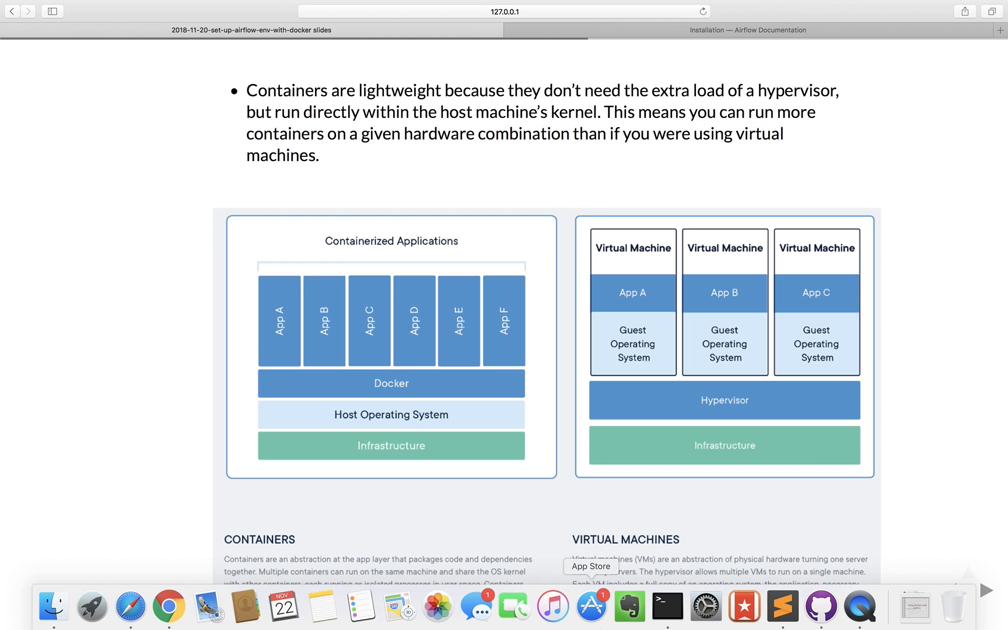
{"action": "mouse_move", "coordinate": [629, 607]}
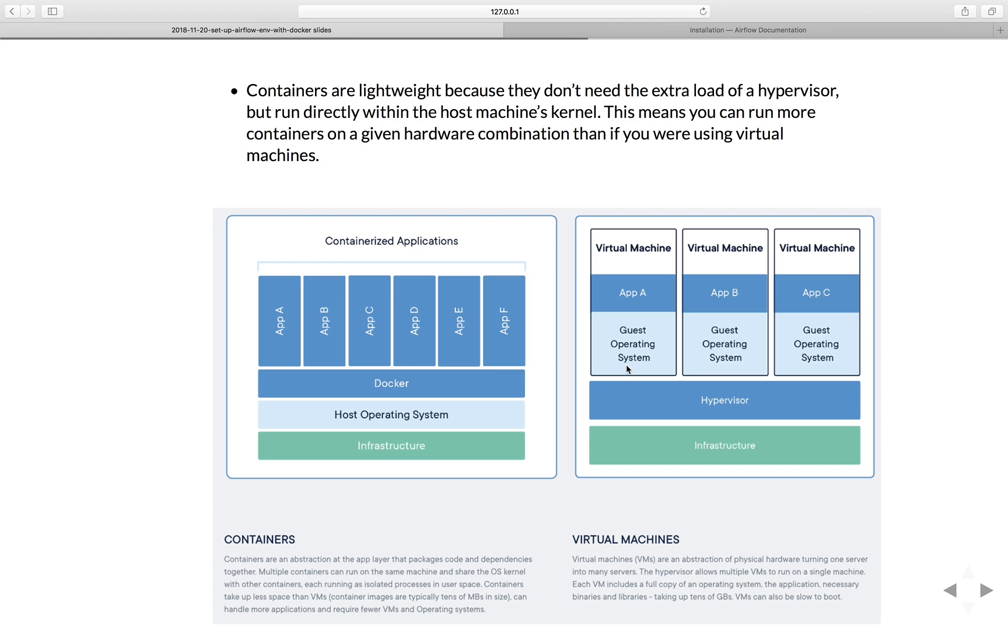
{"action": "mouse_move", "coordinate": [539, 257]}
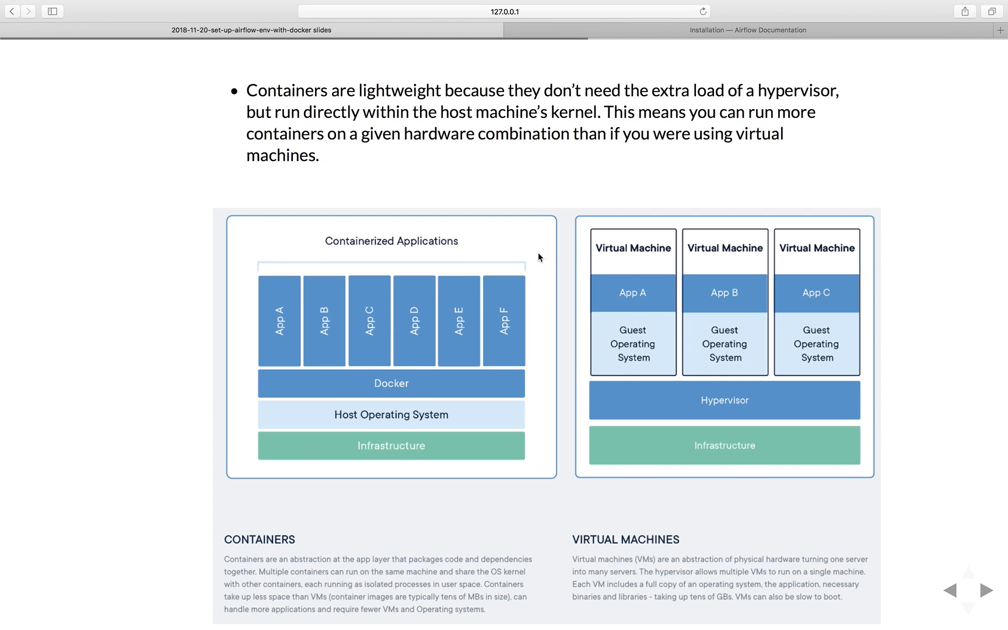
{"action": "mouse_move", "coordinate": [747, 251]}
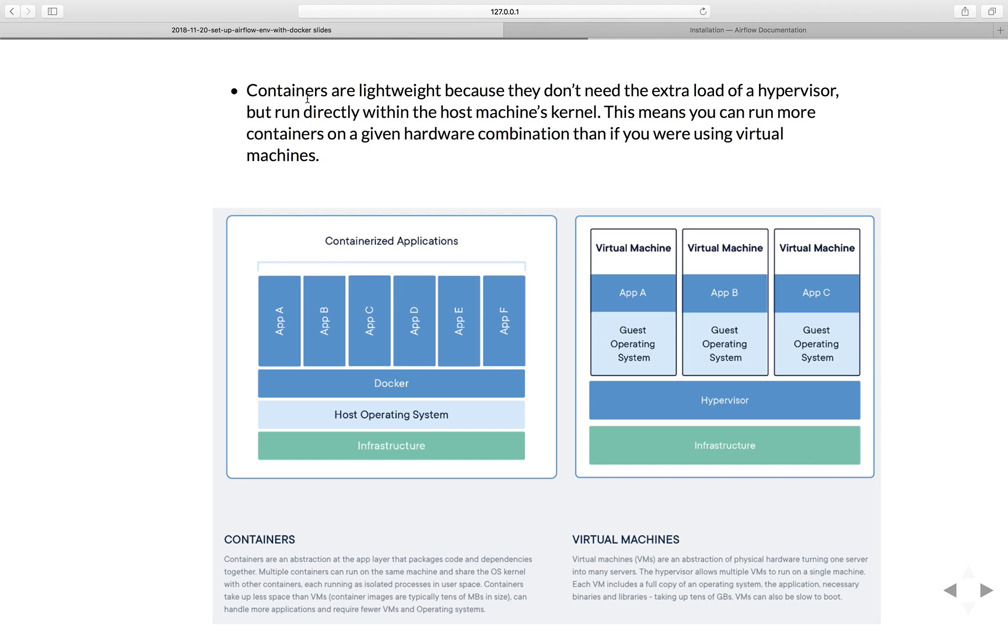
{"action": "mouse_move", "coordinate": [601, 397]}
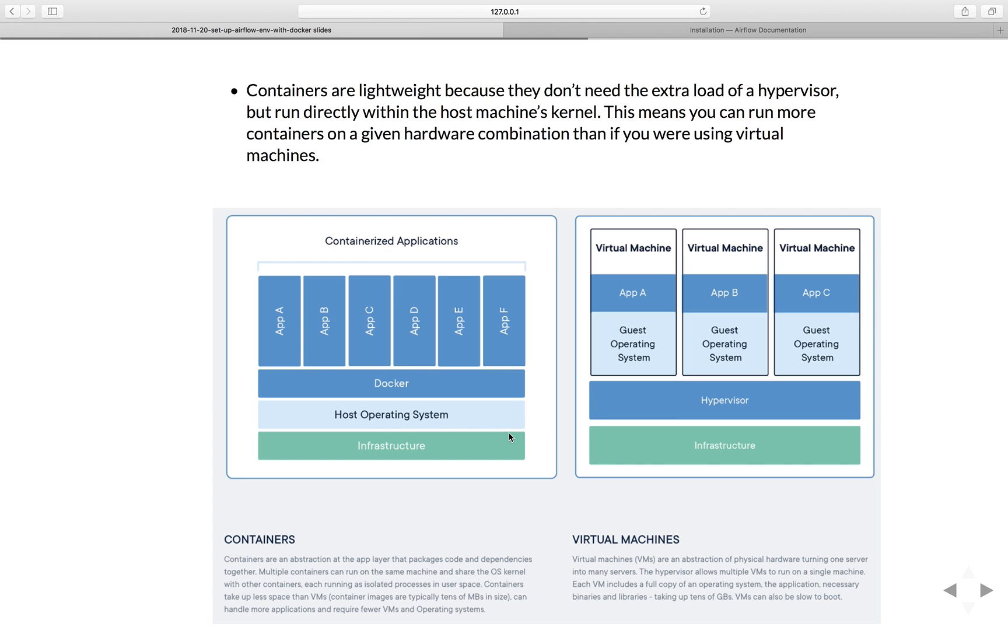
{"action": "mouse_move", "coordinate": [526, 417]}
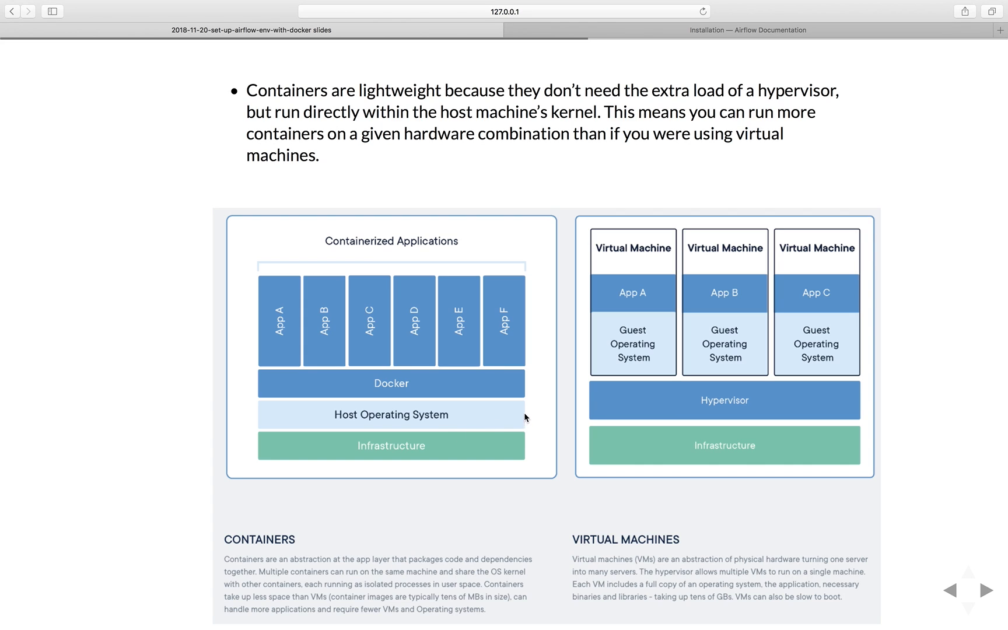
{"action": "mouse_move", "coordinate": [361, 414]}
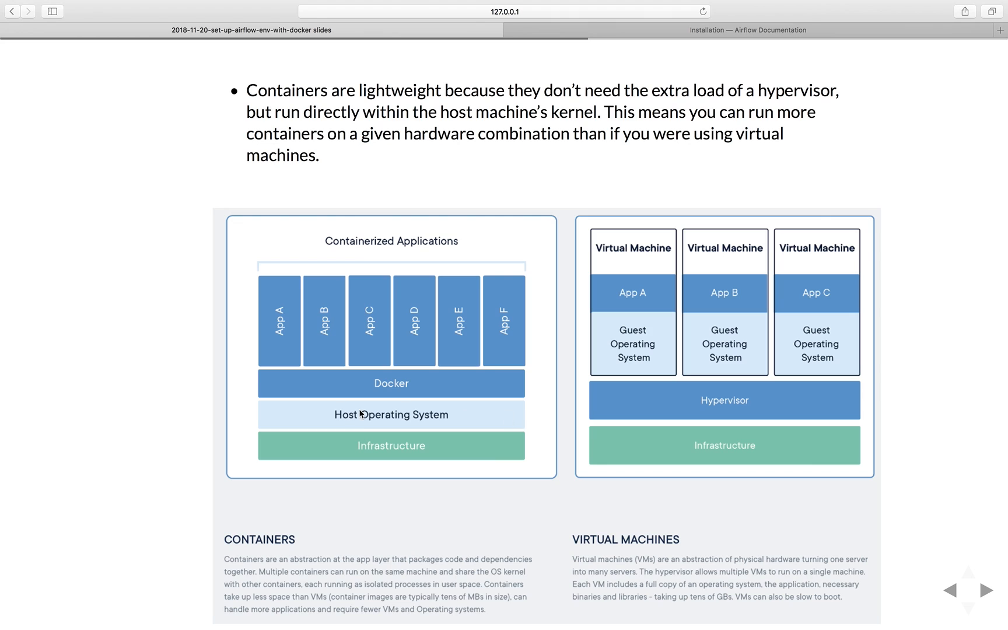
{"action": "mouse_move", "coordinate": [255, 423]}
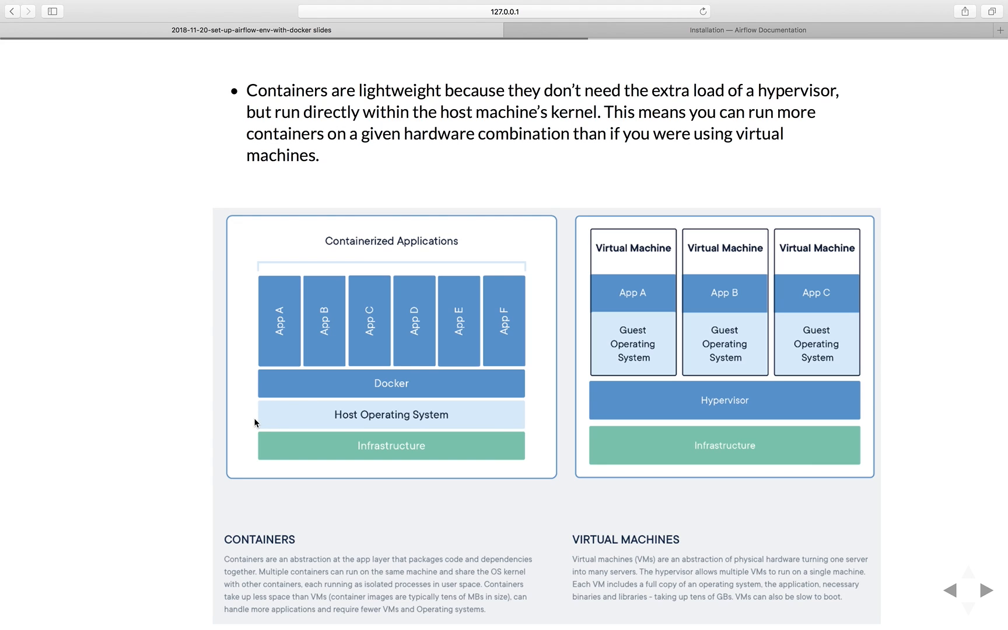
{"action": "mouse_move", "coordinate": [526, 472]}
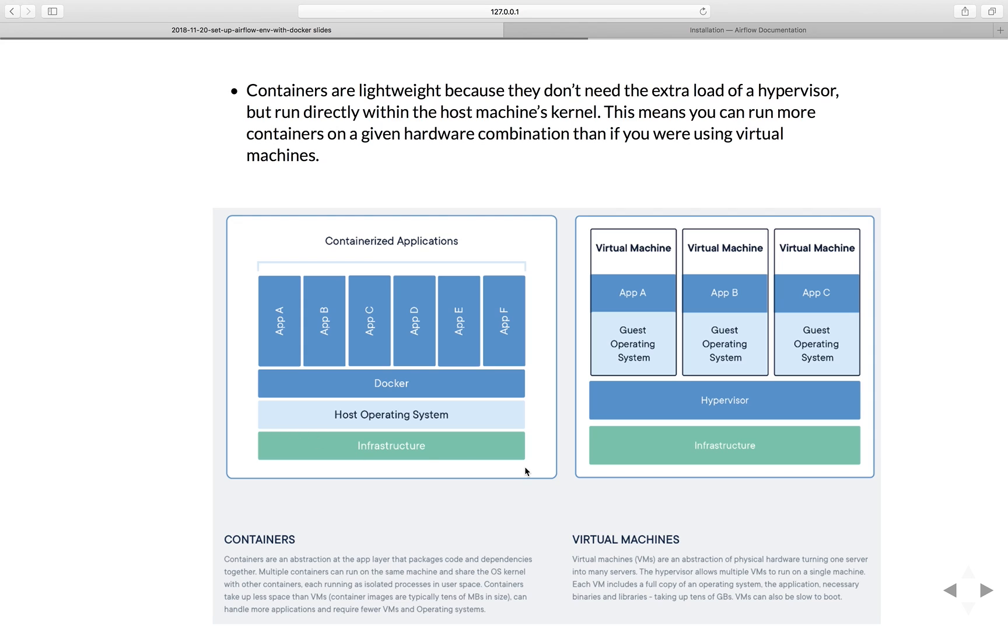
{"action": "mouse_move", "coordinate": [292, 418]}
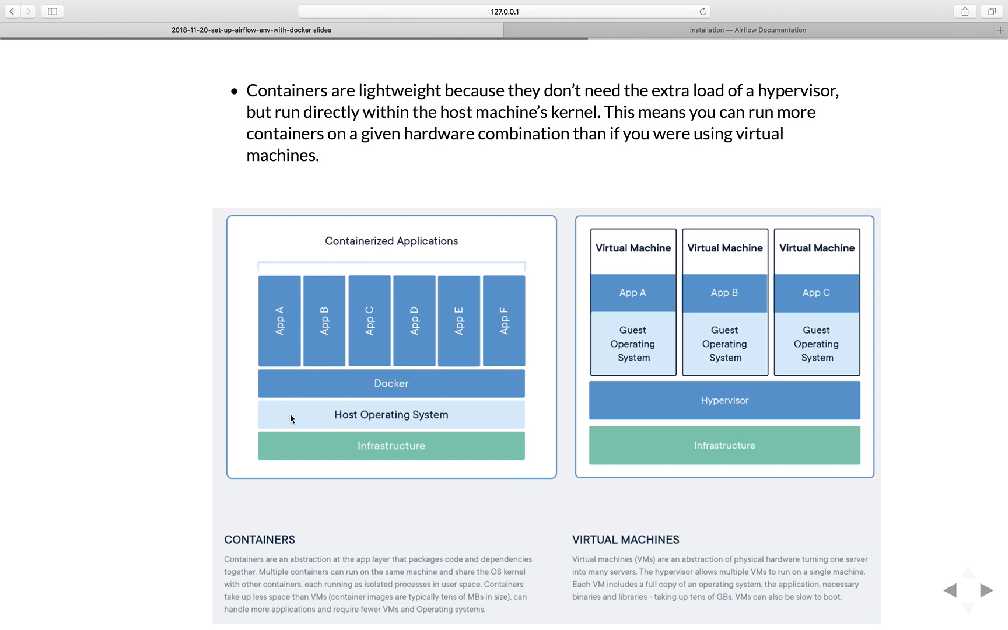
{"action": "mouse_move", "coordinate": [710, 168]}
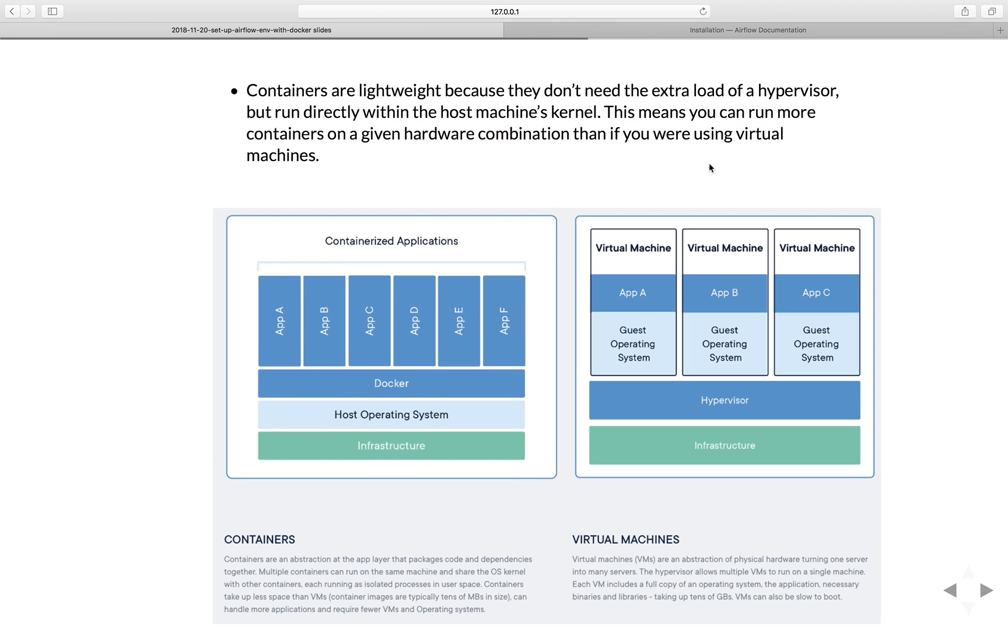
{"action": "mouse_move", "coordinate": [708, 127]}
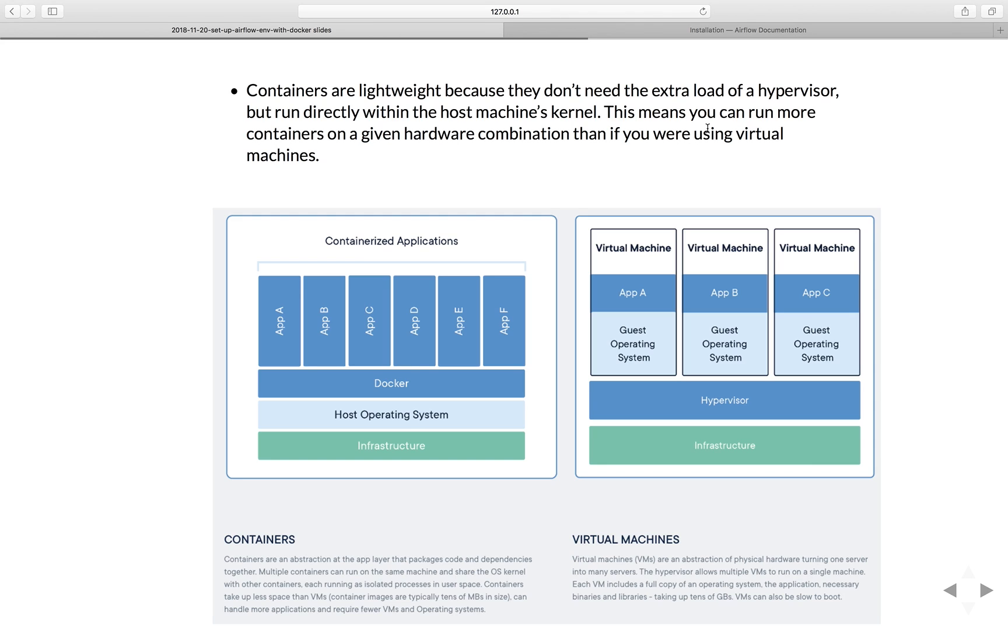
{"action": "mouse_move", "coordinate": [562, 282]}
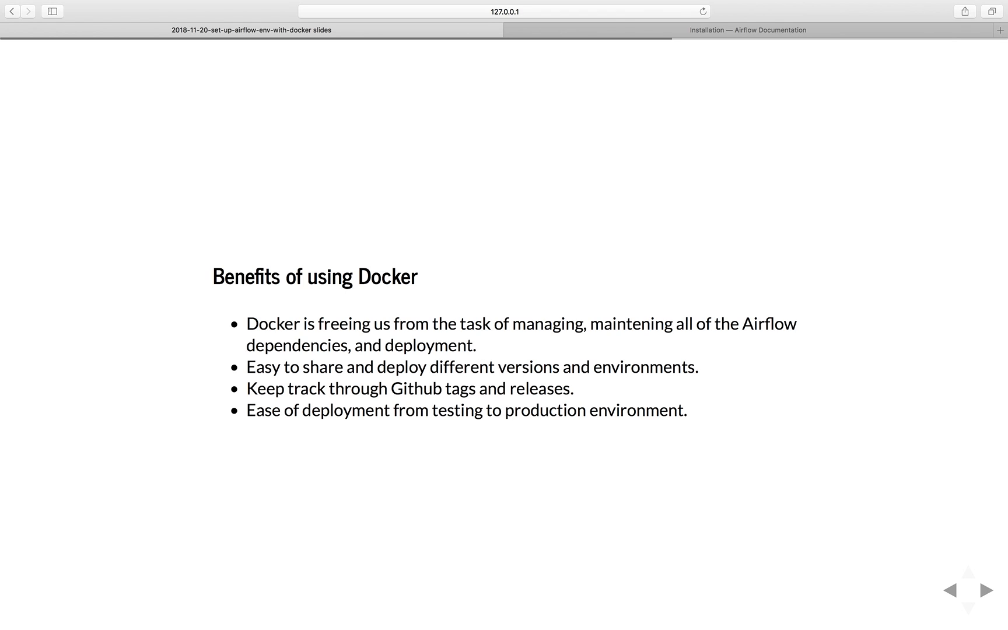
{"action": "mouse_move", "coordinate": [478, 550]}
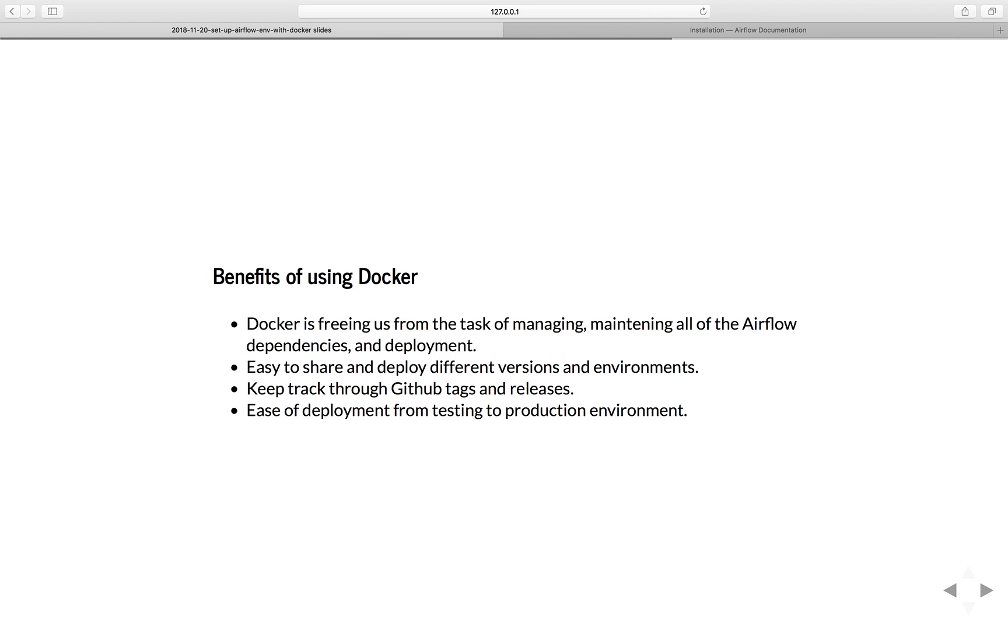
{"action": "mouse_move", "coordinate": [263, 443]}
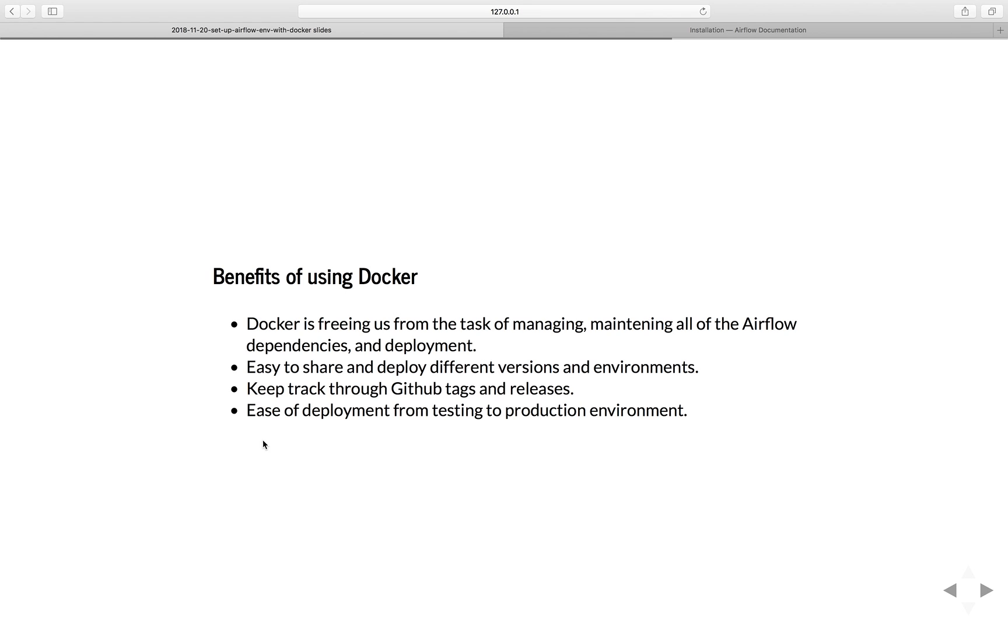
{"action": "mouse_move", "coordinate": [304, 452]}
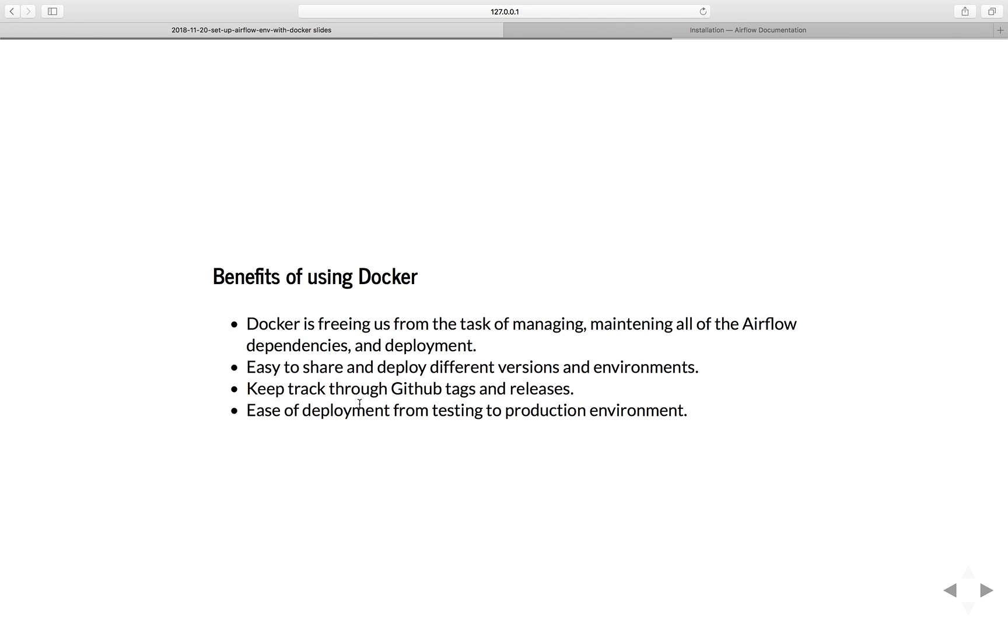
{"action": "mouse_move", "coordinate": [384, 438]}
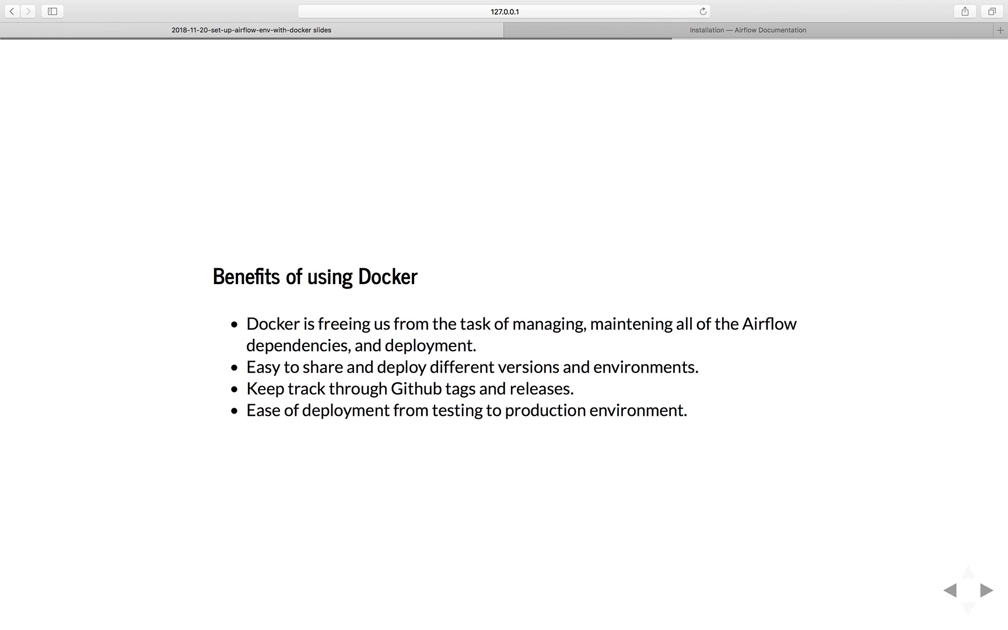
{"action": "mouse_move", "coordinate": [645, 496]}
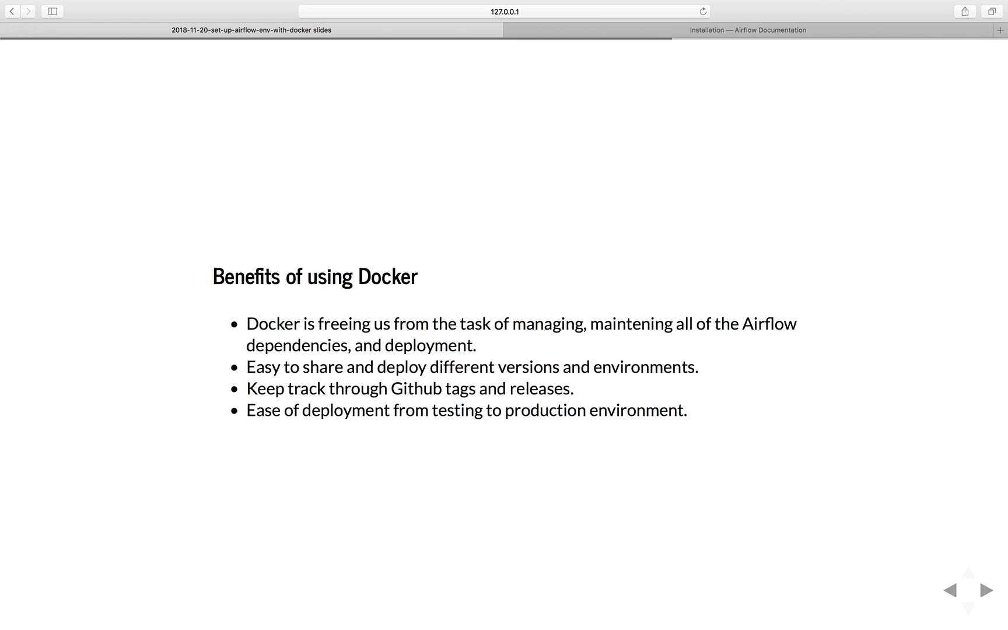
Advance past the Prerequisites slide to Getting Started and mark the 'Run the service' step.
{"action": "left_click", "coordinate": [988, 589]}
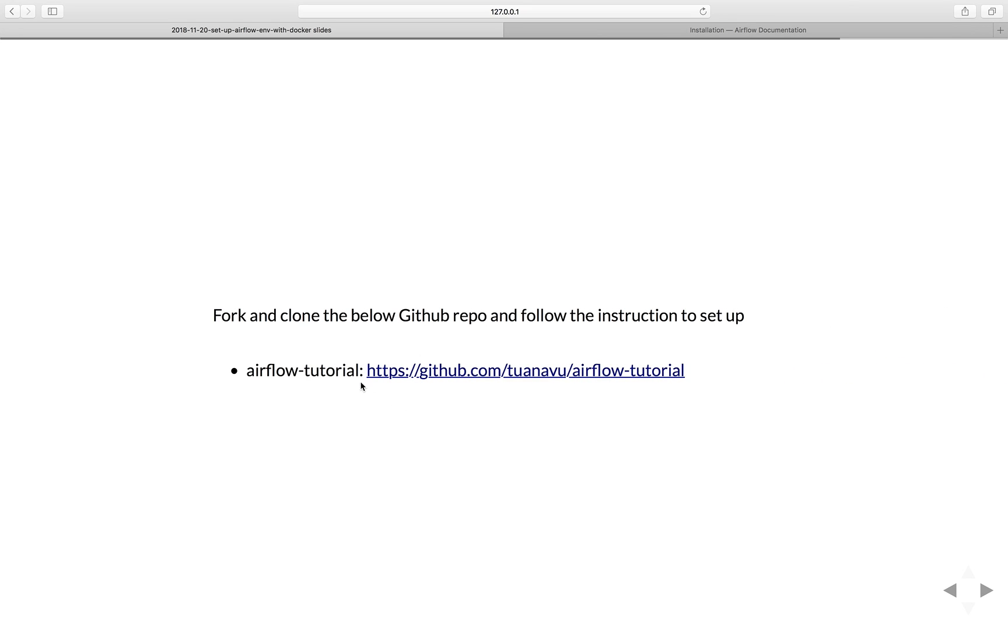
{"action": "mouse_move", "coordinate": [303, 343]}
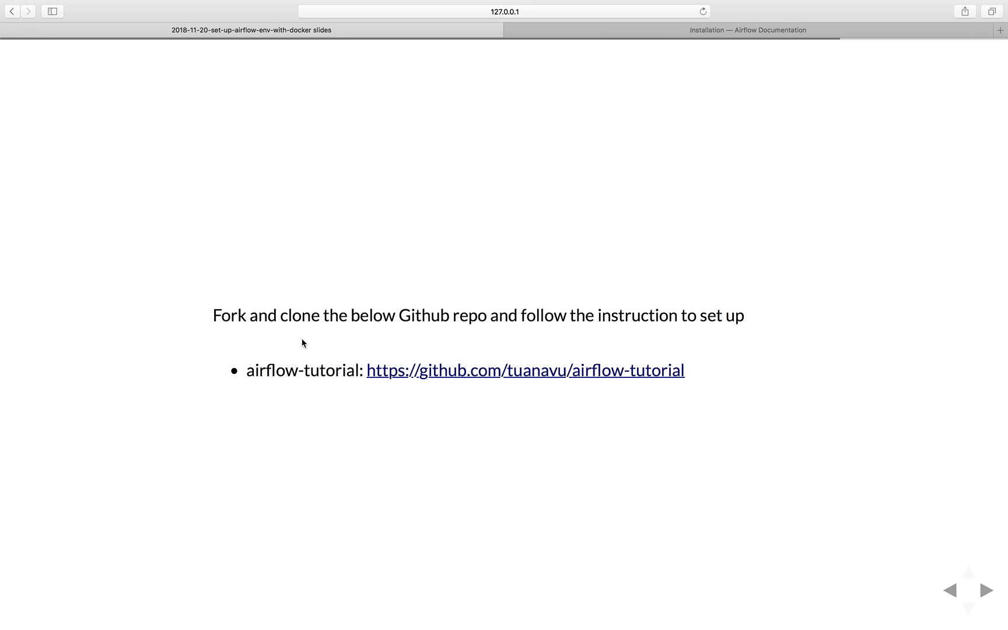
{"action": "mouse_move", "coordinate": [344, 348]}
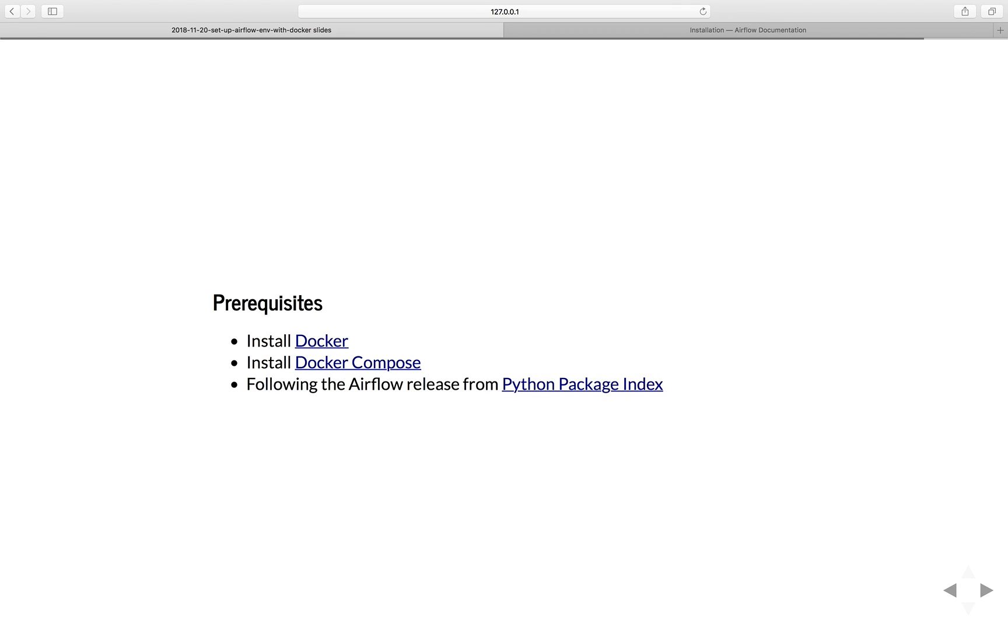
{"action": "mouse_move", "coordinate": [344, 351]}
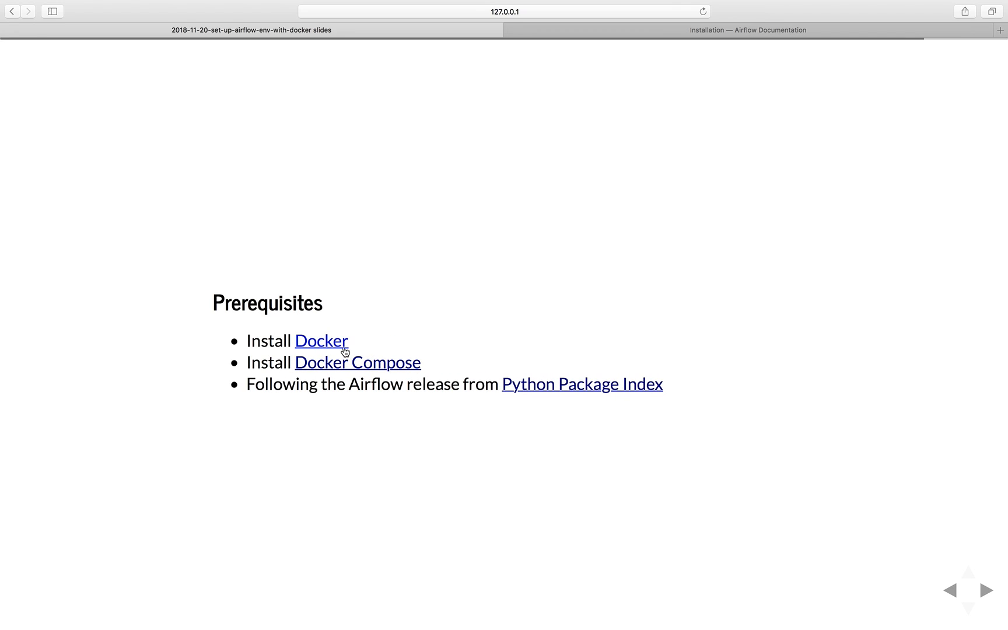
{"action": "mouse_move", "coordinate": [357, 373]}
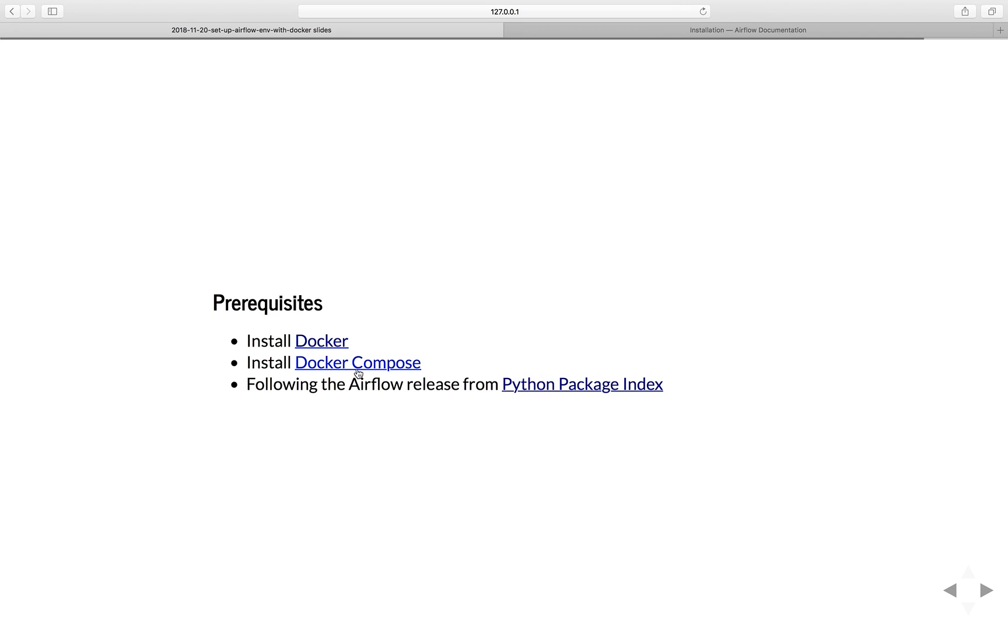
{"action": "mouse_move", "coordinate": [379, 373]}
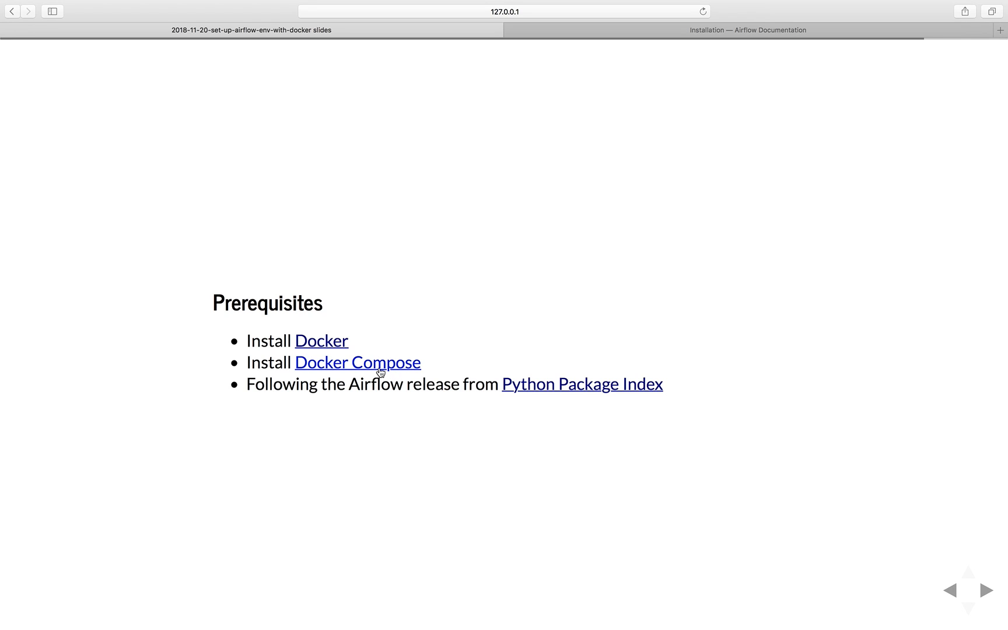
{"action": "left_click", "coordinate": [985, 590]}
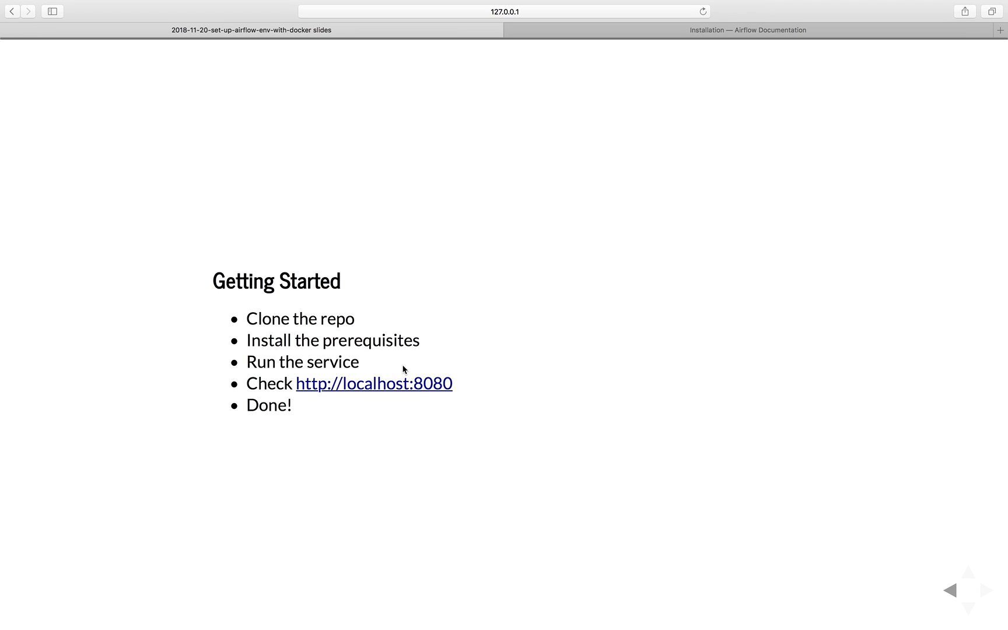
{"action": "mouse_move", "coordinate": [385, 325]}
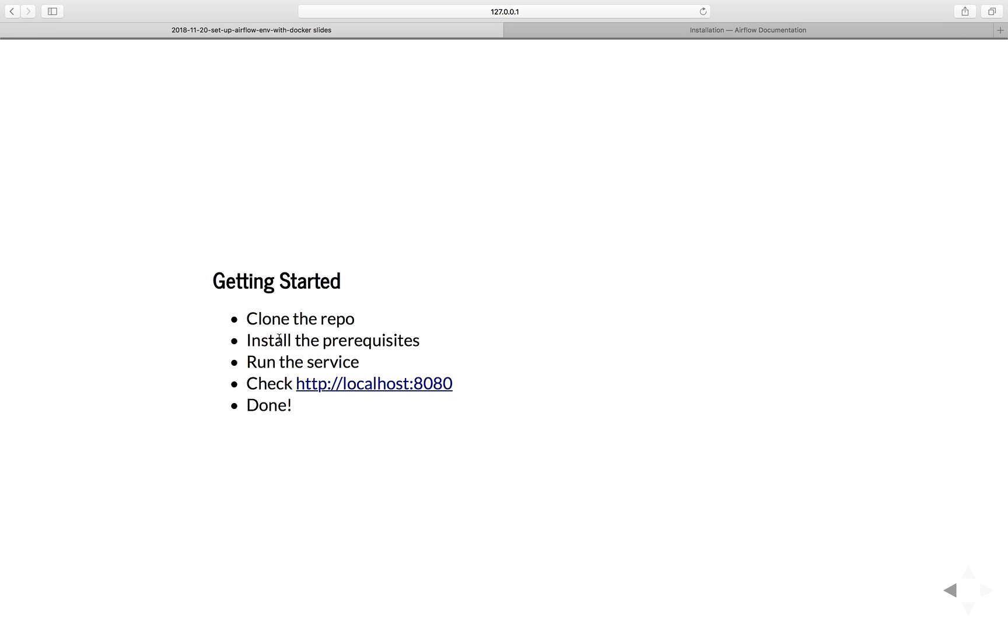
{"action": "left_click_drag", "start_coordinate": [282, 340], "coordinate": [417, 340]}
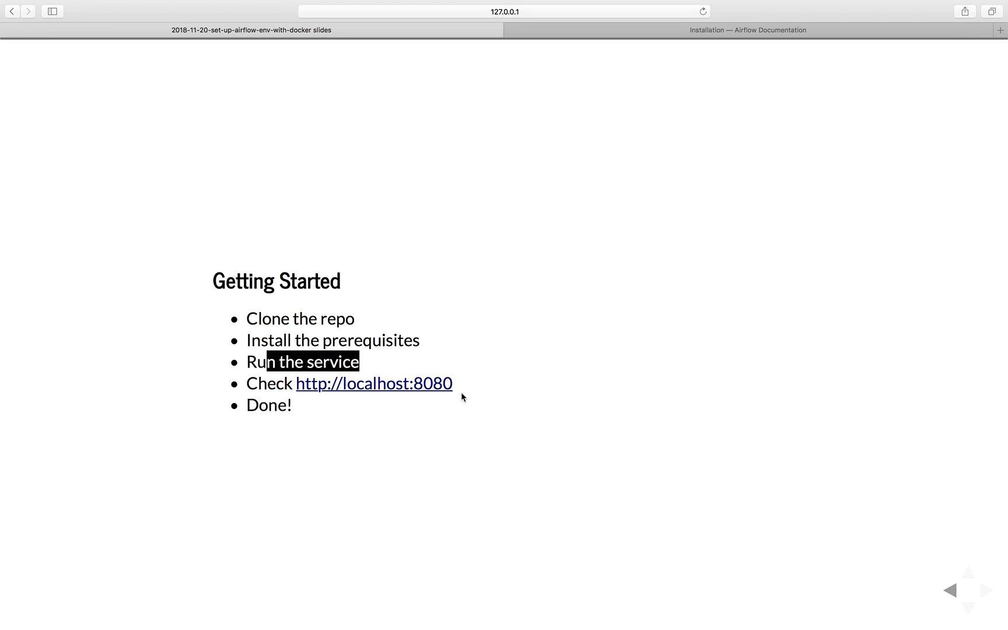
{"action": "mouse_move", "coordinate": [600, 215]}
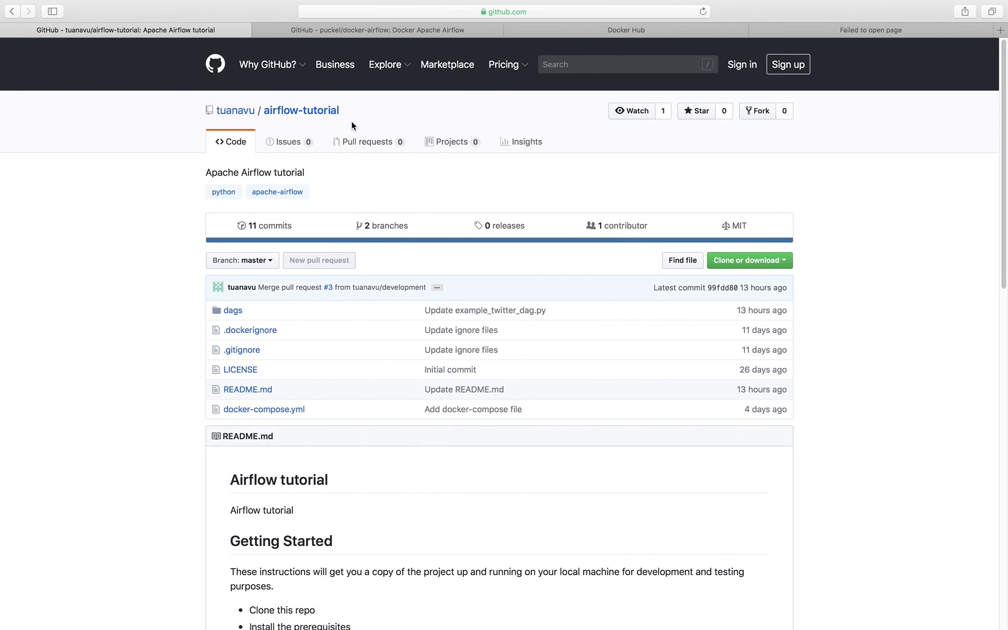
{"action": "mouse_move", "coordinate": [382, 186]}
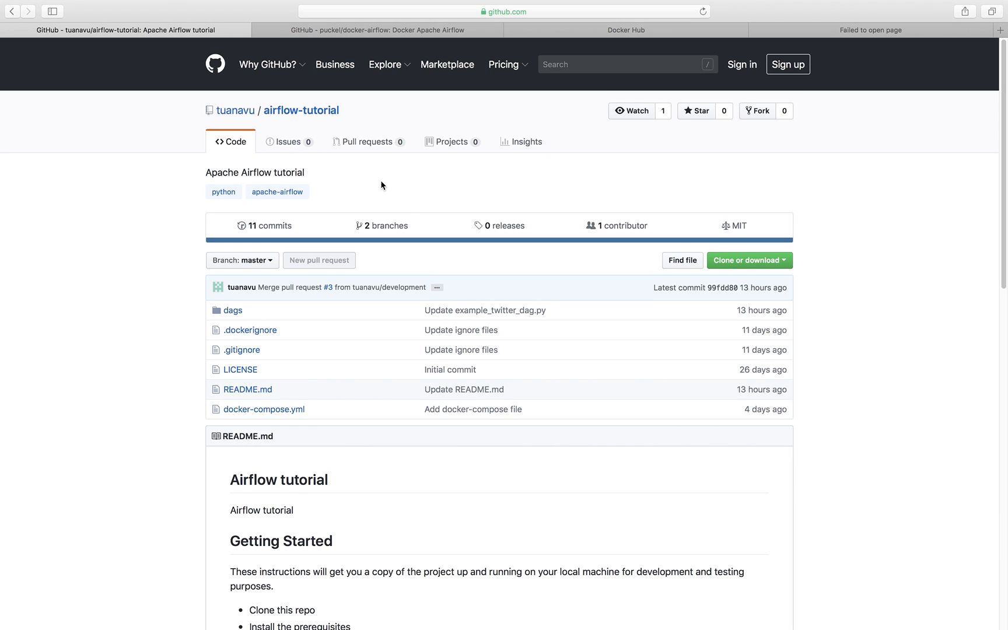
Scroll through the airflow-tutorial README's Getting Started, Prerequisites and Usage sections.
{"action": "scroll", "scroll_direction": "down", "scroll_amount": 3}
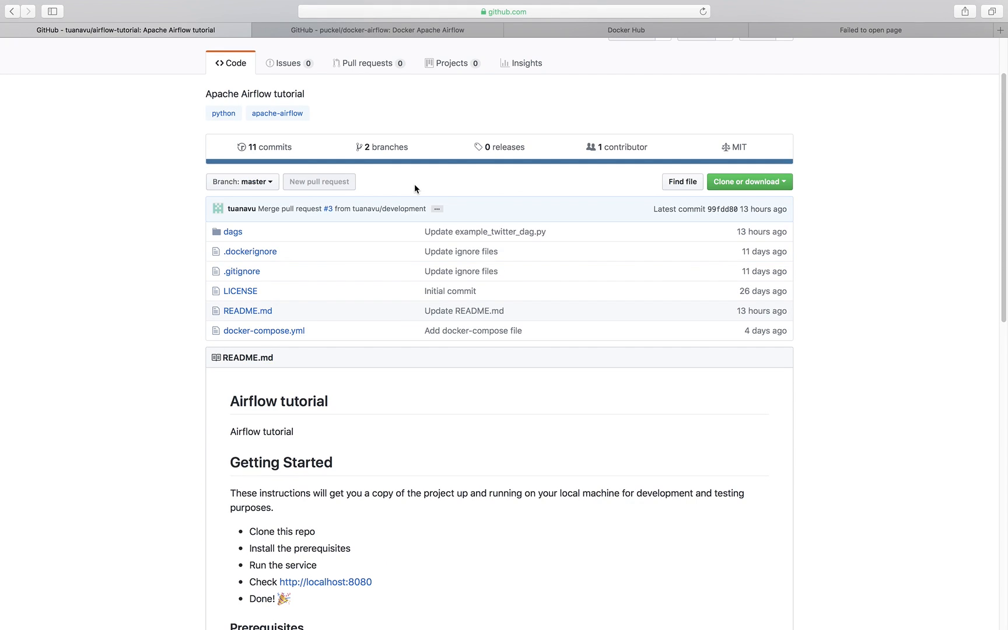
{"action": "scroll", "scroll_direction": "down", "scroll_amount": 3}
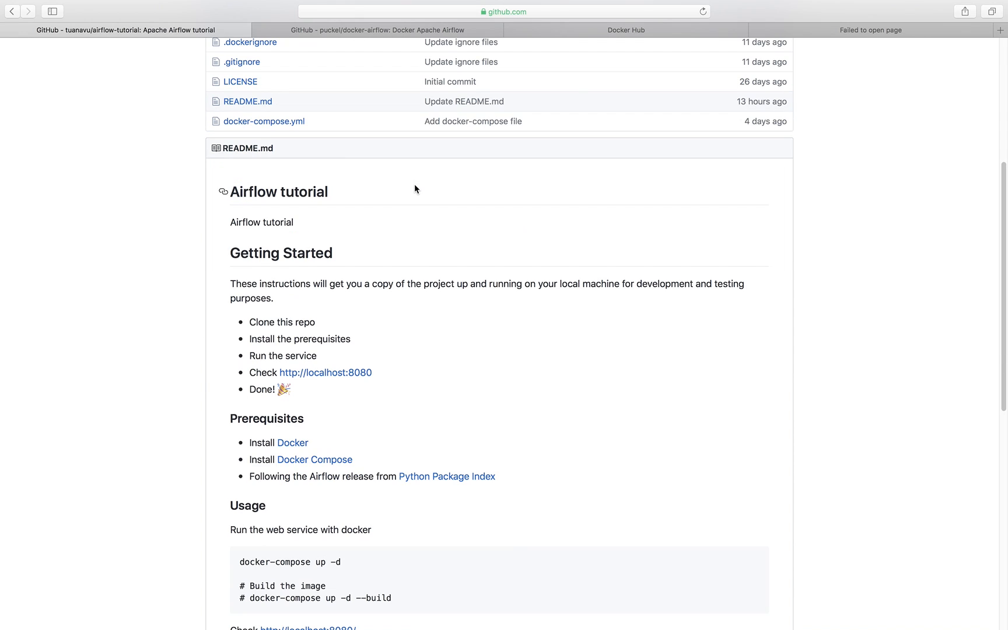
{"action": "mouse_move", "coordinate": [362, 295]}
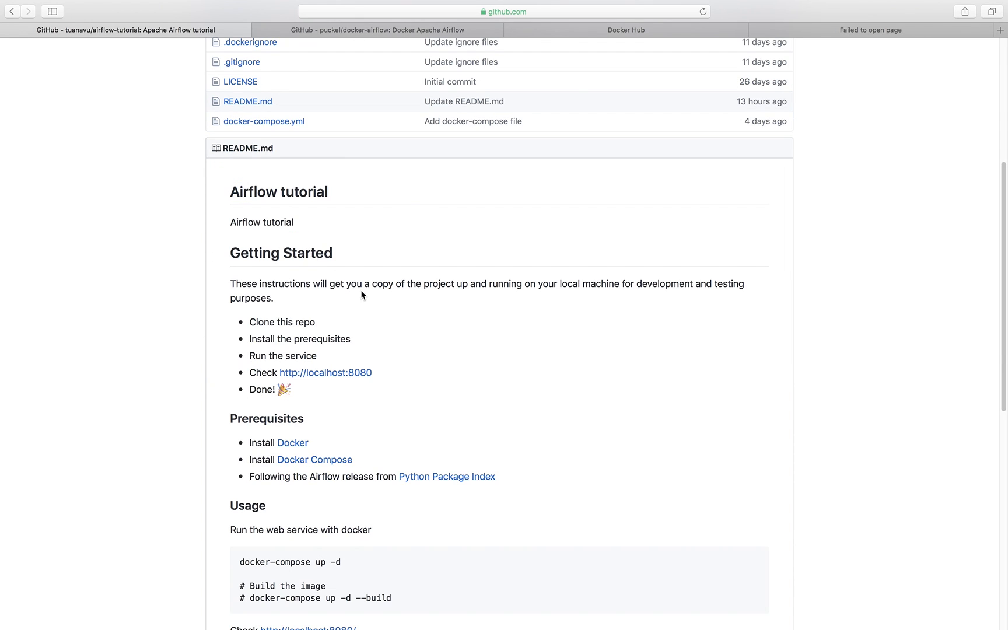
{"action": "scroll", "scroll_direction": "down", "scroll_amount": 3}
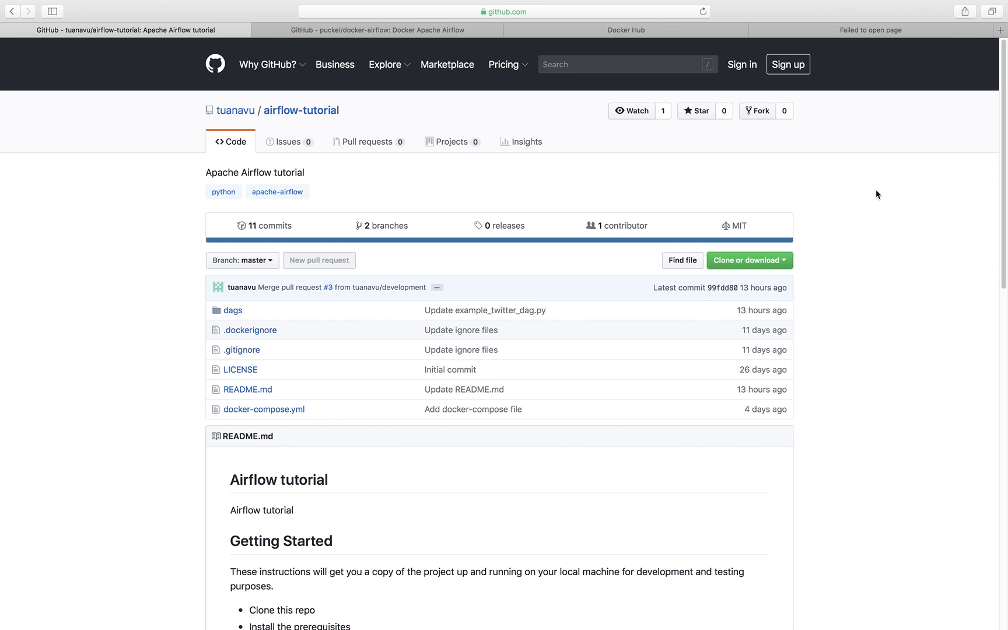
{"action": "scroll", "scroll_direction": "down", "scroll_amount": 3}
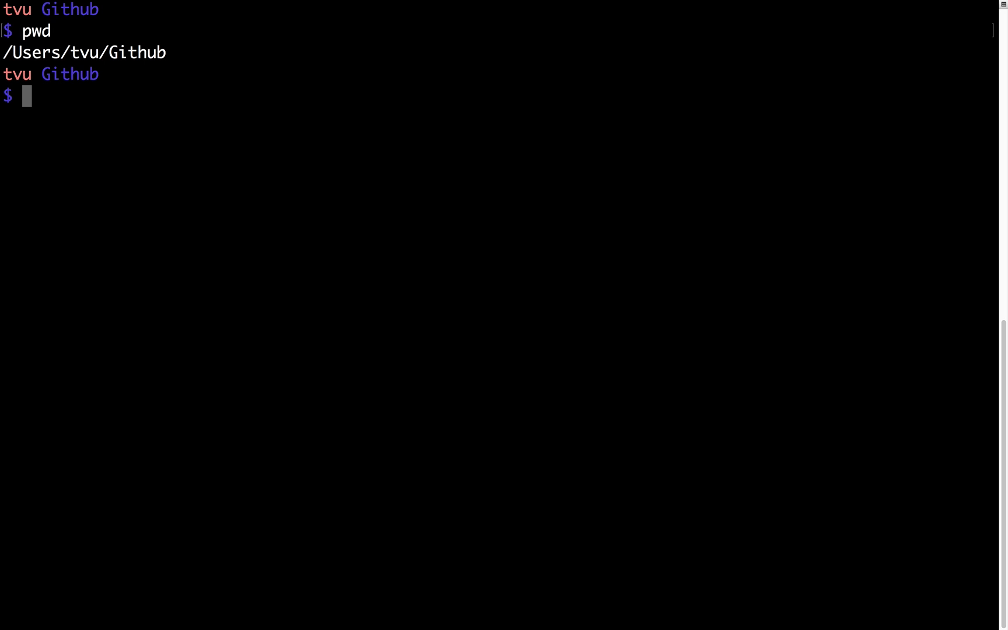
{"action": "type", "text": "git cl"}
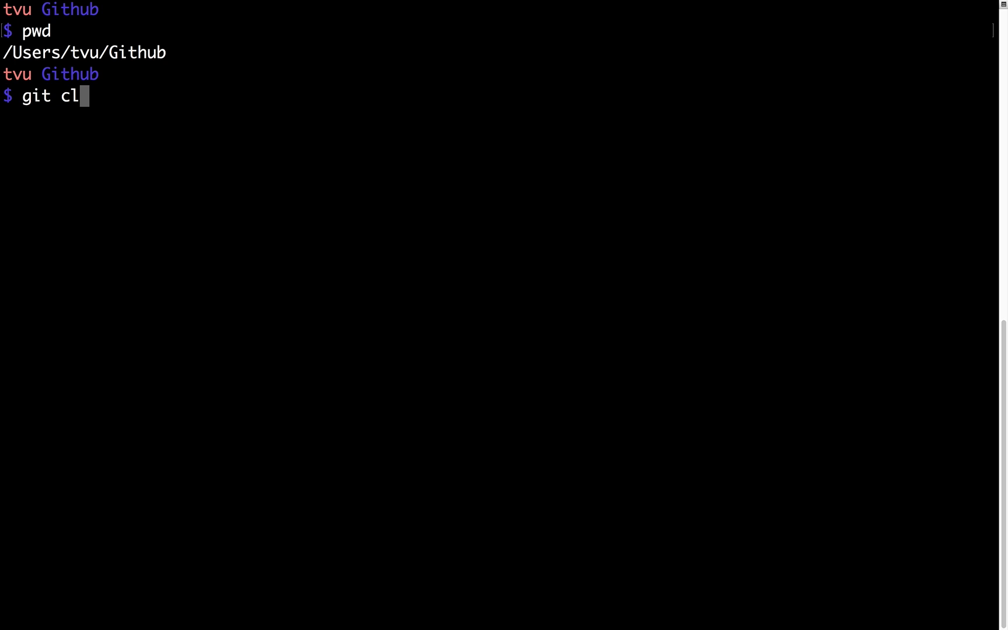
{"action": "type", "text": "one https://github.com/tuanavu/airflow-tutorial.git"}
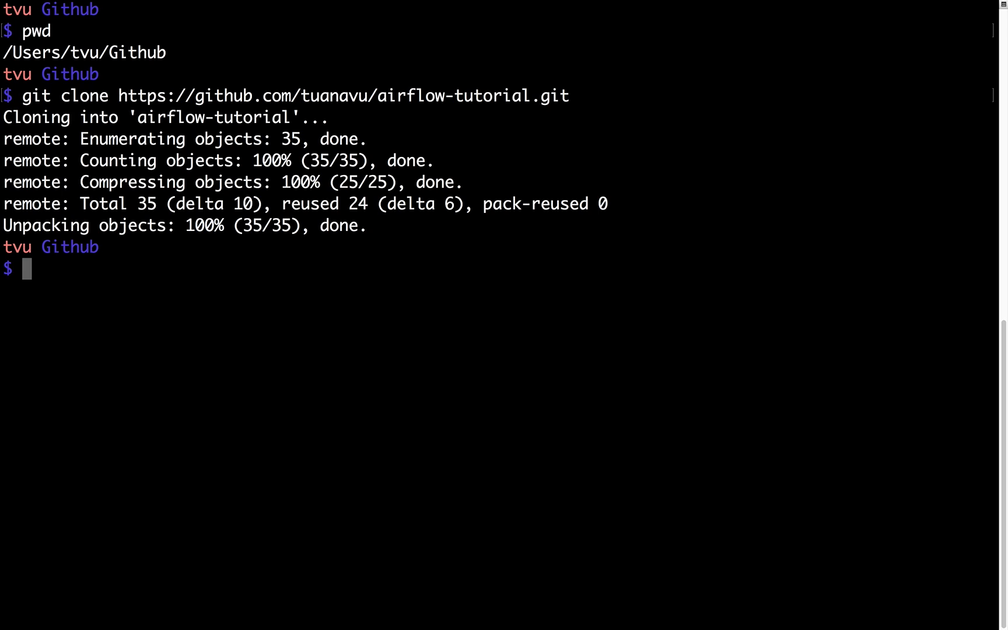
{"action": "type", "text": "cd air"}
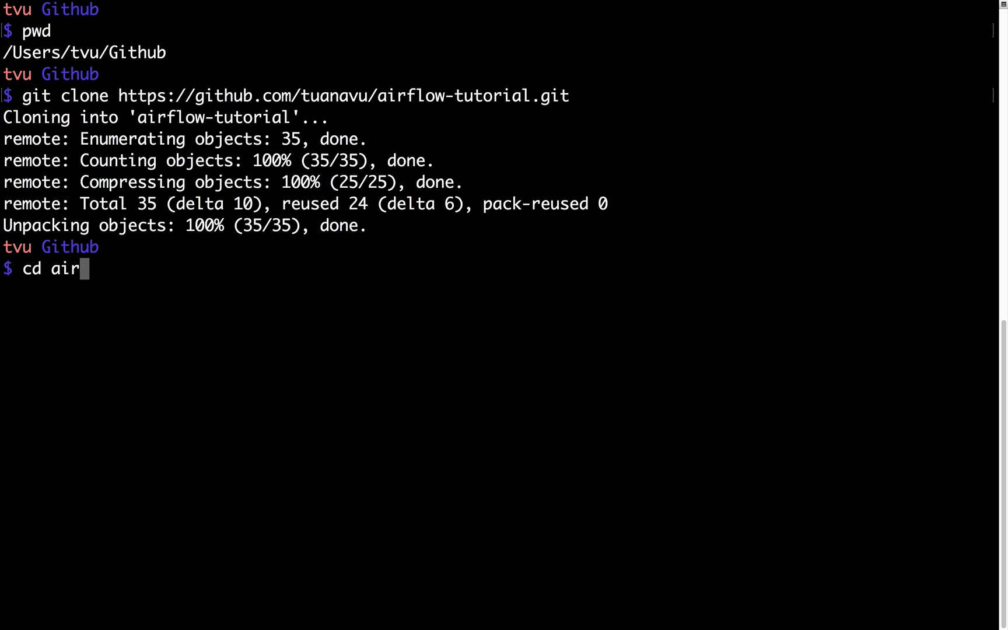
{"action": "key", "text": "Tab"}
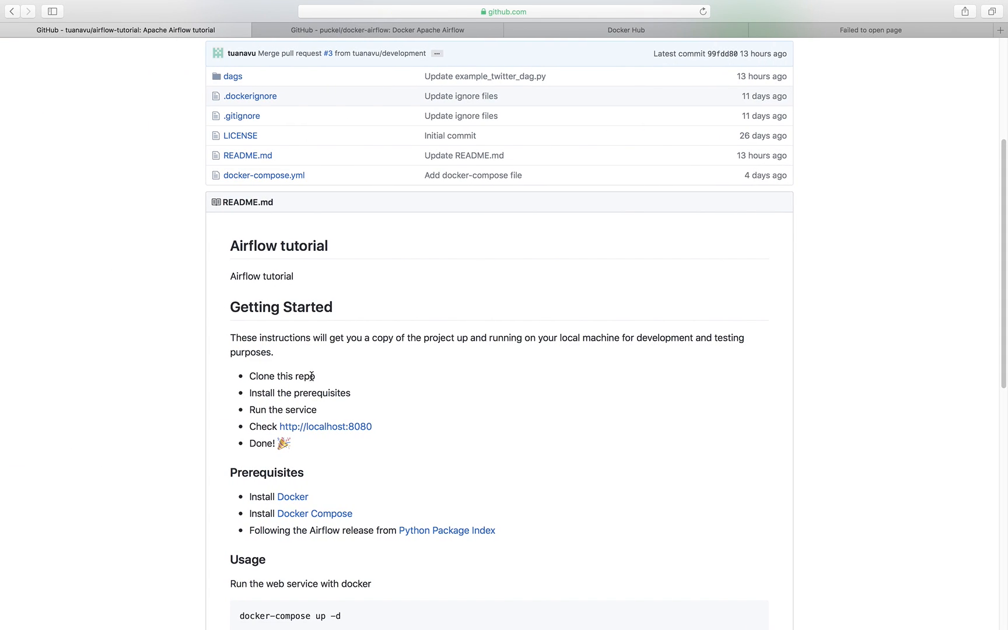
{"action": "scroll", "scroll_direction": "down", "scroll_amount": 3}
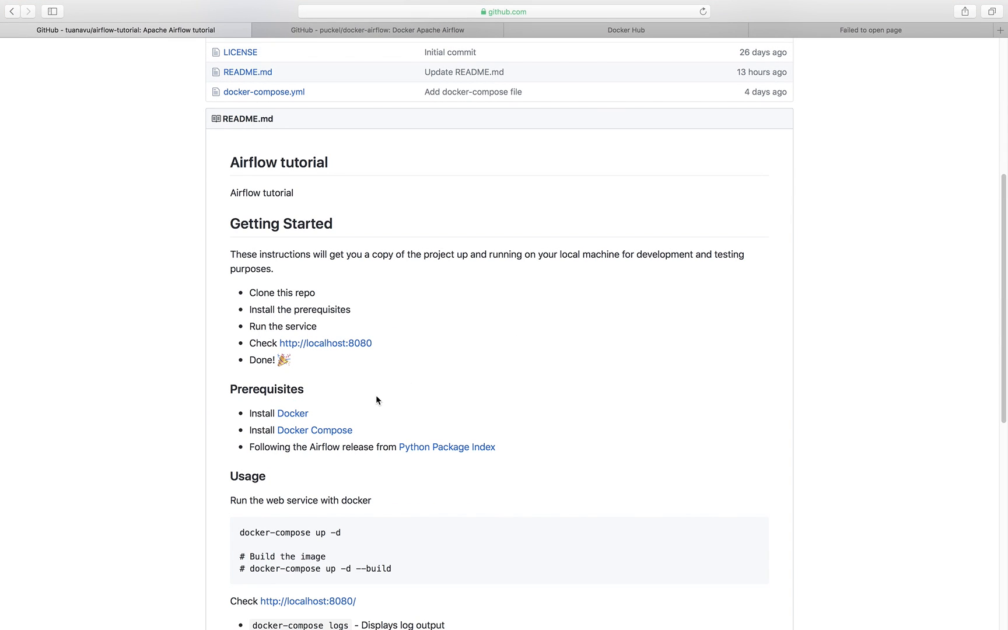
{"action": "scroll", "scroll_direction": "down", "scroll_amount": 3}
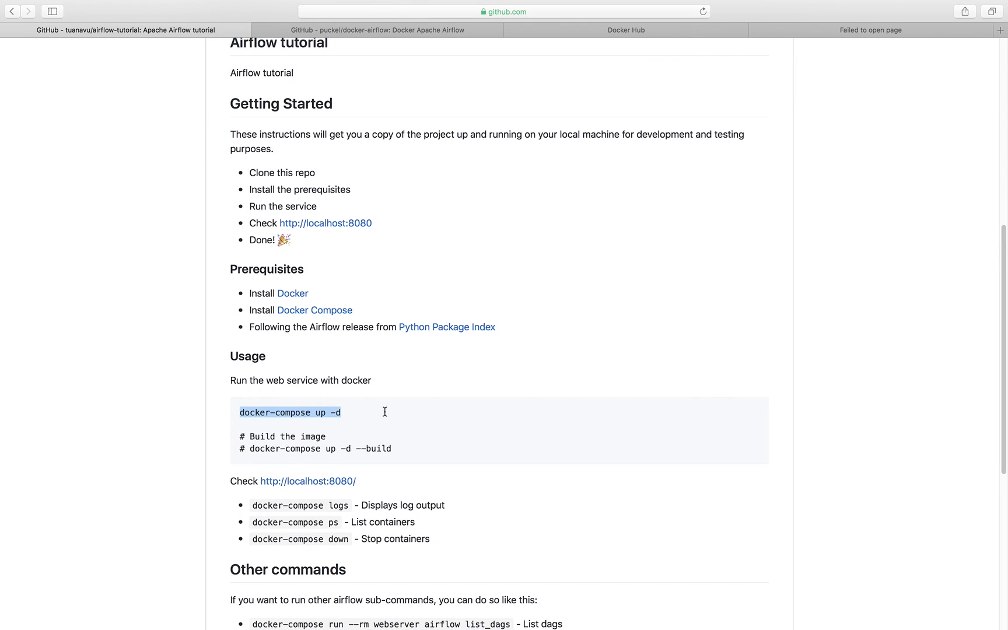
{"action": "left_click", "coordinate": [251, 412]}
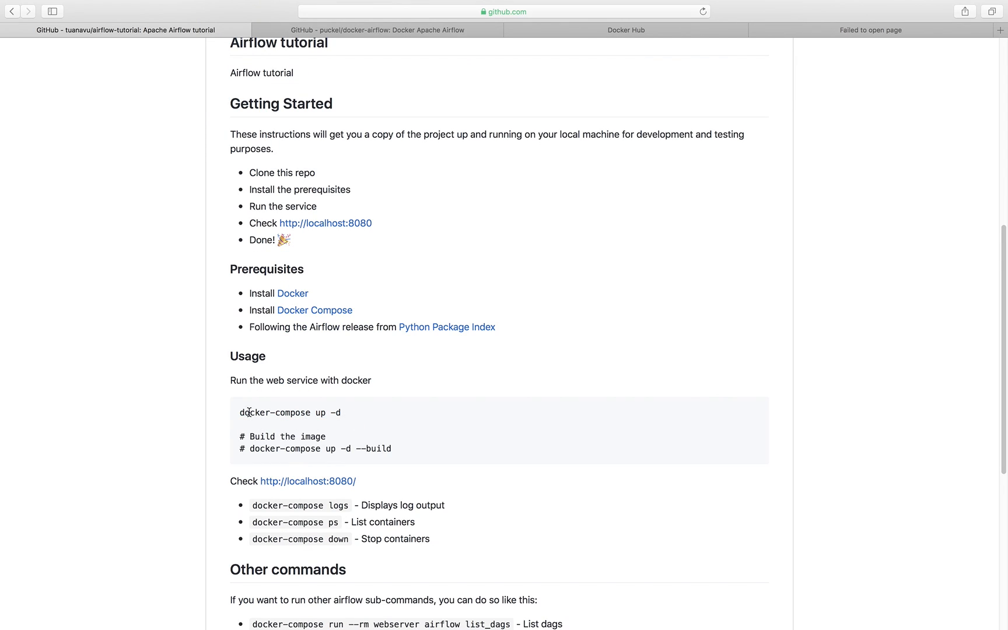
{"action": "mouse_move", "coordinate": [346, 419]}
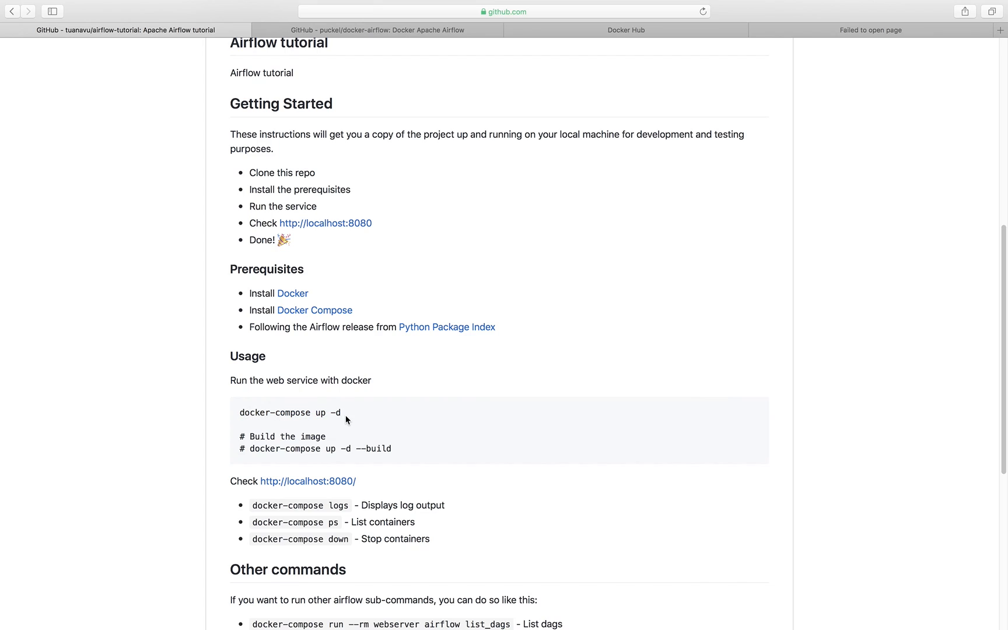
{"action": "mouse_move", "coordinate": [352, 433]}
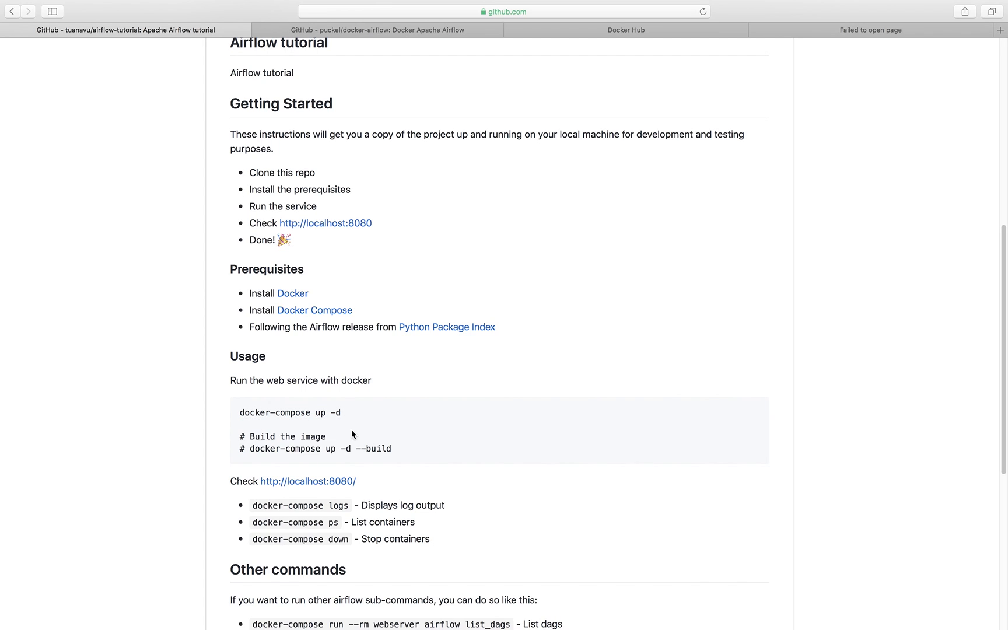
{"action": "double_click", "coordinate": [275, 412]}
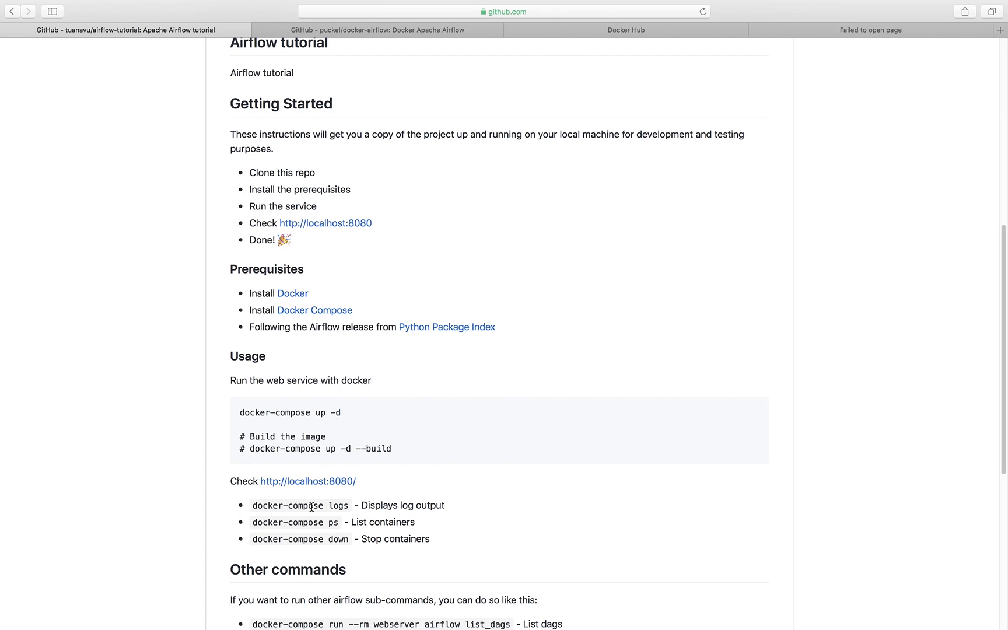
{"action": "left_click_drag", "start_coordinate": [239, 412], "coordinate": [325, 412]}
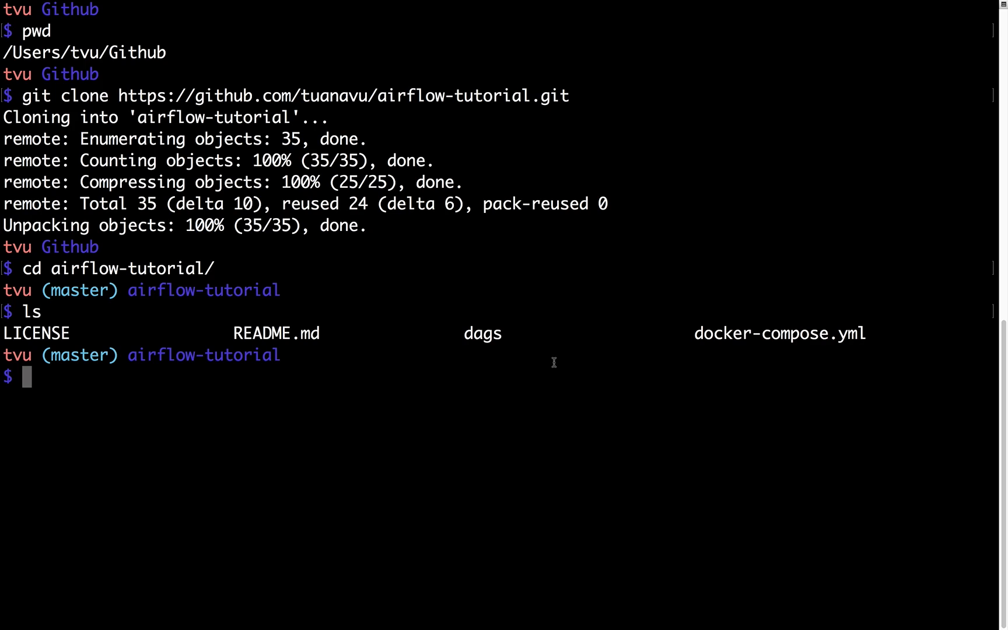
Run docker-compose up in airflow-tutorial and follow the postgres, webserver and scheduler logs.
{"action": "type", "text": "docker-comps"}
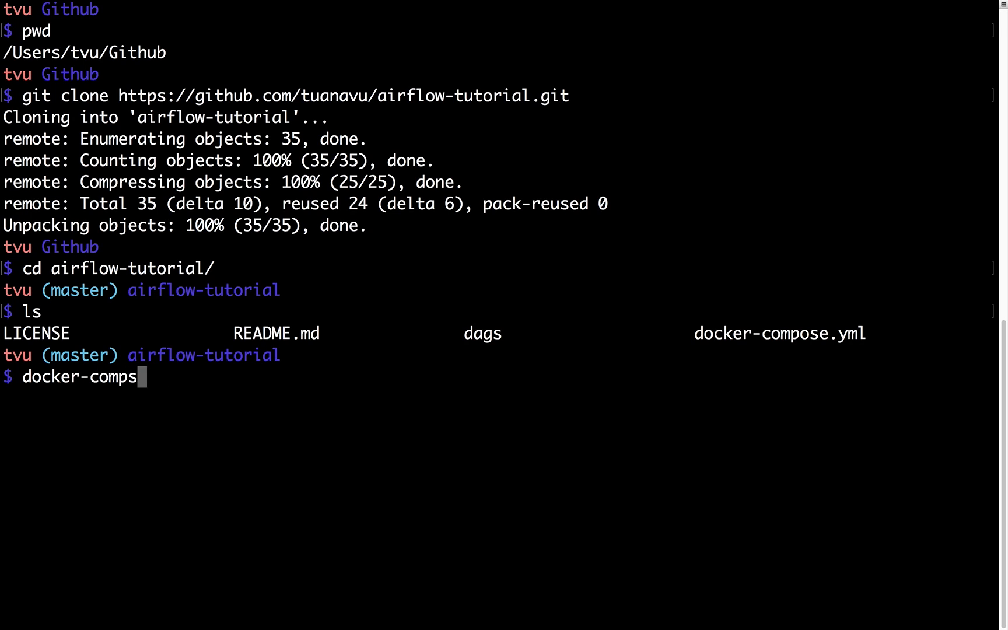
{"action": "type", "text": "ose up"}
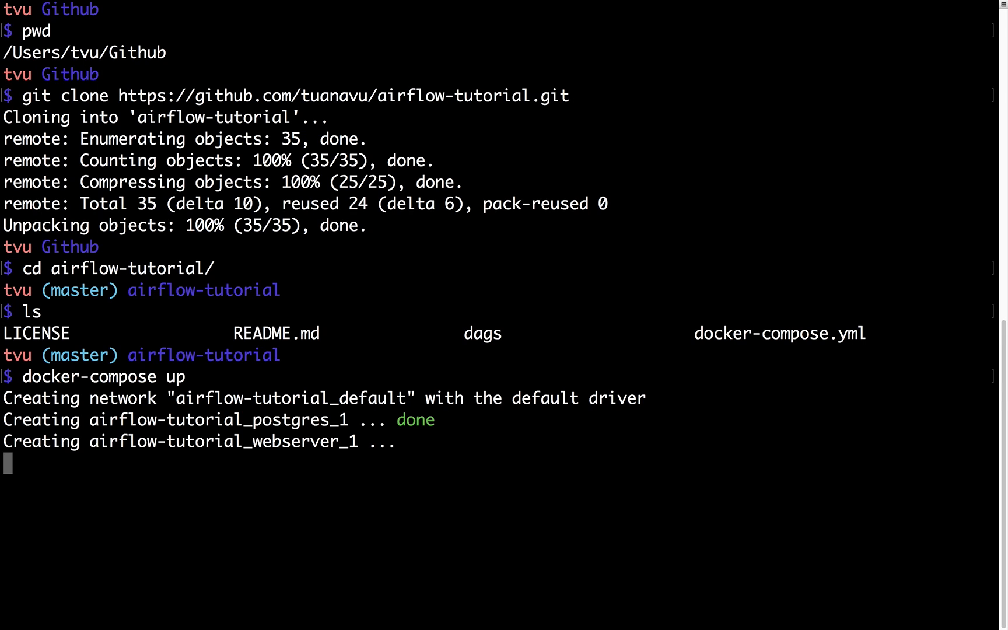
{"action": "scroll", "scroll_direction": "down", "scroll_amount": 3}
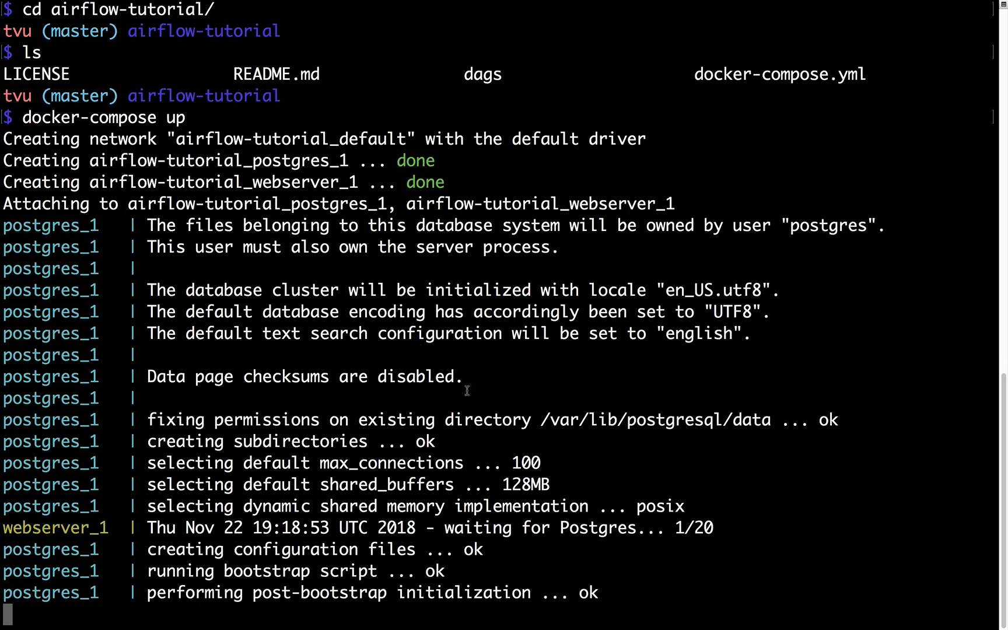
{"action": "scroll", "scroll_direction": "down", "scroll_amount": 3}
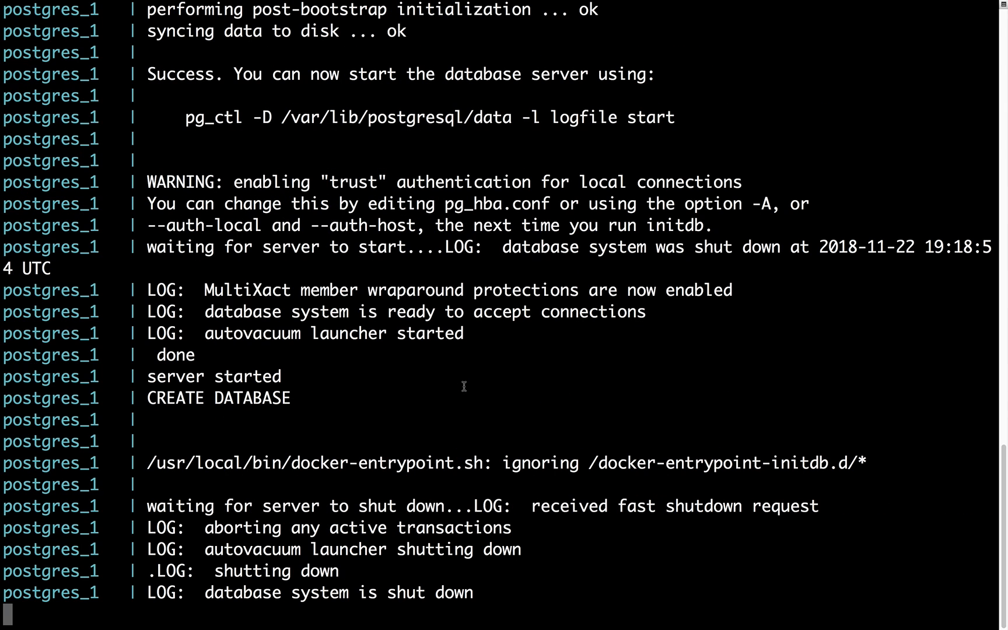
{"action": "scroll", "scroll_direction": "down", "scroll_amount": 3}
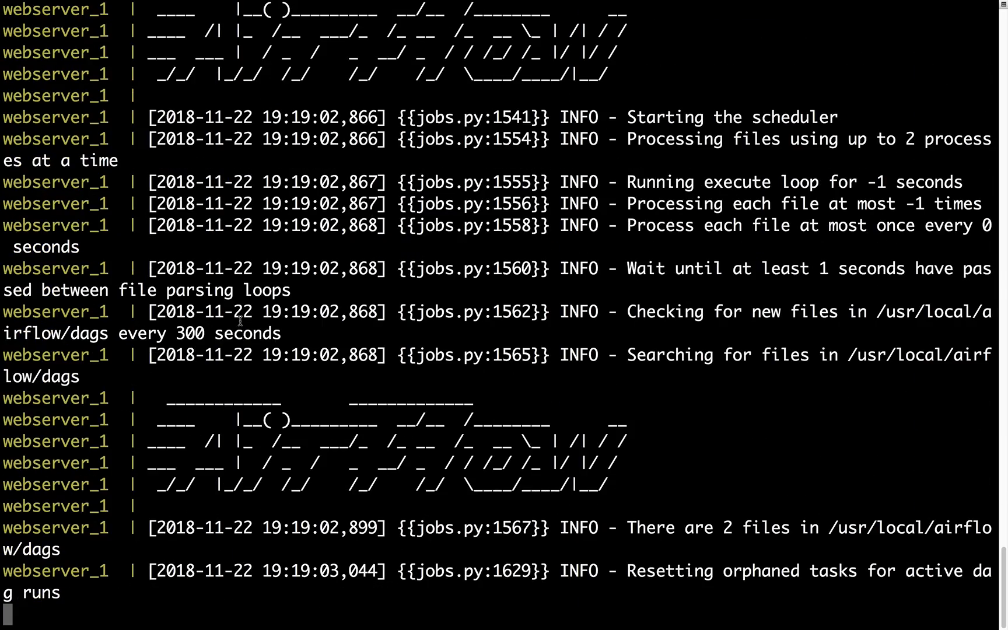
{"action": "scroll", "scroll_direction": "down", "scroll_amount": 3}
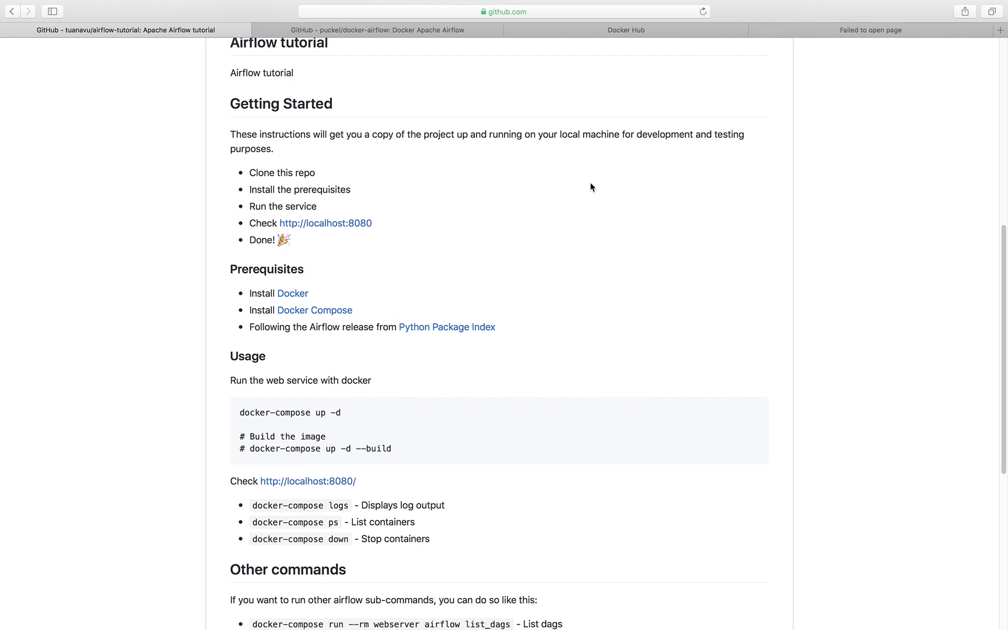
{"action": "mouse_move", "coordinate": [329, 224]}
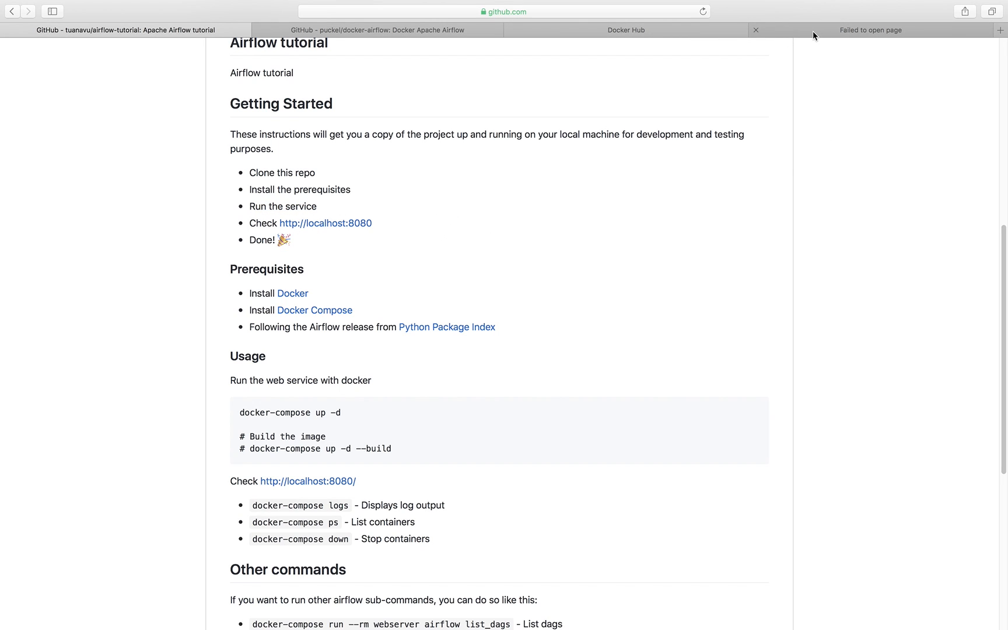
Close the 'Failed to open page' tab, leaving the README and Docker Hub tabs.
{"action": "left_click", "coordinate": [871, 29]}
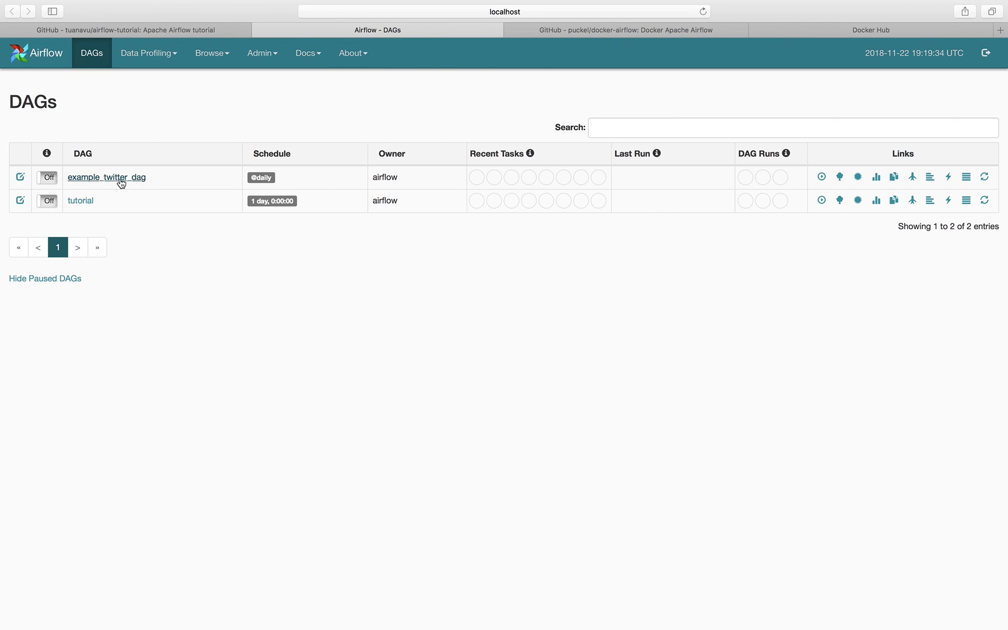
{"action": "mouse_move", "coordinate": [81, 200]}
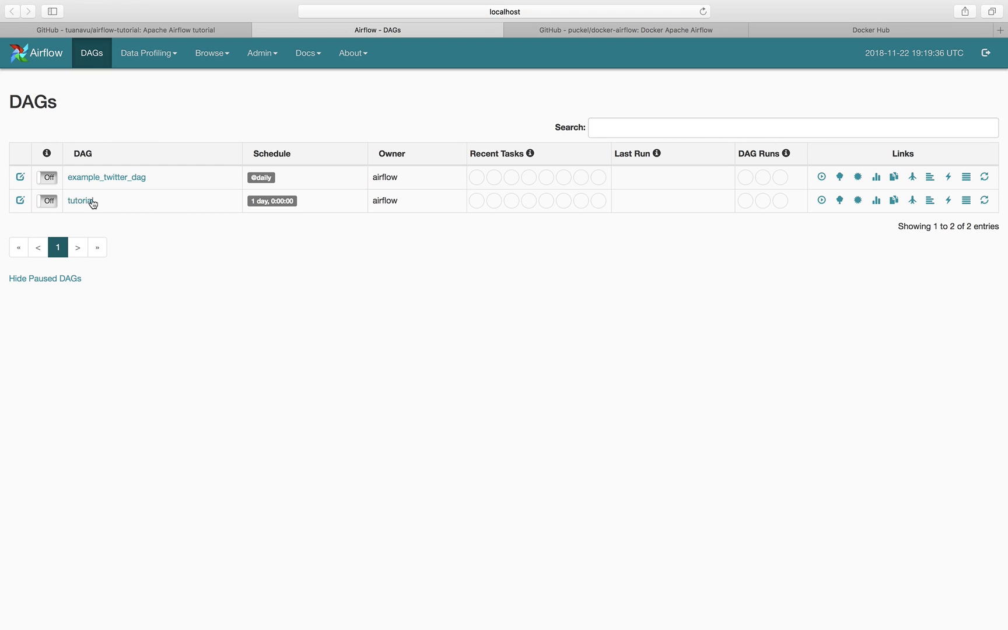
{"action": "mouse_move", "coordinate": [79, 212]}
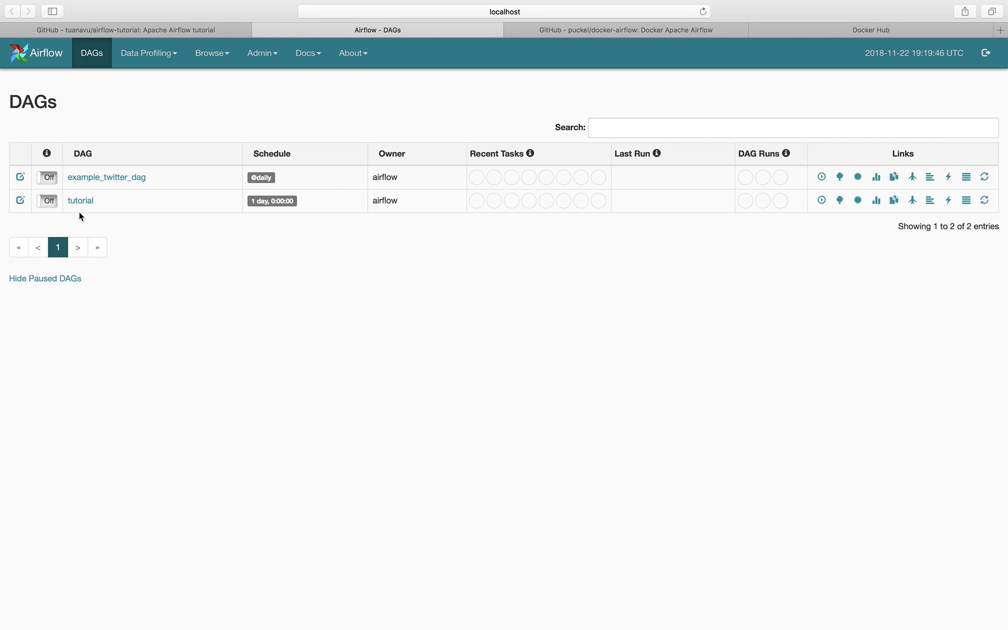
{"action": "mouse_move", "coordinate": [374, 253]}
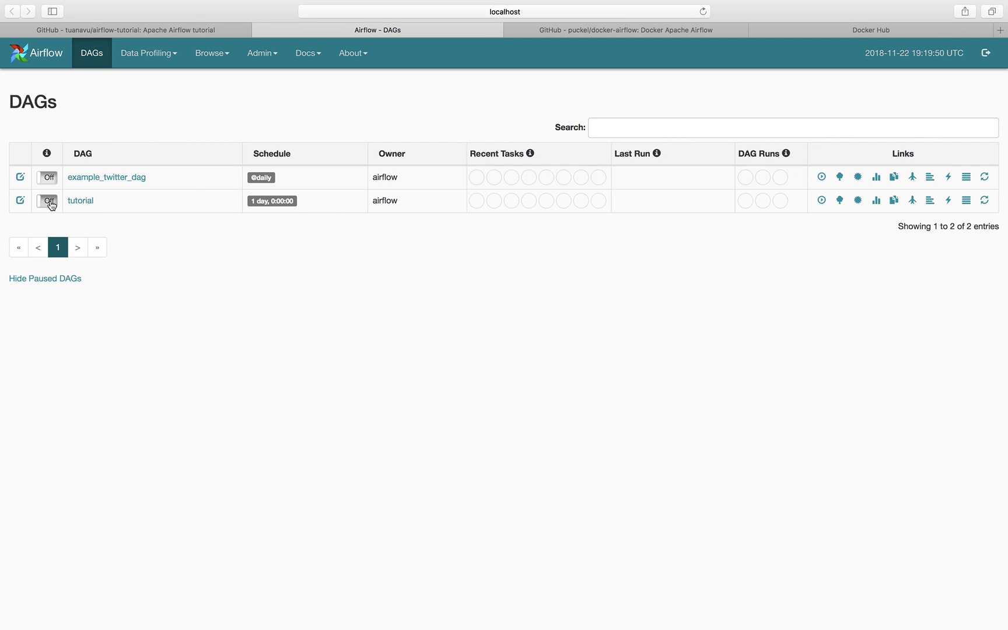
Switch the tutorial DAG on and inspect its task tree and graph views.
{"action": "left_click", "coordinate": [79, 200]}
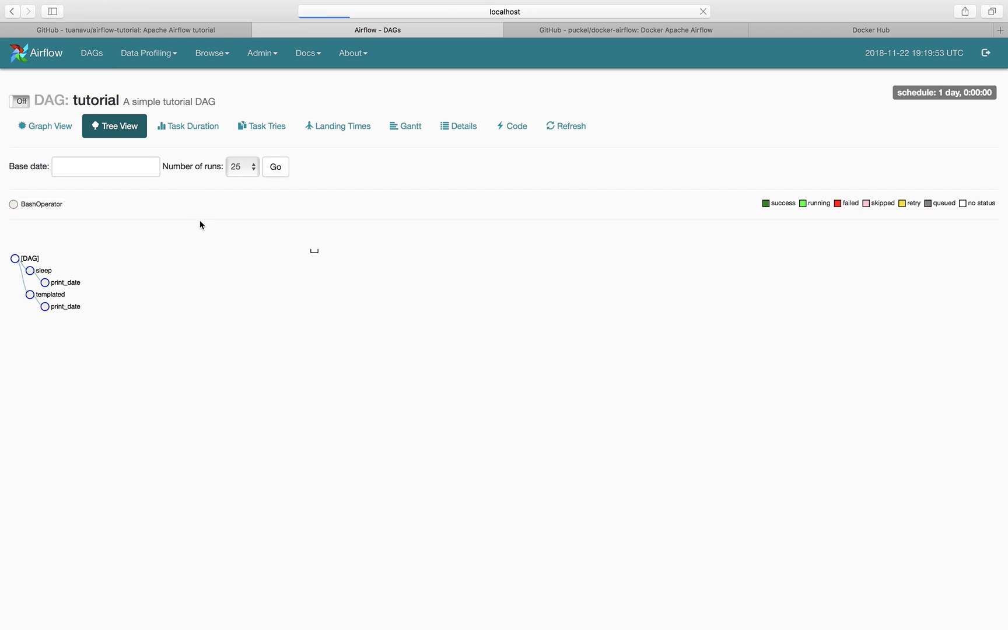
{"action": "left_click", "coordinate": [43, 125]}
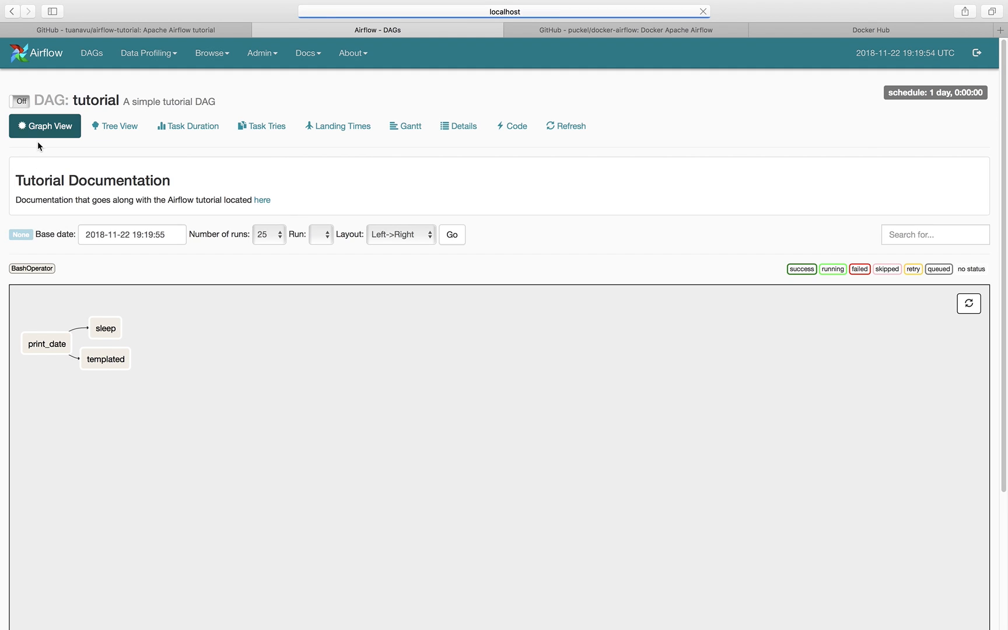
{"action": "left_click", "coordinate": [91, 52]}
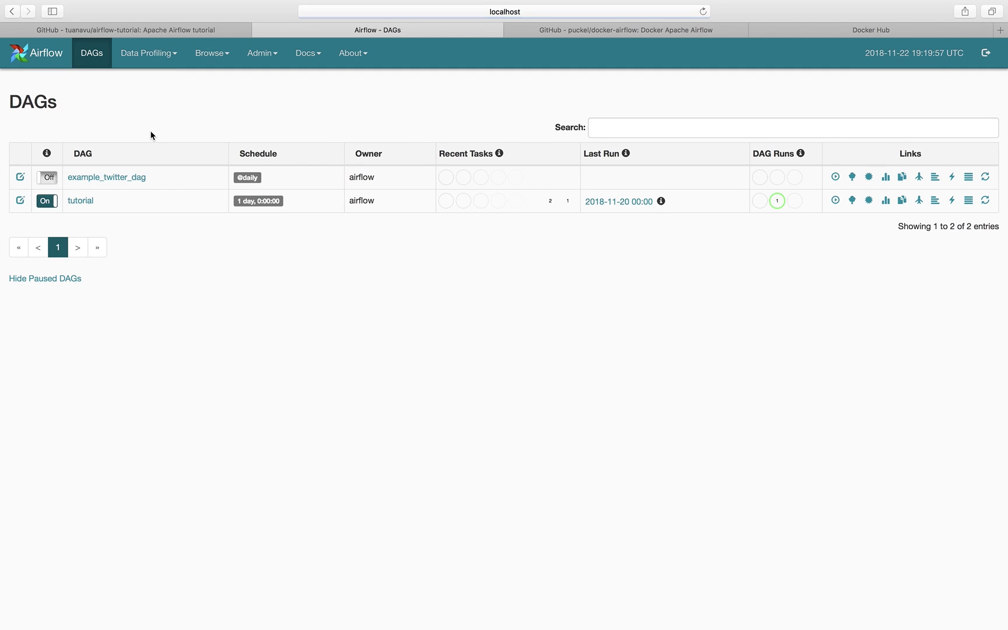
{"action": "left_click", "coordinate": [80, 200]}
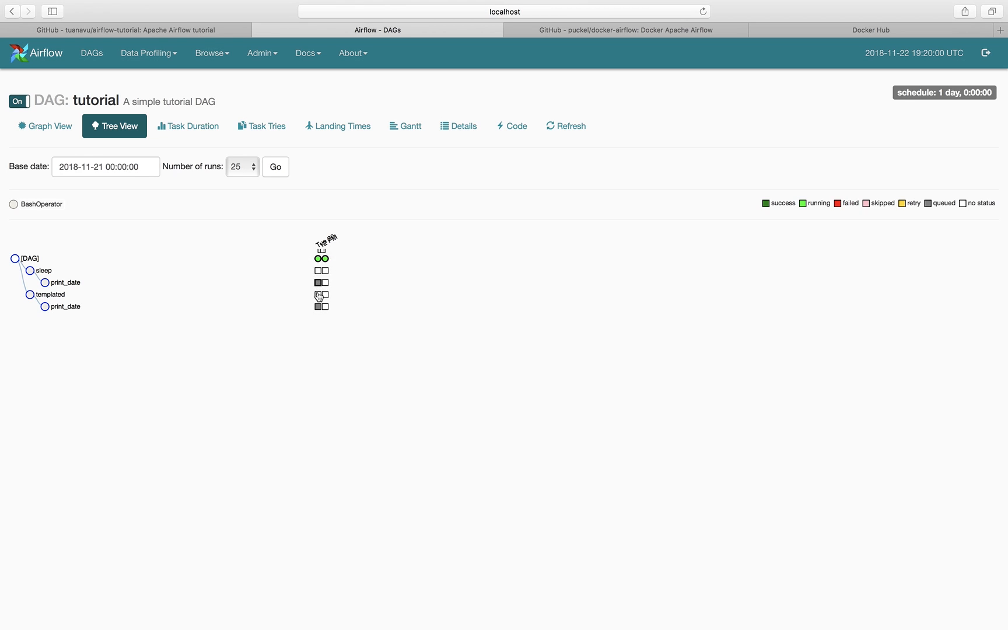
{"action": "left_click", "coordinate": [45, 125]}
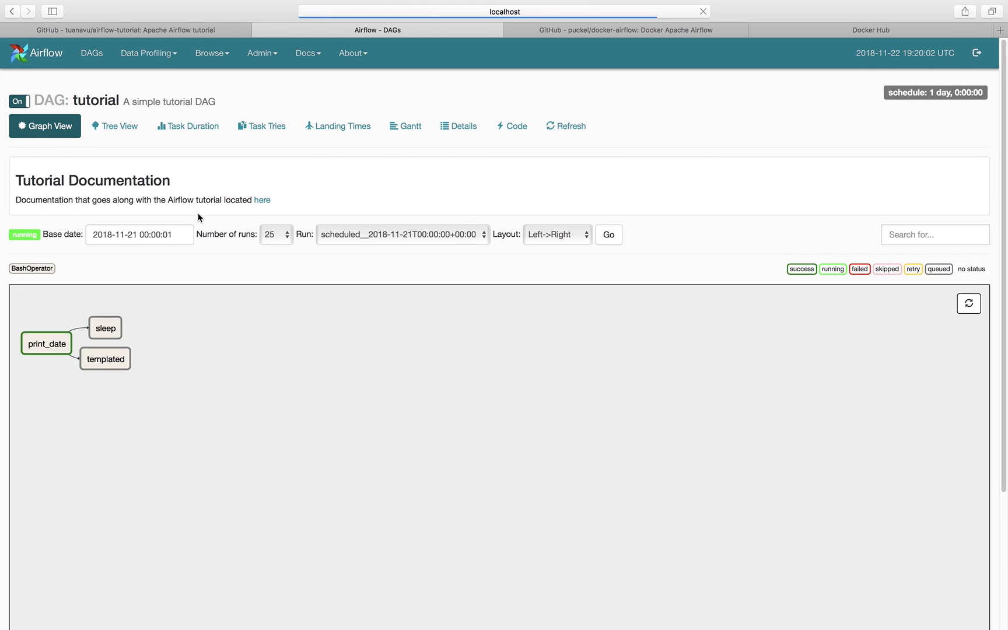
{"action": "mouse_move", "coordinate": [105, 327]}
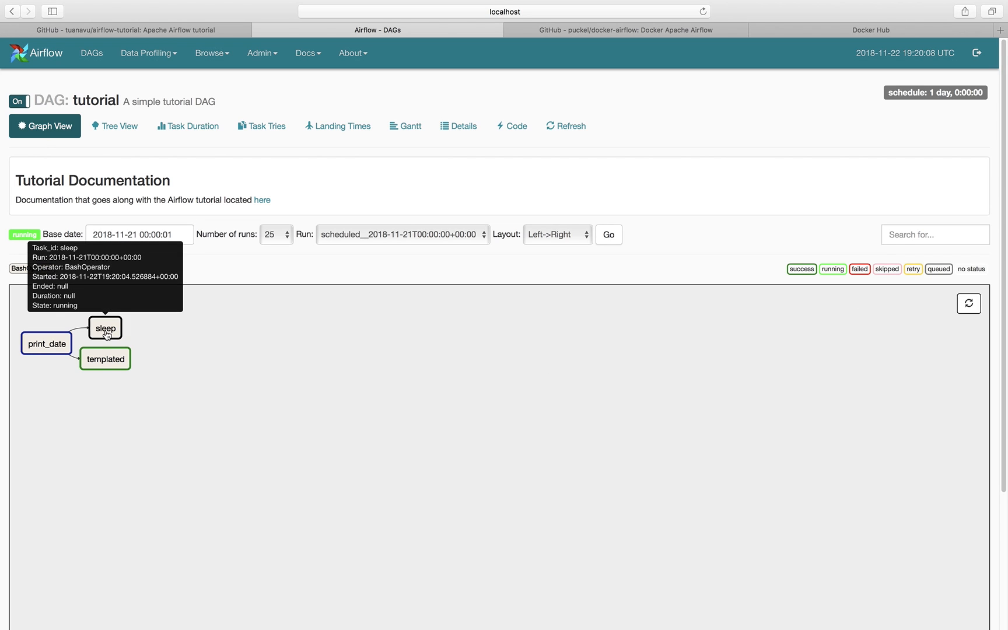
{"action": "mouse_move", "coordinate": [132, 359]}
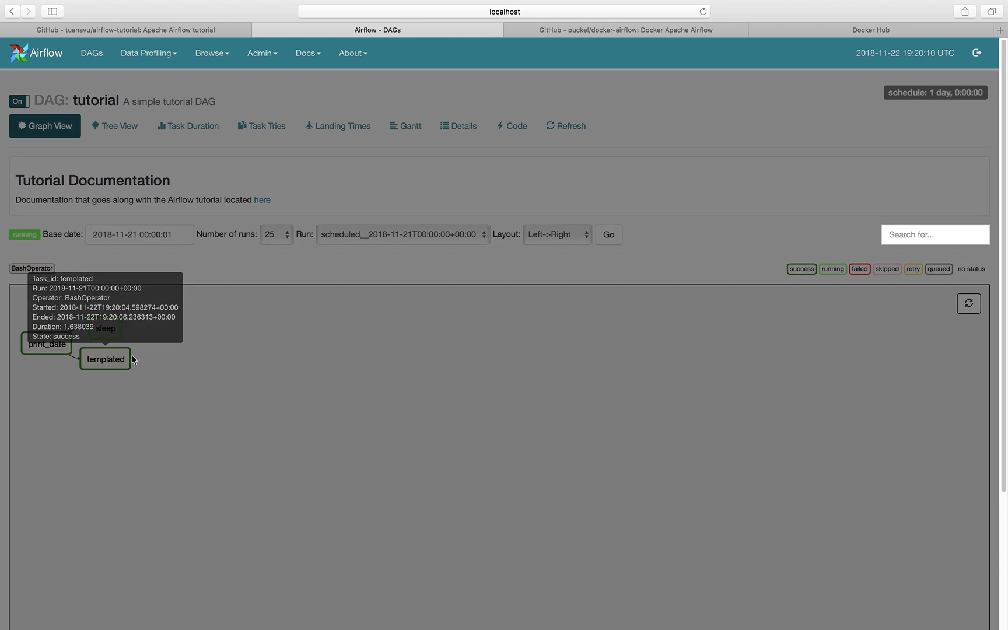
Read the templated task's log and return to the DAGs list showing the last run.
{"action": "left_click", "coordinate": [105, 359]}
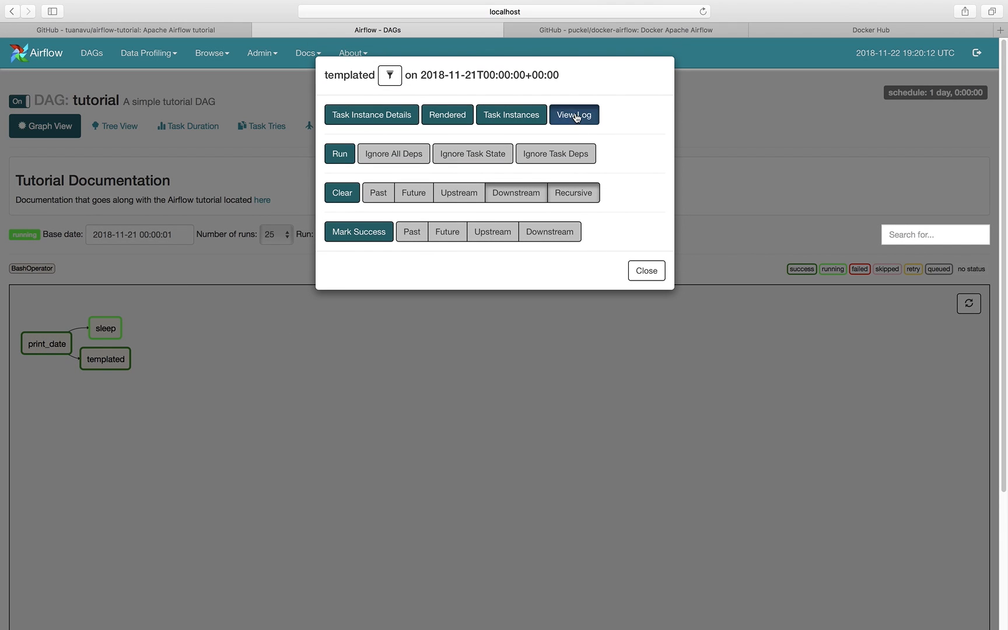
{"action": "left_click", "coordinate": [573, 114]}
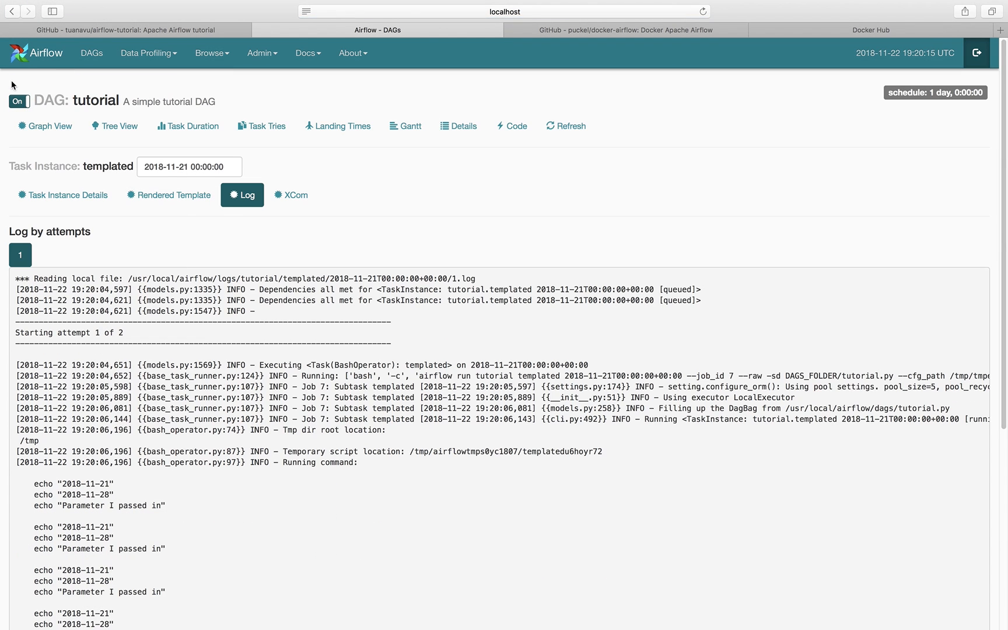
{"action": "left_click", "coordinate": [91, 52]}
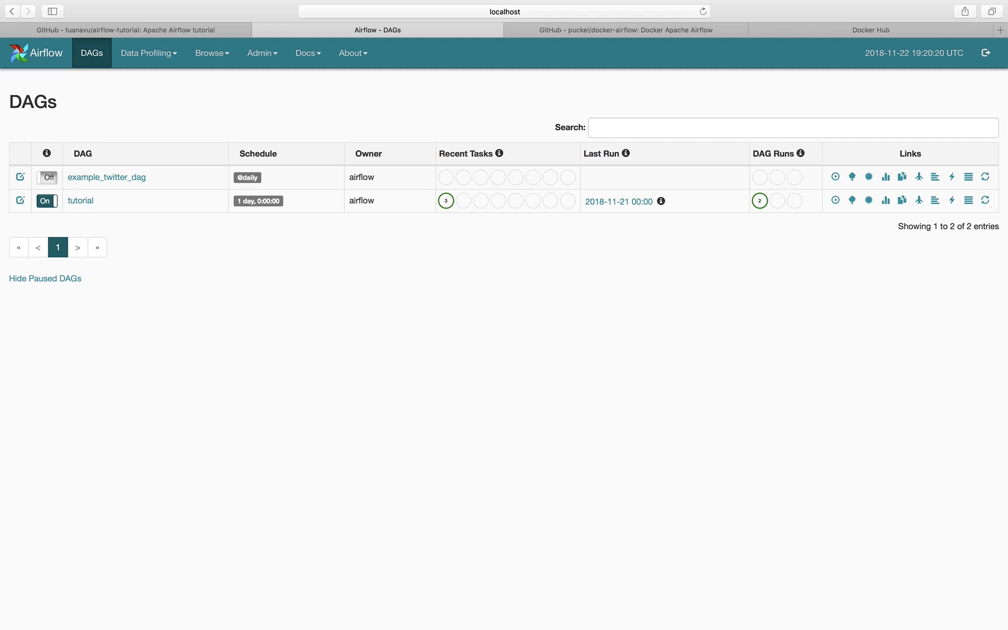
{"action": "mouse_move", "coordinate": [303, 358]}
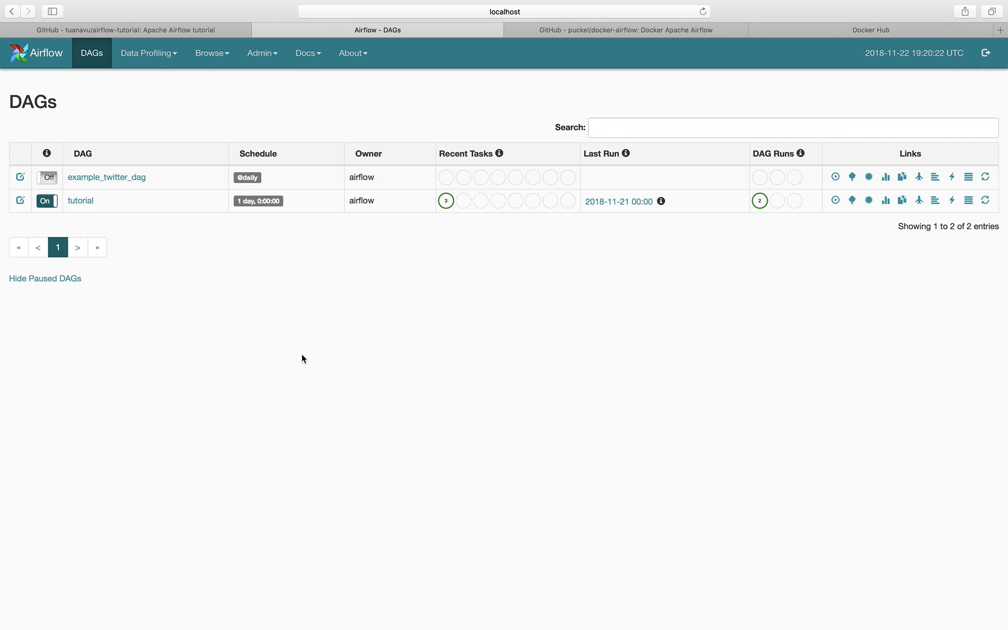
Revisit the Getting Started slide, then return to the airflow-tutorial GitHub repository page.
{"action": "left_click", "coordinate": [251, 29]}
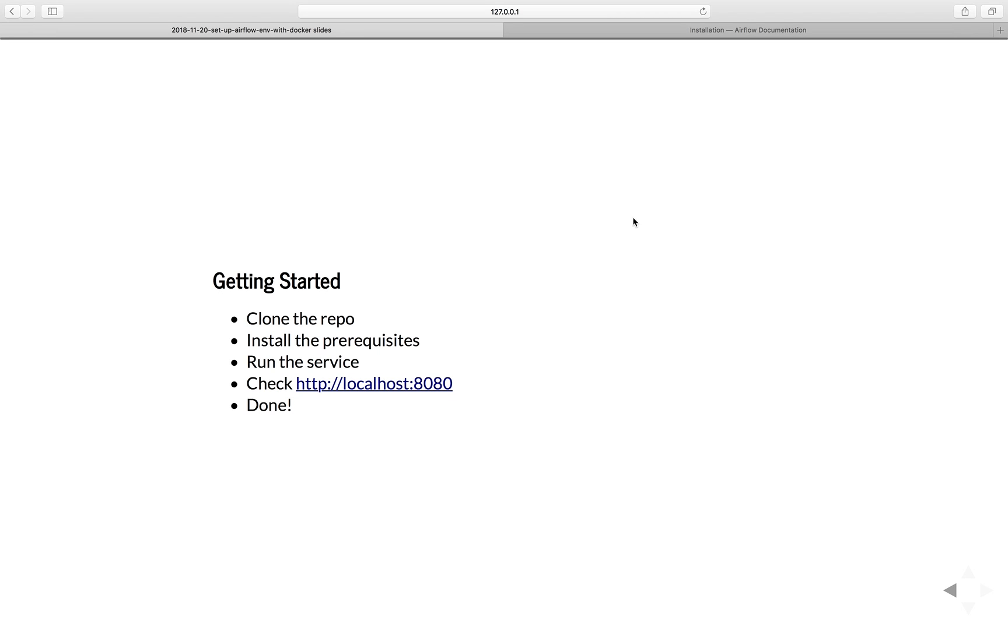
{"action": "mouse_move", "coordinate": [662, 73]}
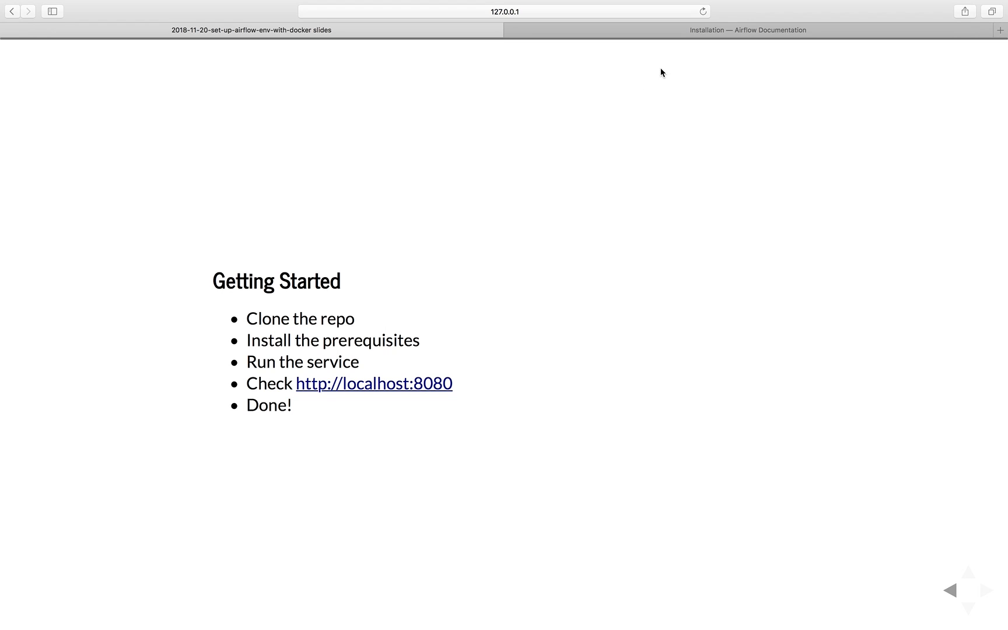
{"action": "mouse_move", "coordinate": [749, 191]}
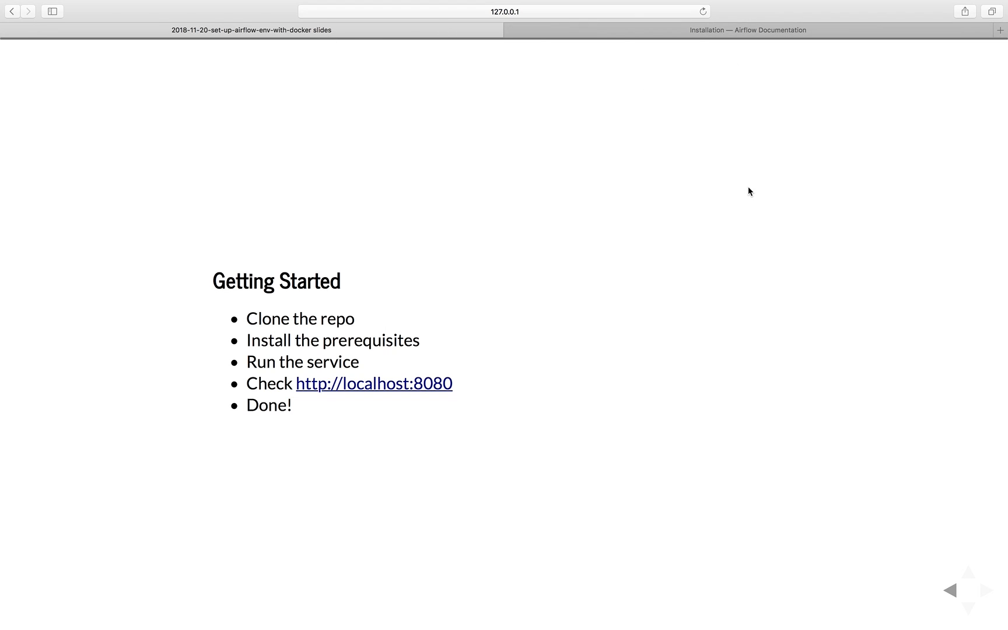
{"action": "left_click", "coordinate": [377, 29]}
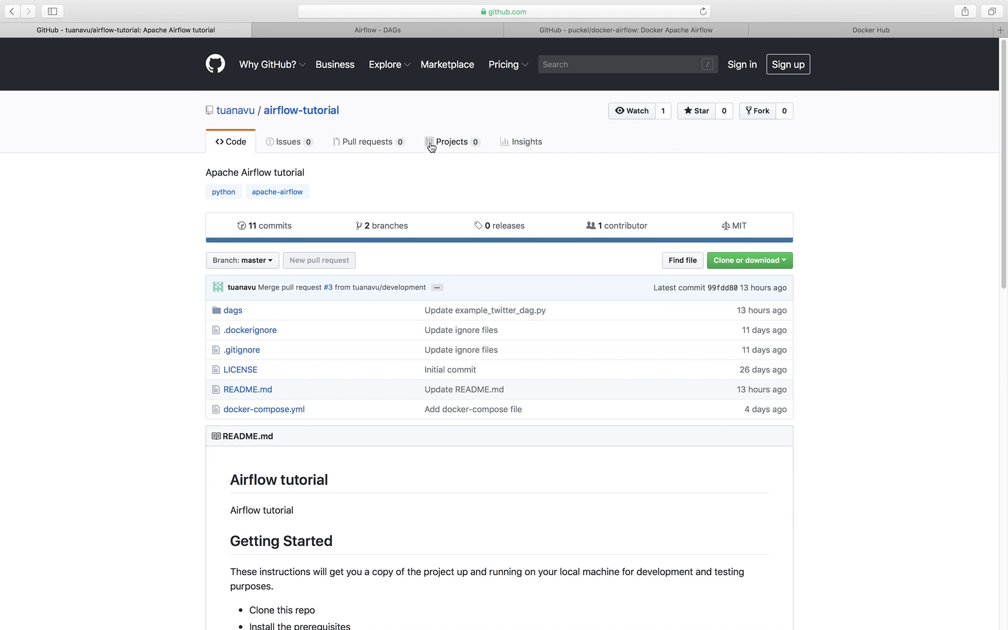
Open docker-compose.yml from the repo file list, showing the postgres and webserver services.
{"action": "scroll", "scroll_direction": "down", "scroll_amount": 3}
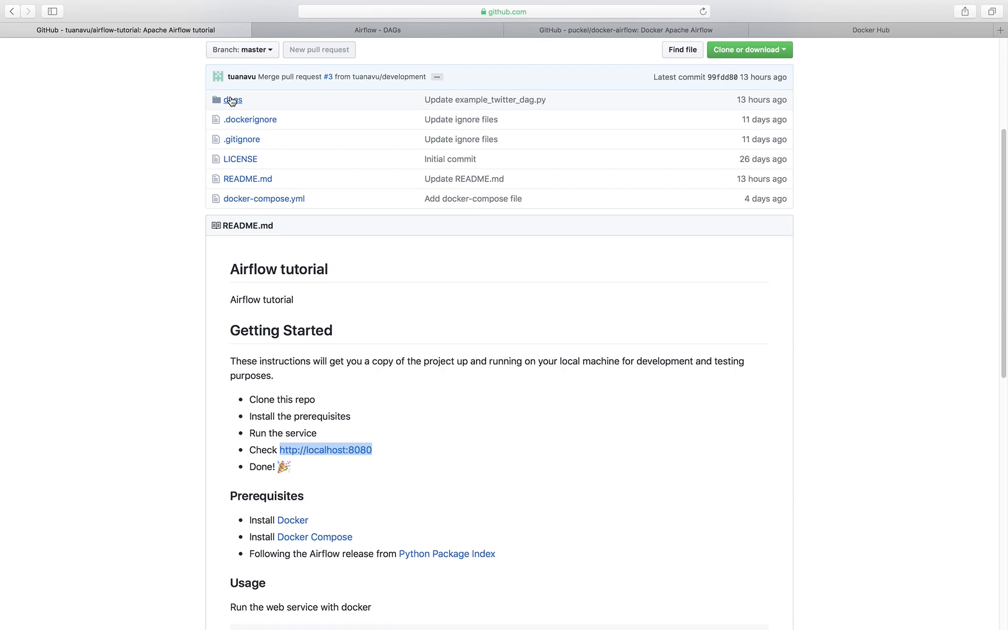
{"action": "left_click", "coordinate": [232, 99]}
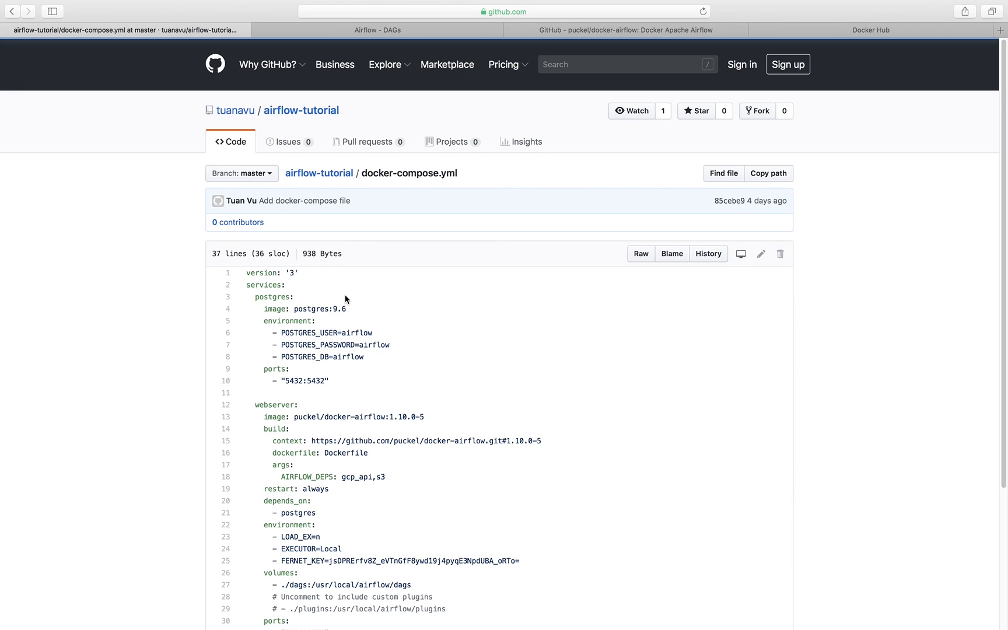
{"action": "scroll", "scroll_direction": "down", "scroll_amount": 3}
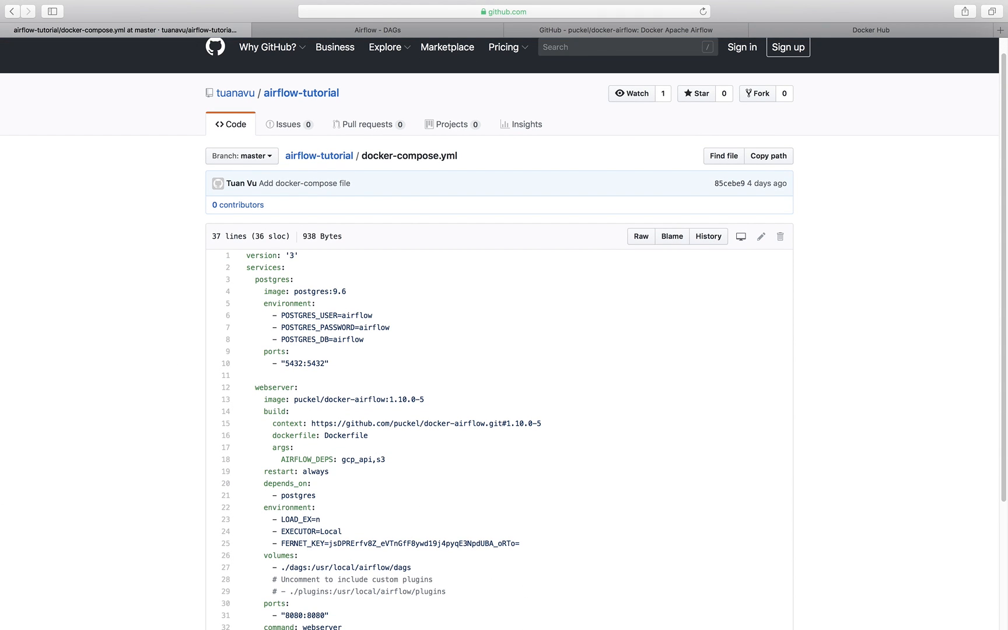
{"action": "mouse_move", "coordinate": [587, 621]}
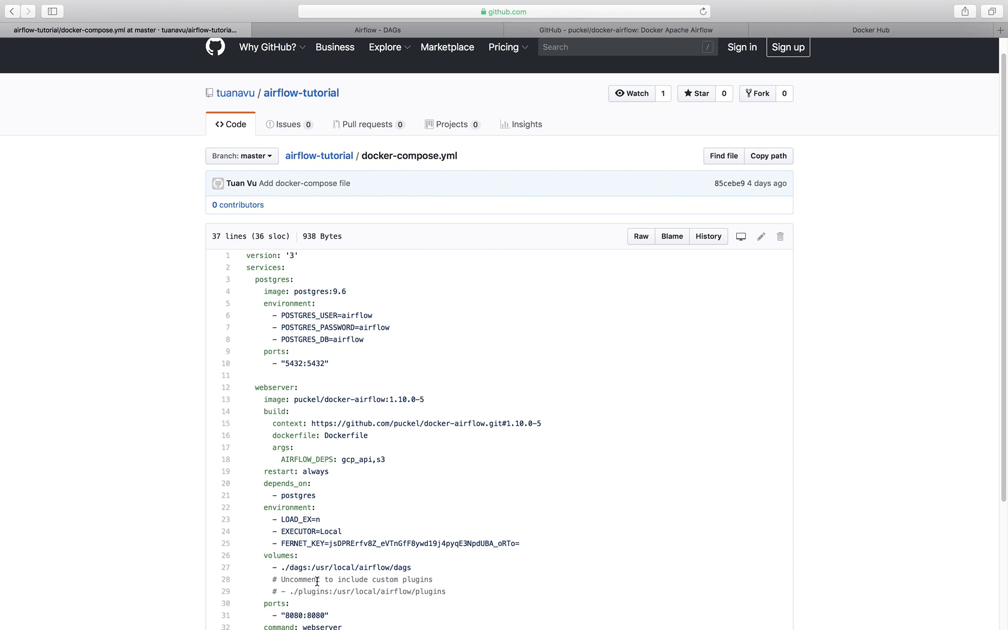
{"action": "mouse_move", "coordinate": [315, 581]}
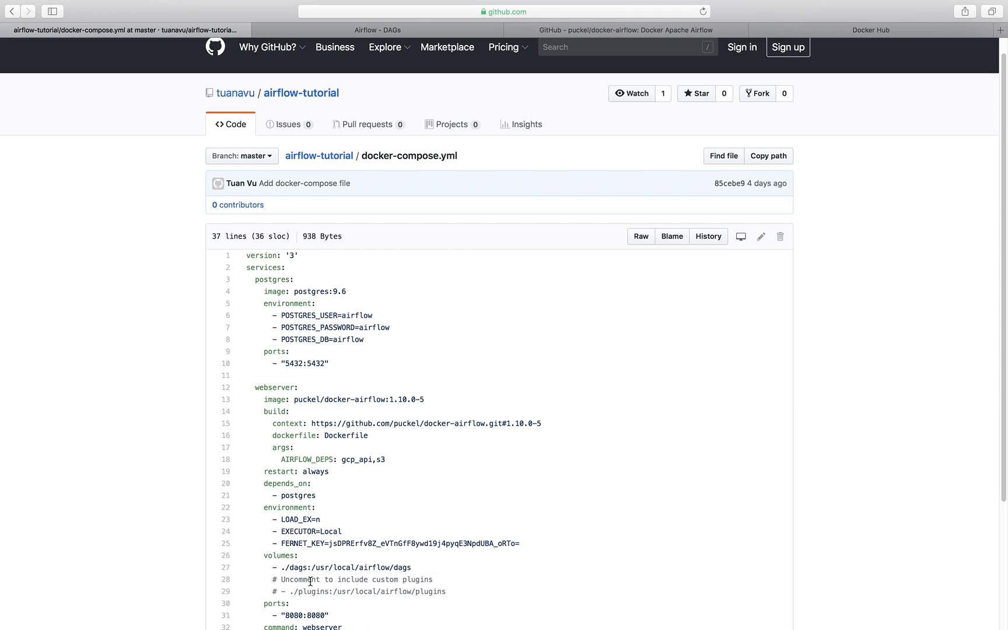
{"action": "scroll", "scroll_direction": "down", "scroll_amount": 3}
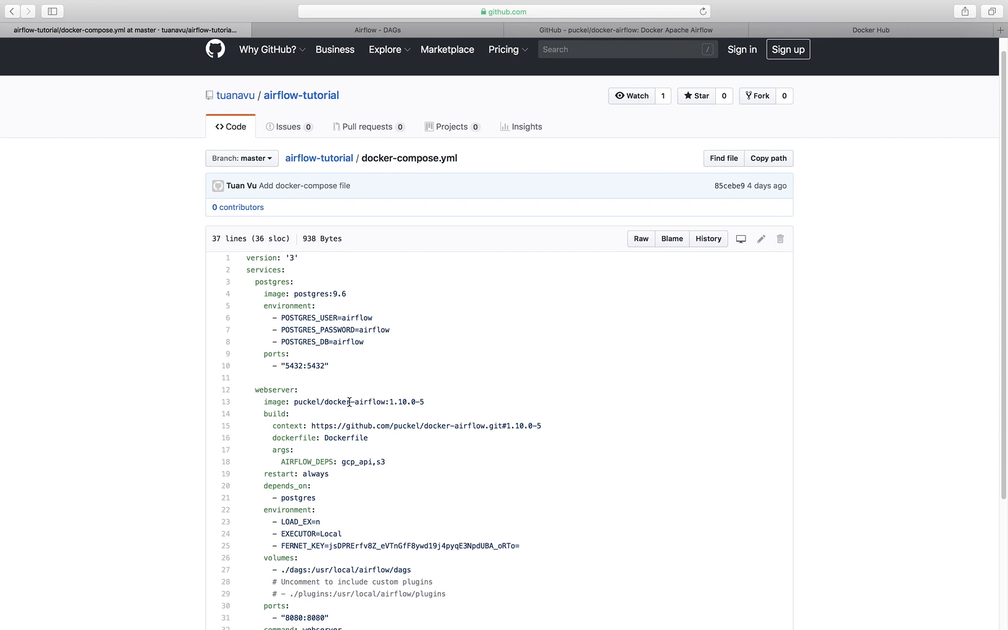
{"action": "scroll", "scroll_direction": "down", "scroll_amount": 3}
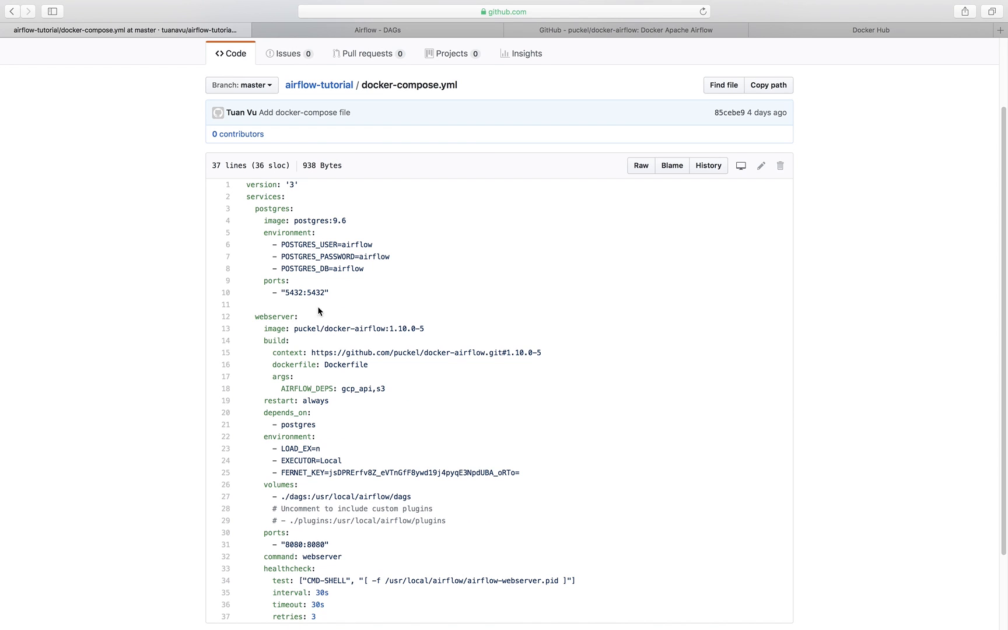
{"action": "mouse_move", "coordinate": [513, 452]}
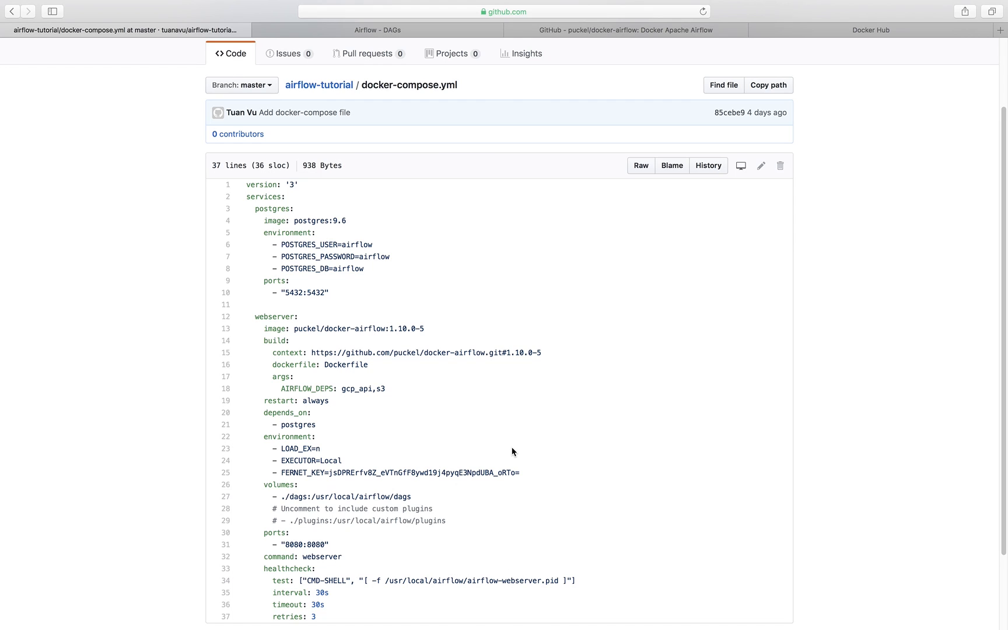
{"action": "mouse_move", "coordinate": [515, 448]}
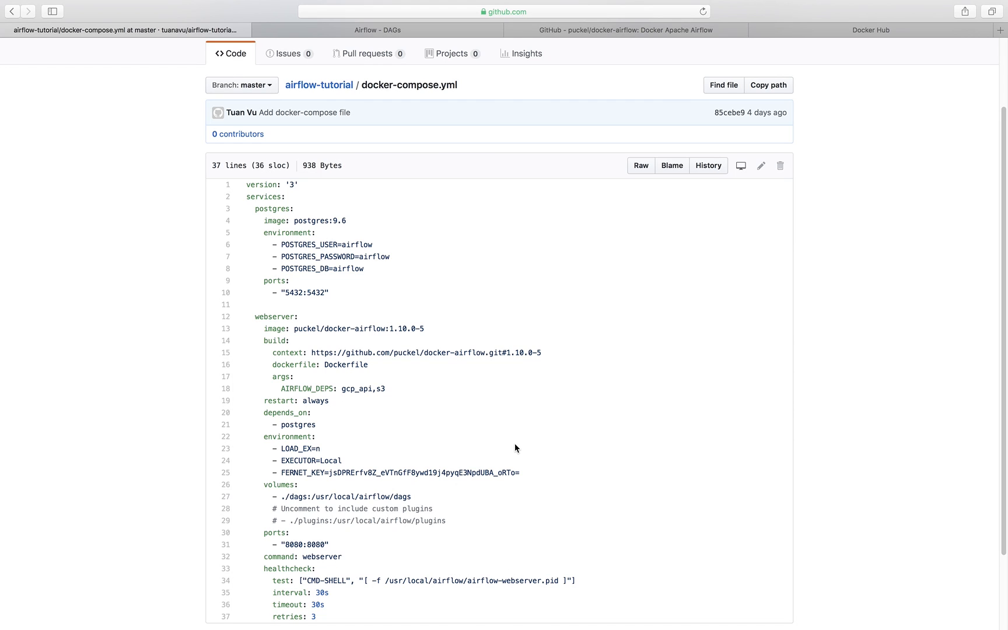
{"action": "mouse_move", "coordinate": [371, 257]}
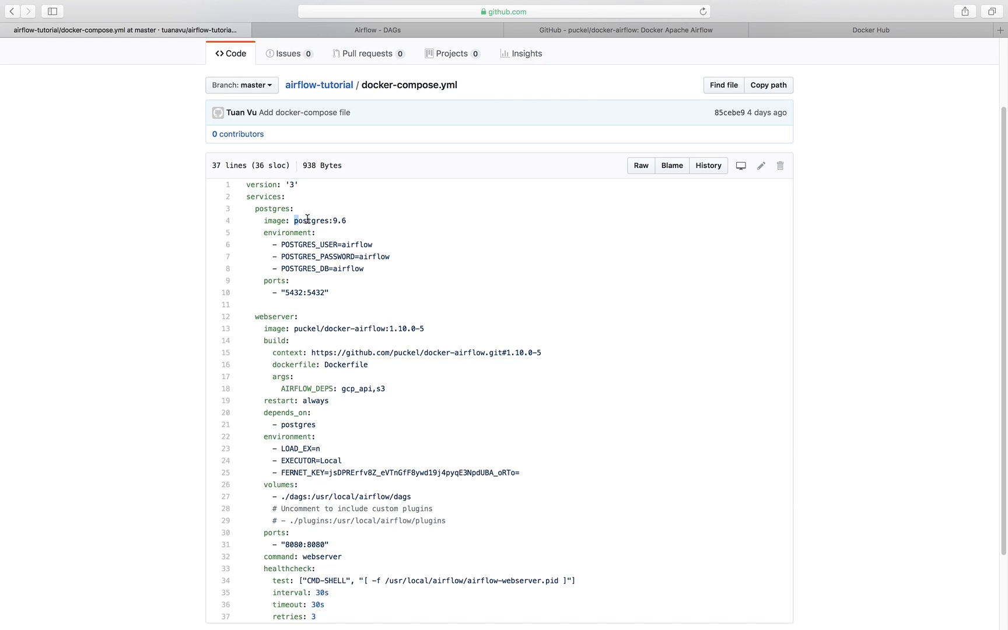
{"action": "double_click", "coordinate": [356, 329]}
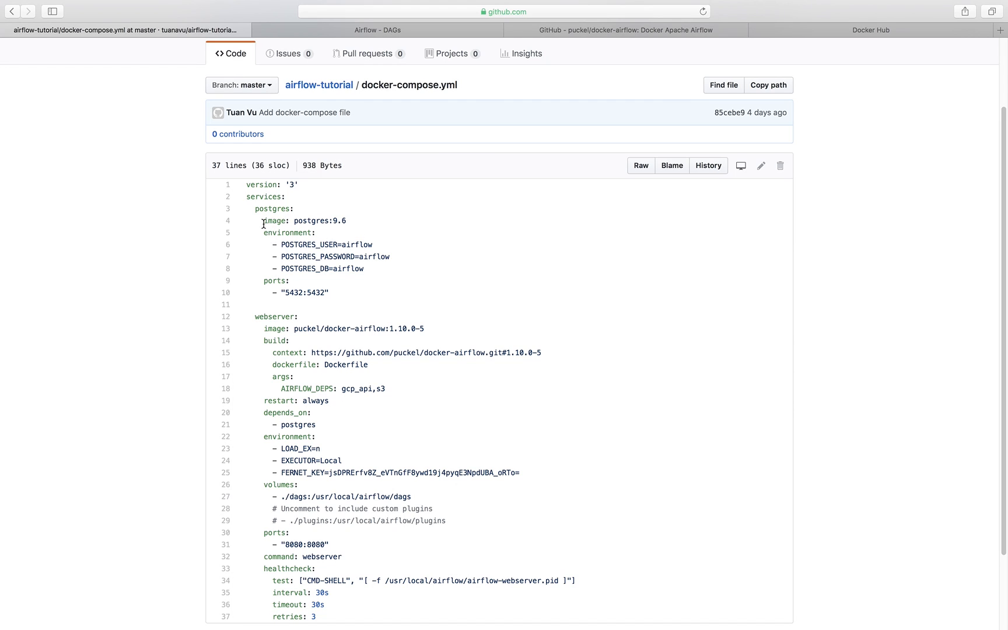
{"action": "mouse_move", "coordinate": [336, 220]}
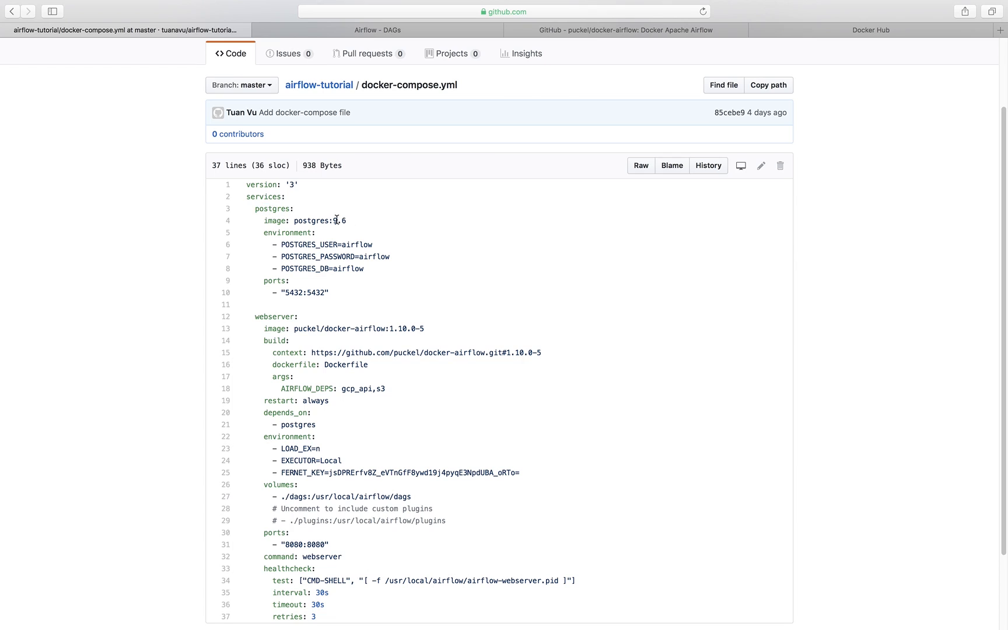
{"action": "double_click", "coordinate": [320, 221]}
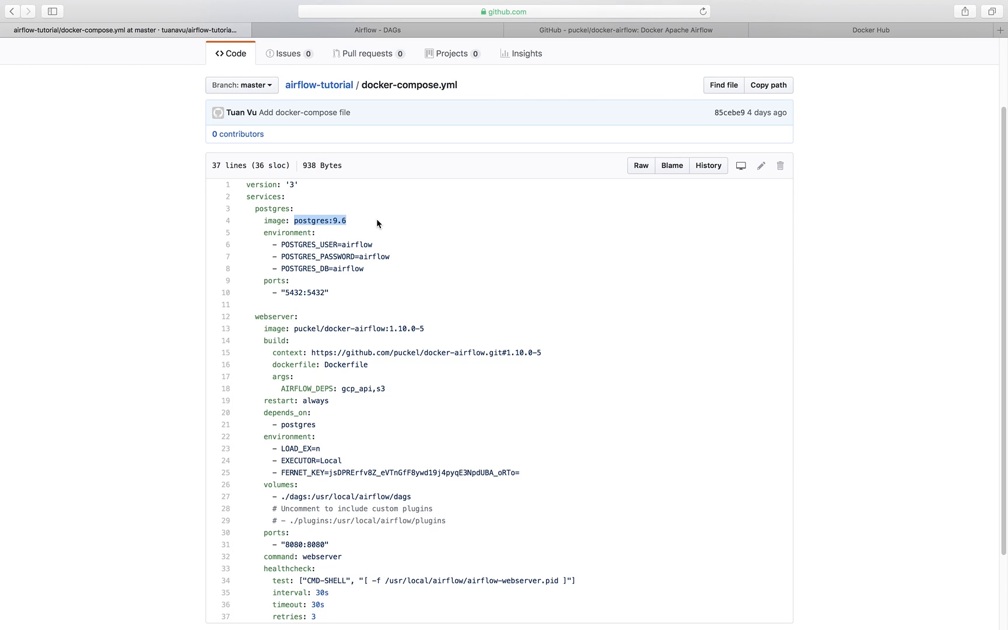
{"action": "scroll", "scroll_direction": "down", "scroll_amount": 3}
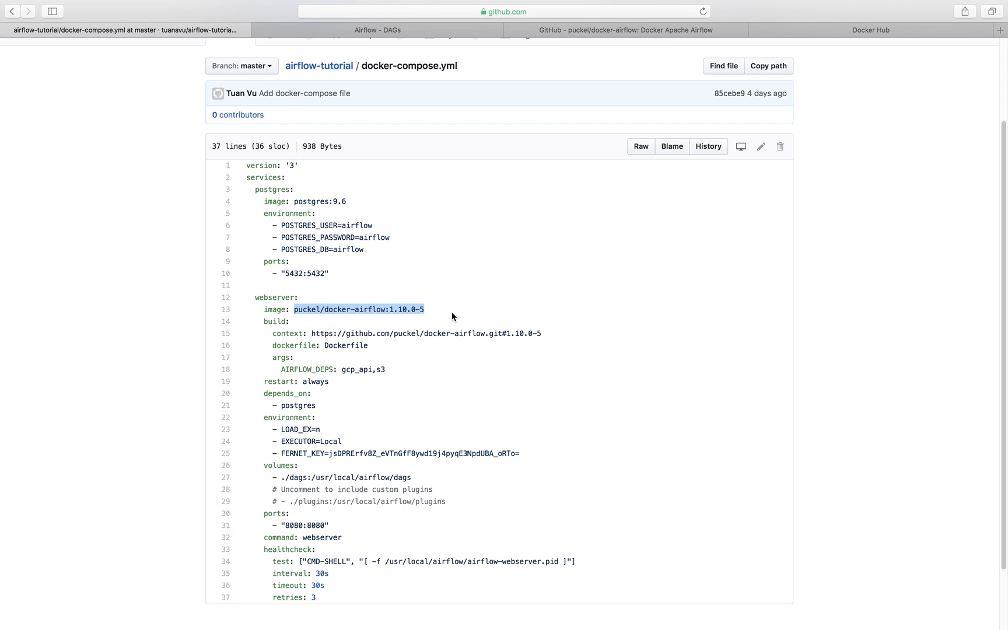
{"action": "mouse_move", "coordinate": [352, 235]}
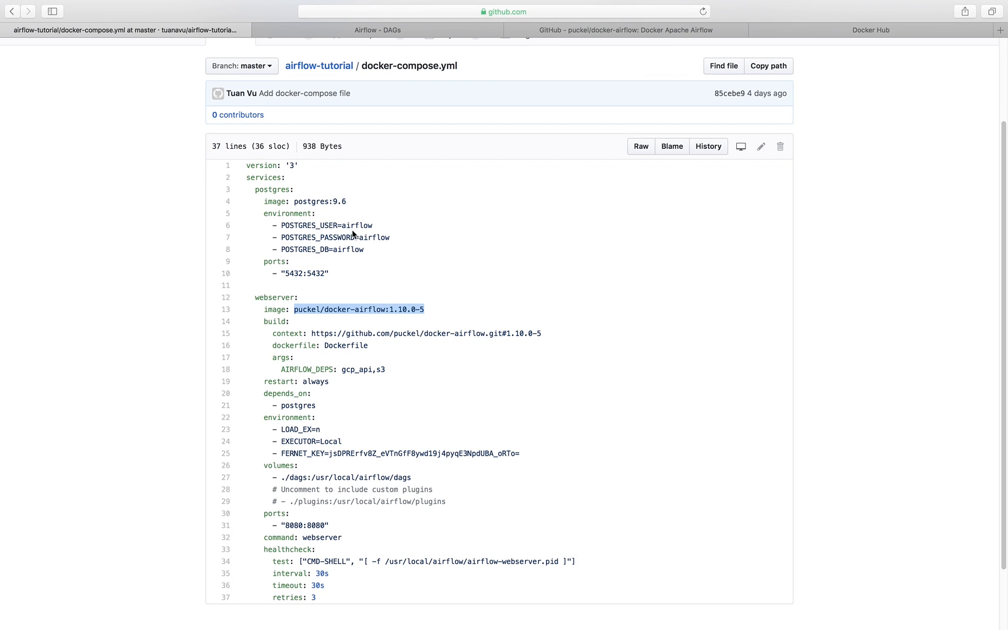
{"action": "mouse_move", "coordinate": [349, 230]}
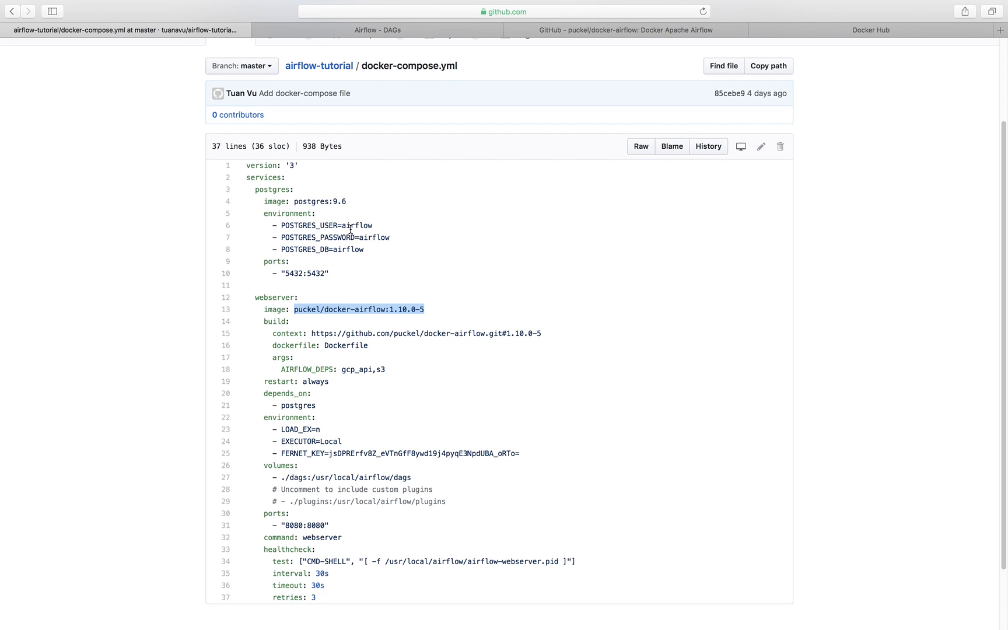
{"action": "mouse_move", "coordinate": [357, 238]}
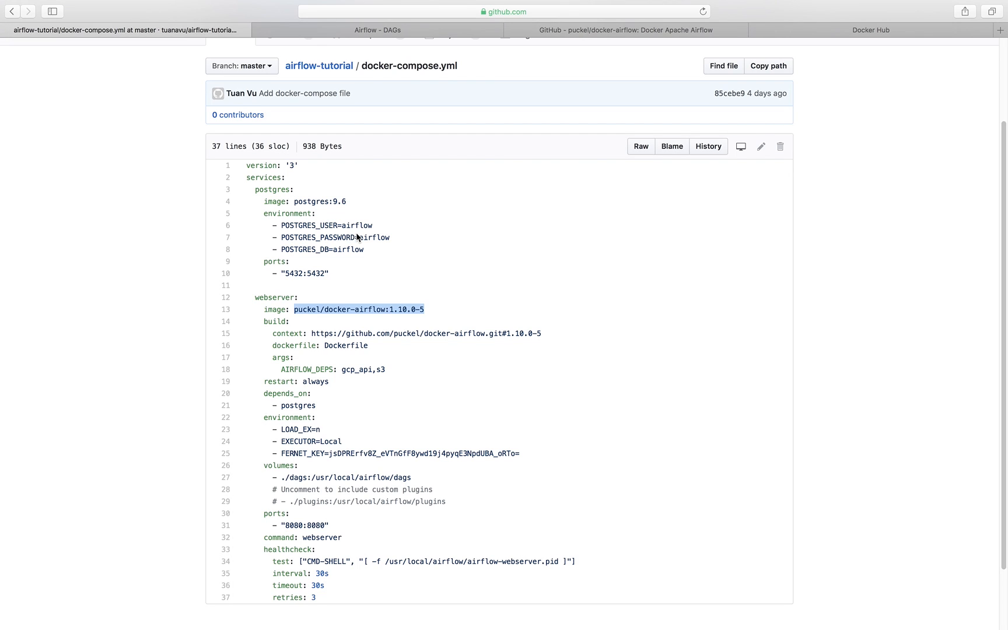
{"action": "left_click", "coordinate": [623, 29]}
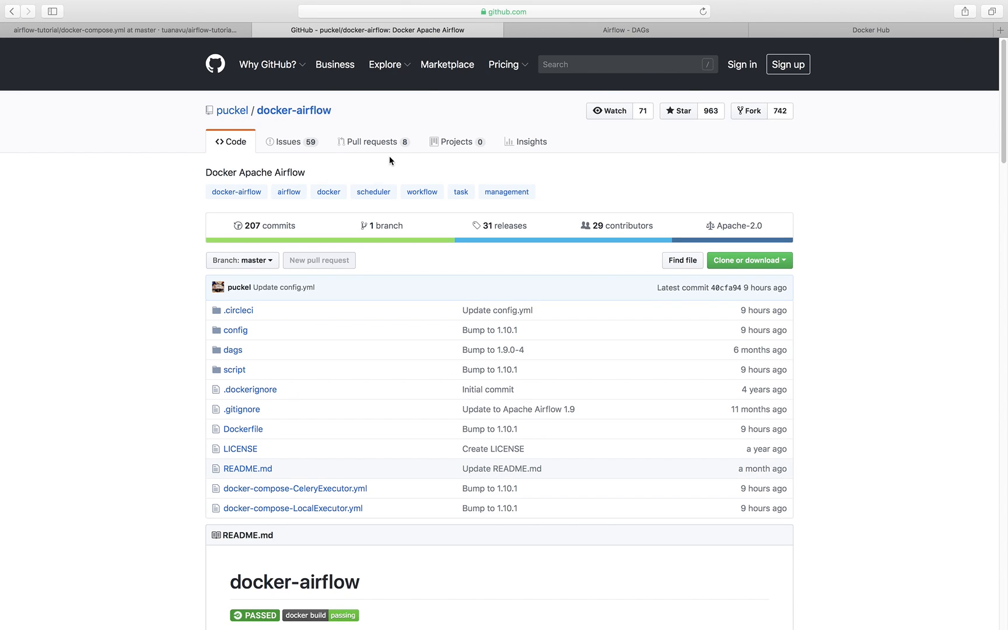
{"action": "mouse_move", "coordinate": [418, 165]}
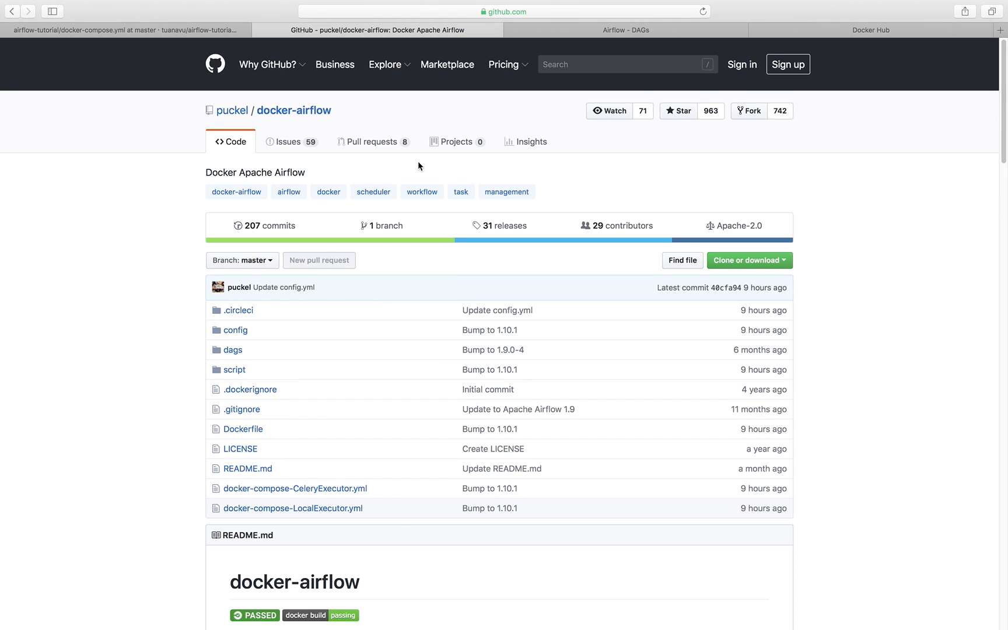
{"action": "mouse_move", "coordinate": [159, 54]}
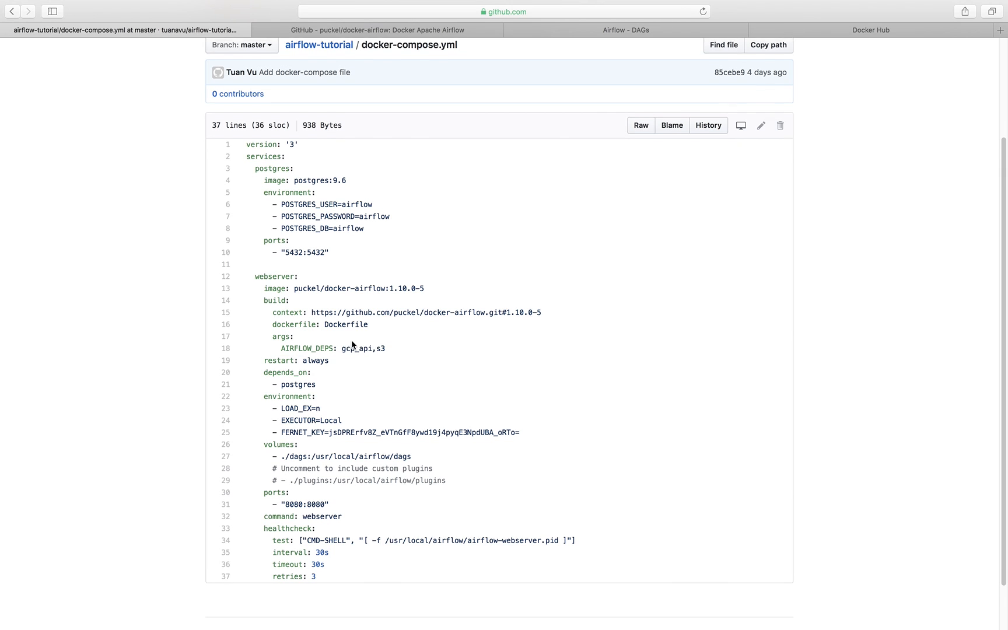
{"action": "scroll", "scroll_direction": "down", "scroll_amount": 3}
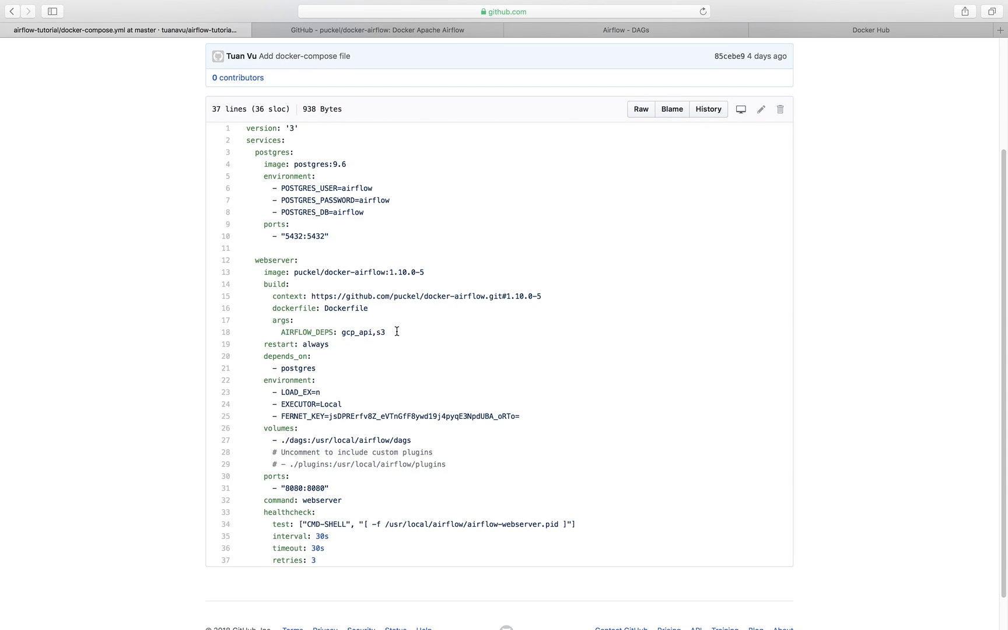
{"action": "mouse_move", "coordinate": [426, 204]}
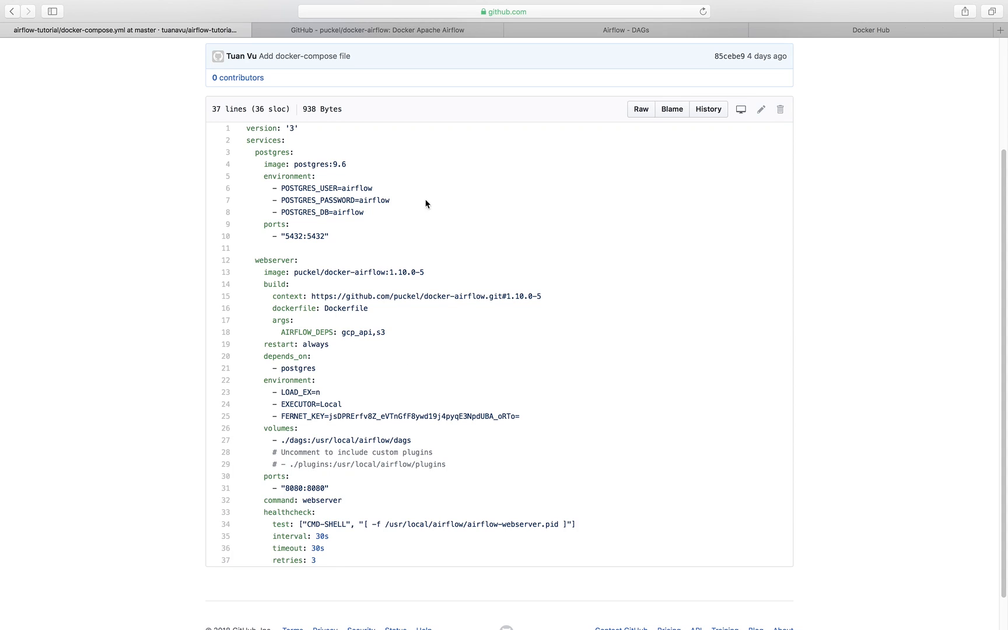
{"action": "scroll", "scroll_direction": "down", "scroll_amount": 3}
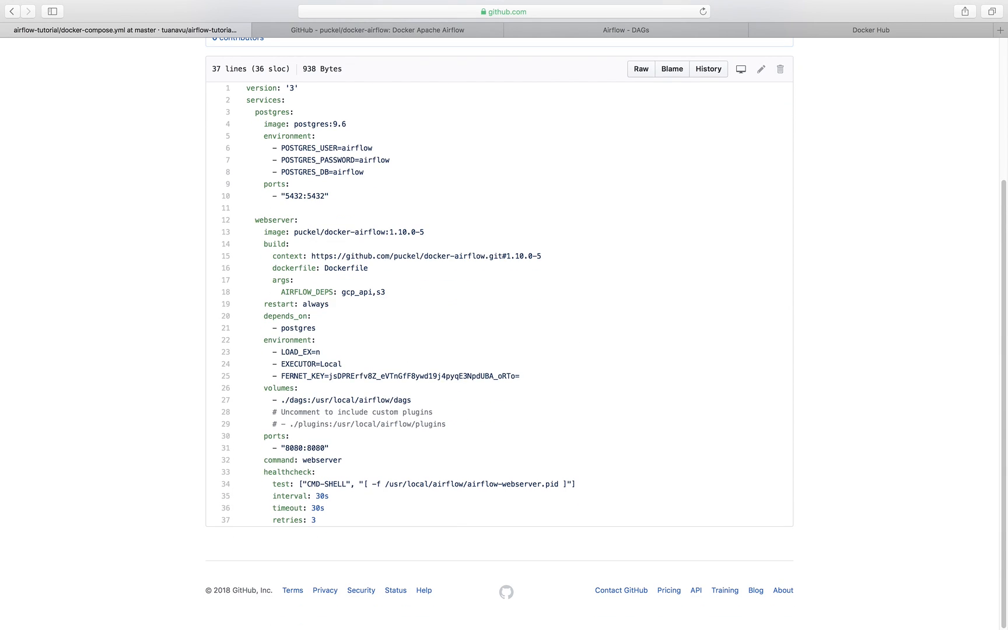
{"action": "scroll", "scroll_direction": "down", "scroll_amount": 3}
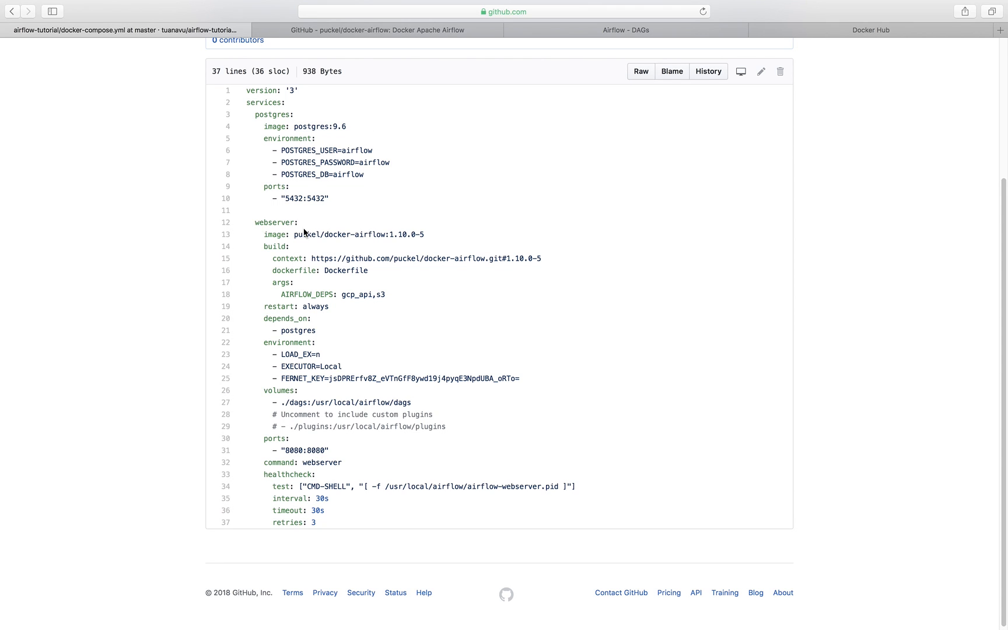
{"action": "mouse_move", "coordinate": [489, 241]}
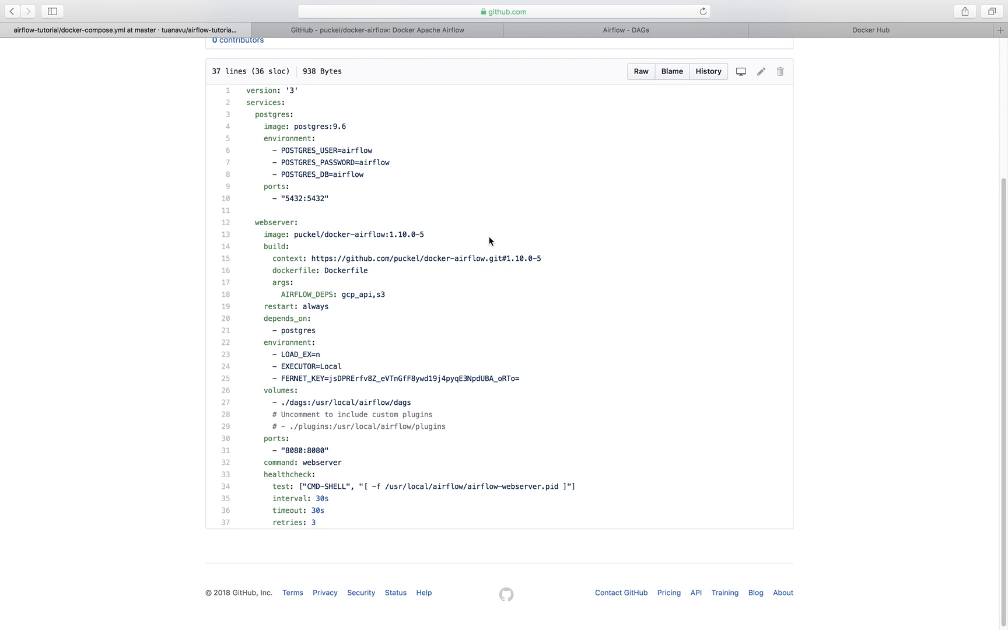
{"action": "mouse_move", "coordinate": [468, 223]}
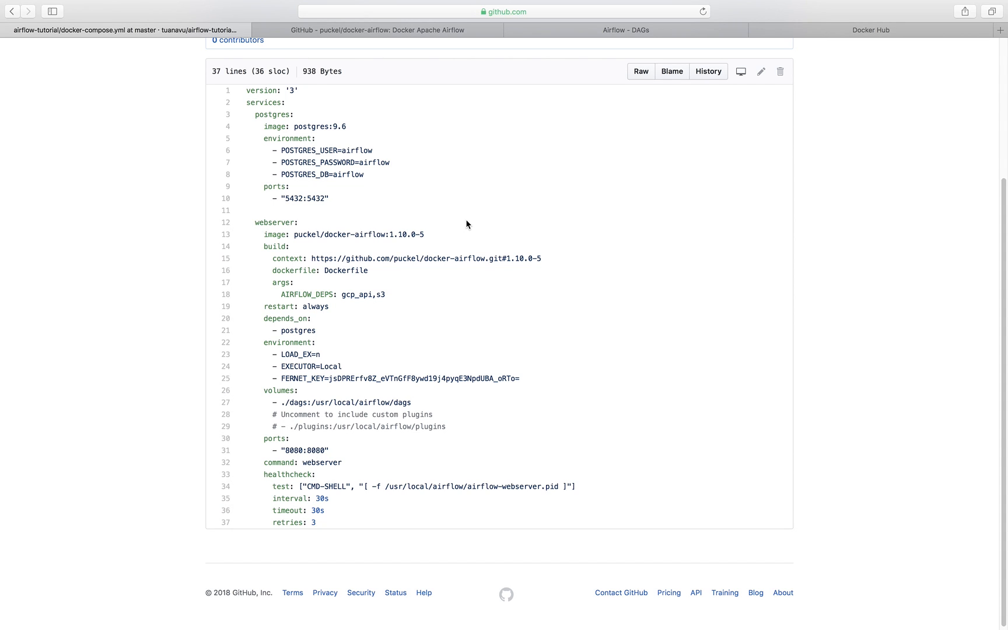
{"action": "mouse_move", "coordinate": [234, 142]}
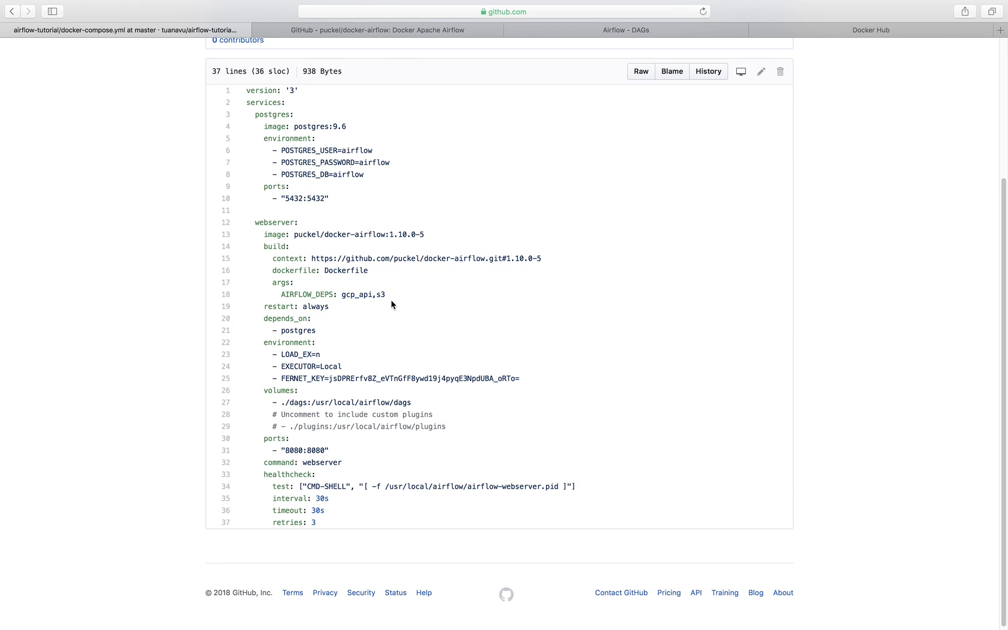
{"action": "mouse_move", "coordinate": [344, 266]}
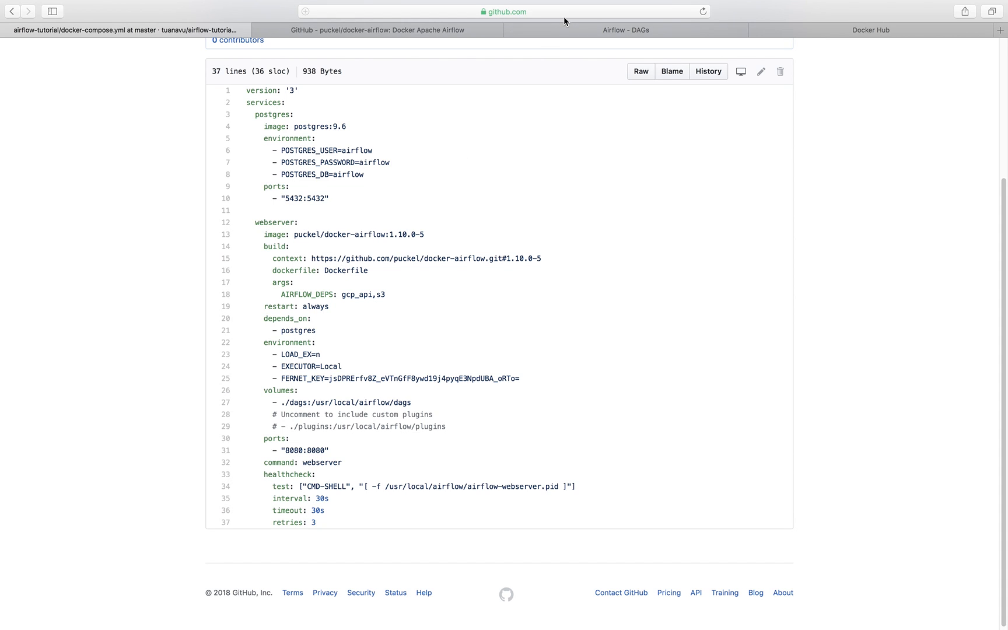
Check the tutorial's docker-compose.yml for the image name, then return to Docker Hub search.
{"action": "left_click", "coordinate": [871, 29]}
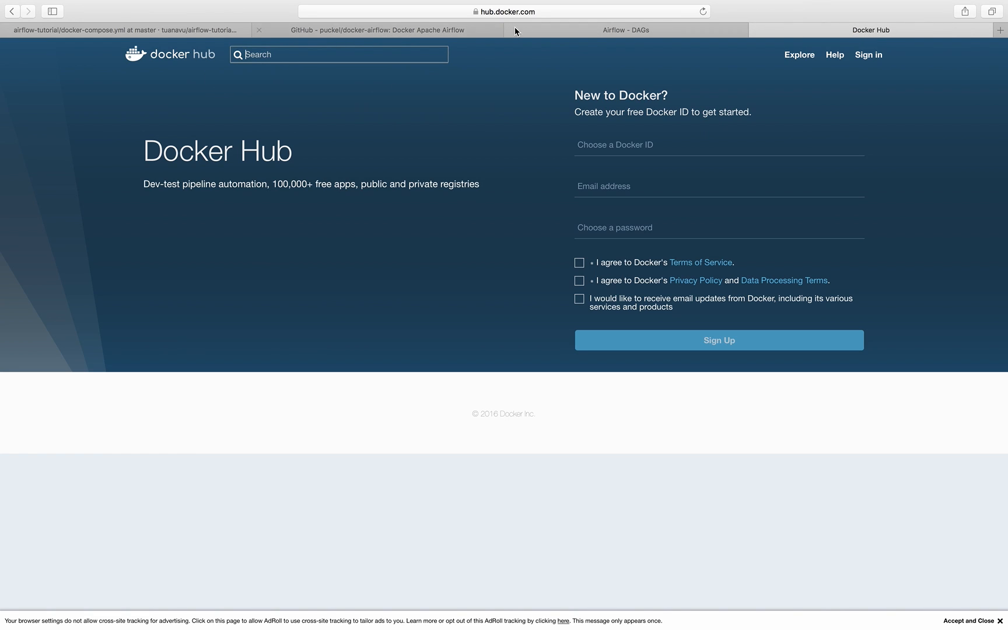
{"action": "left_click", "coordinate": [506, 11]}
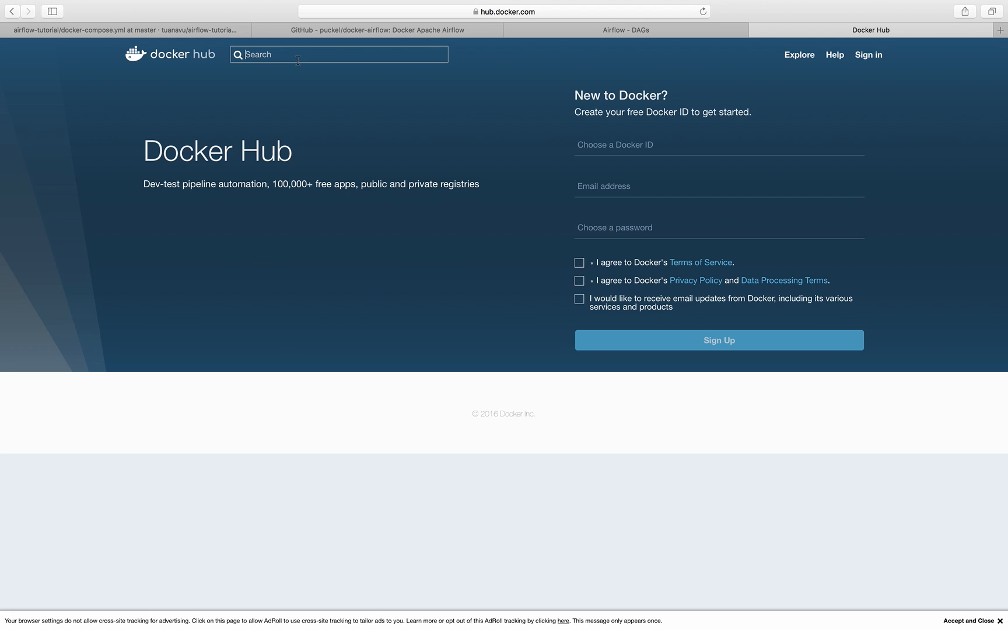
{"action": "left_click", "coordinate": [125, 29]}
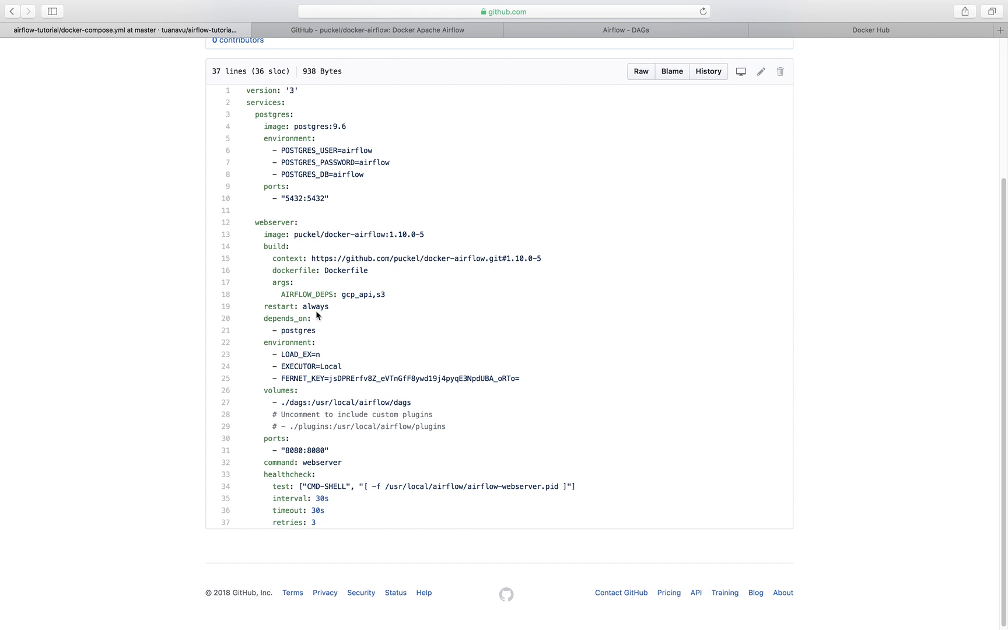
{"action": "left_click", "coordinate": [872, 29]}
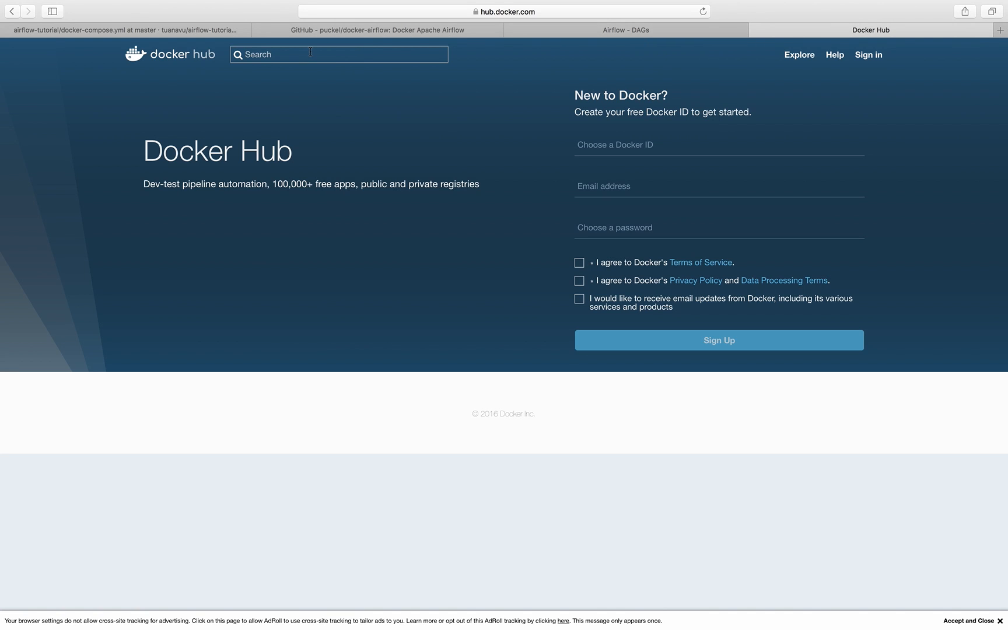
Search Docker Hub for postgres and look over the official postgres repository.
{"action": "type", "text": "p"}
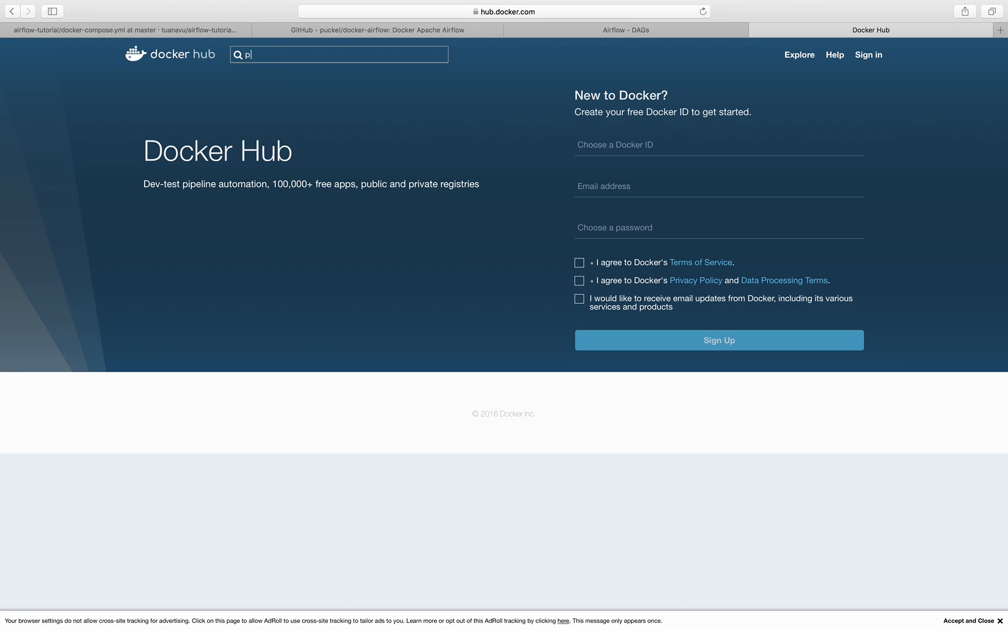
{"action": "type", "text": "ostgr"}
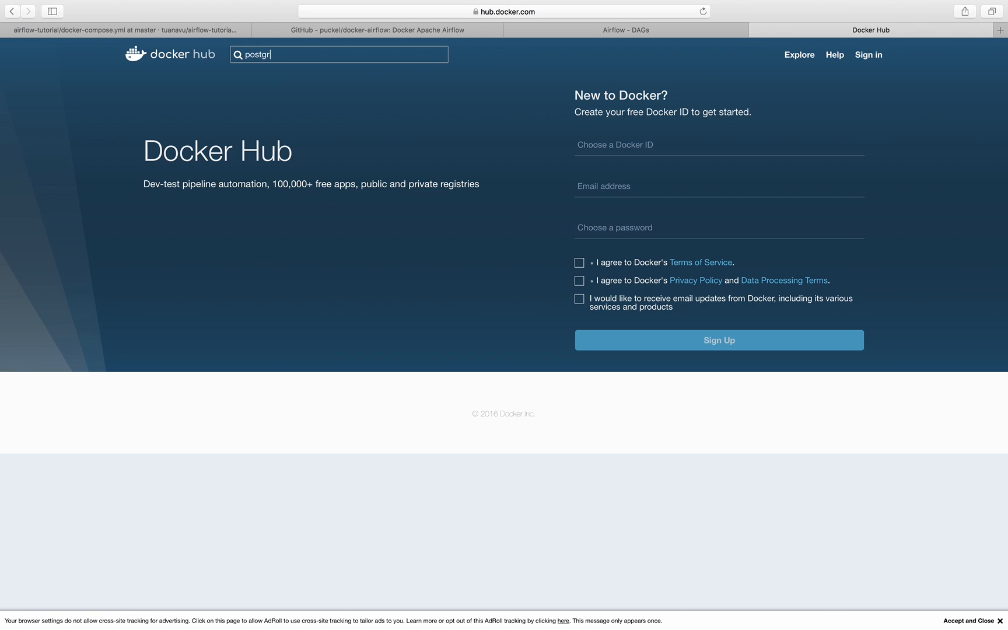
{"action": "type", "text": "e"}
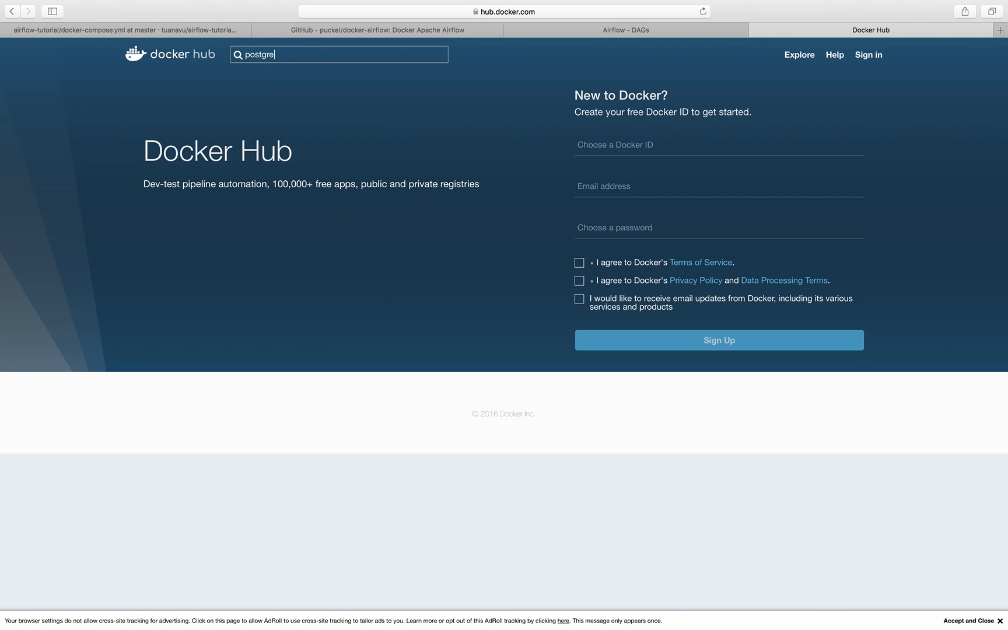
{"action": "key", "text": "Backspace"}
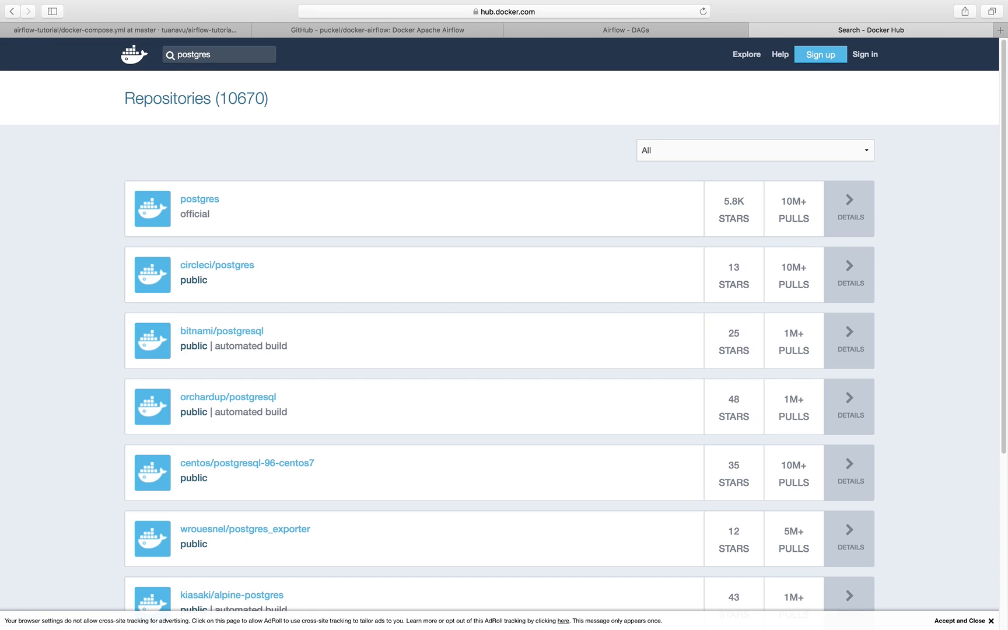
{"action": "left_click", "coordinate": [200, 198]}
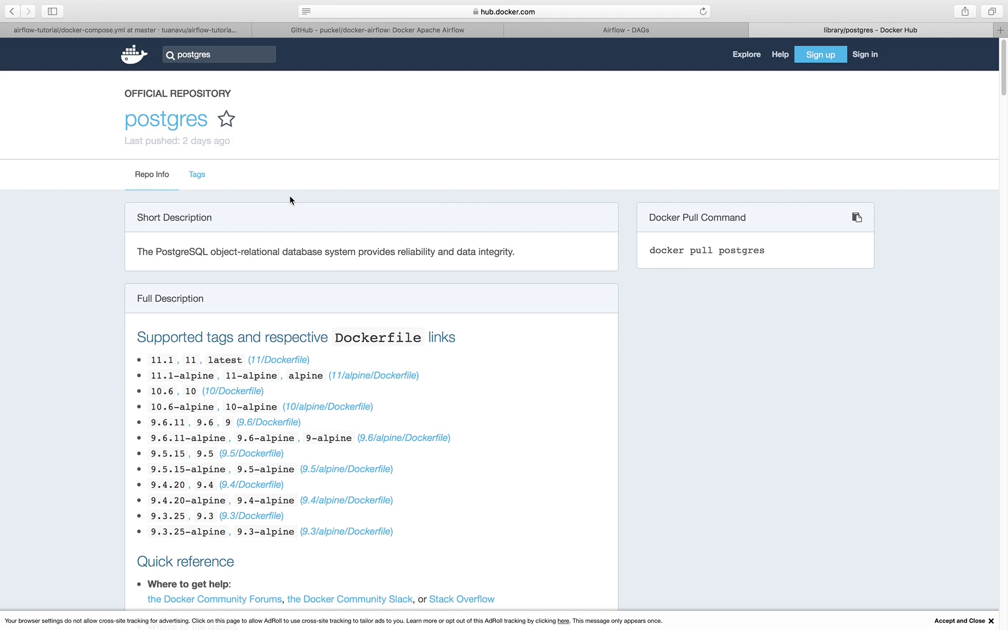
{"action": "scroll", "scroll_direction": "down", "scroll_amount": 3}
{"action": "type", "text": "airflow"}
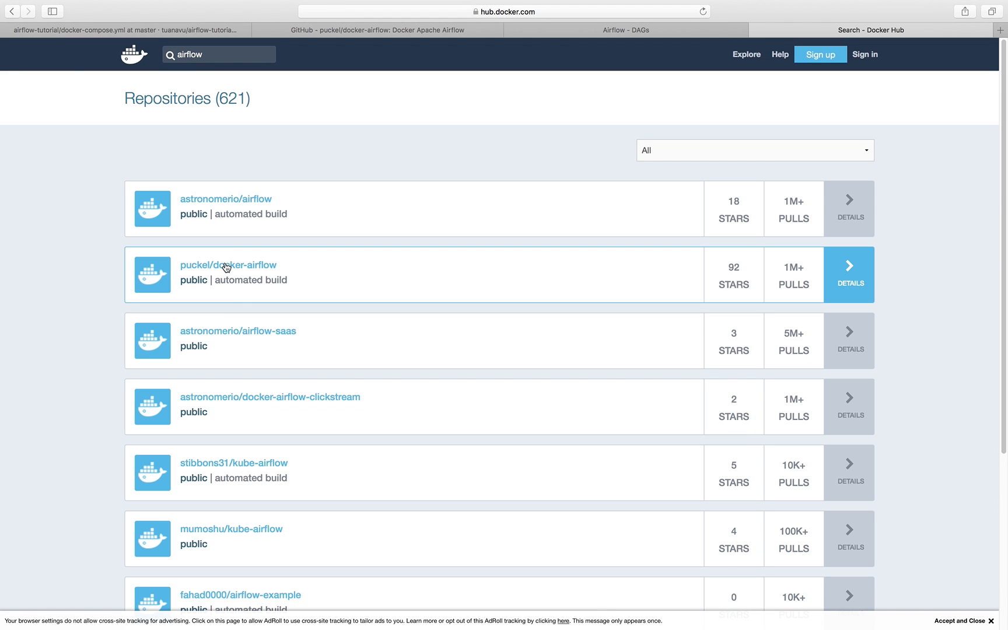
Review puckel/docker-airflow's Tags list, then search airflow again.
{"action": "left_click", "coordinate": [227, 265]}
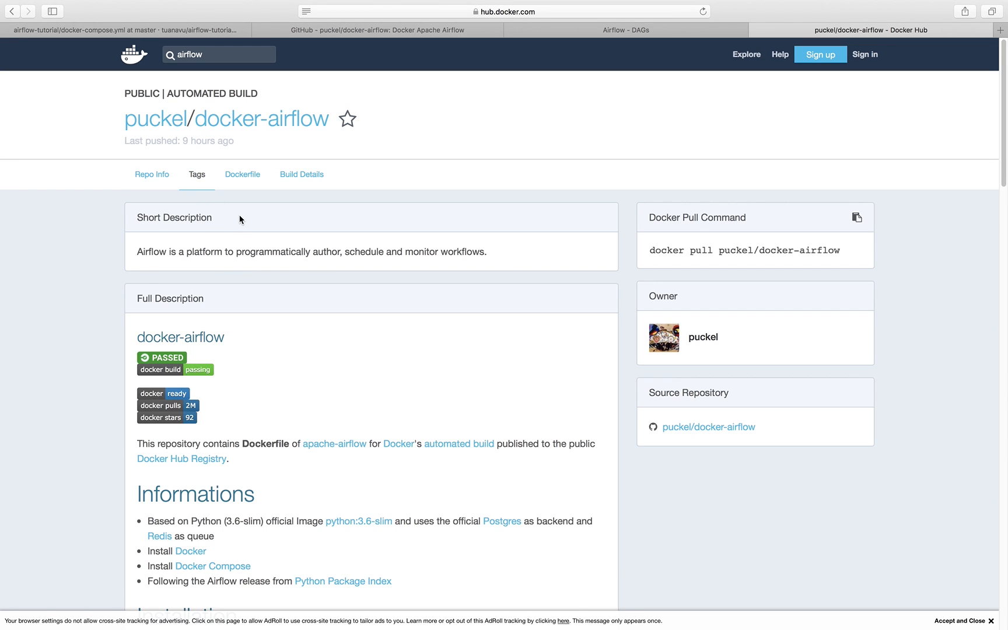
{"action": "left_click", "coordinate": [196, 174]}
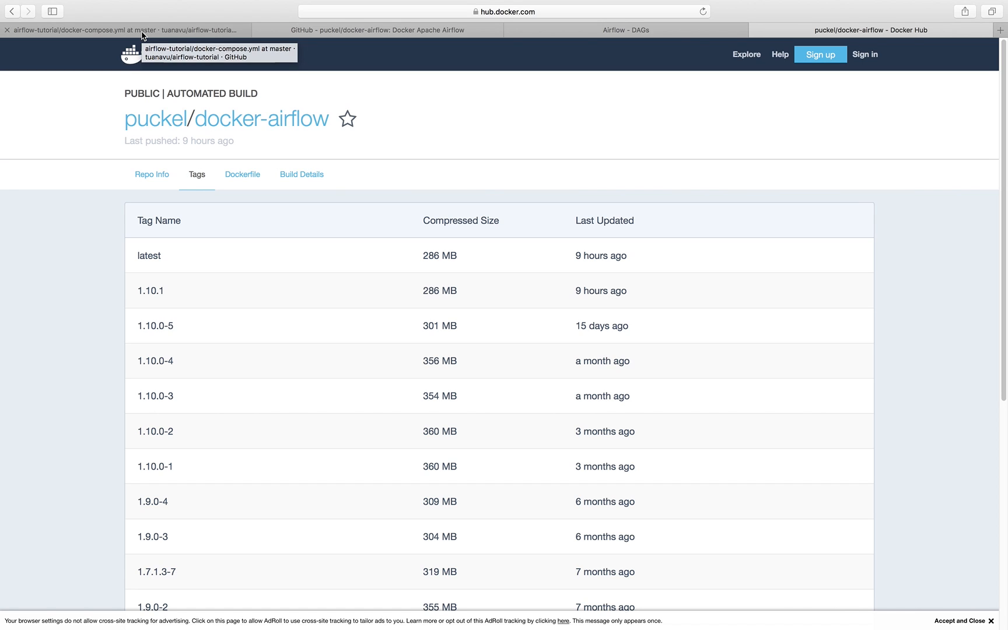
{"action": "type", "text": "airflow"}
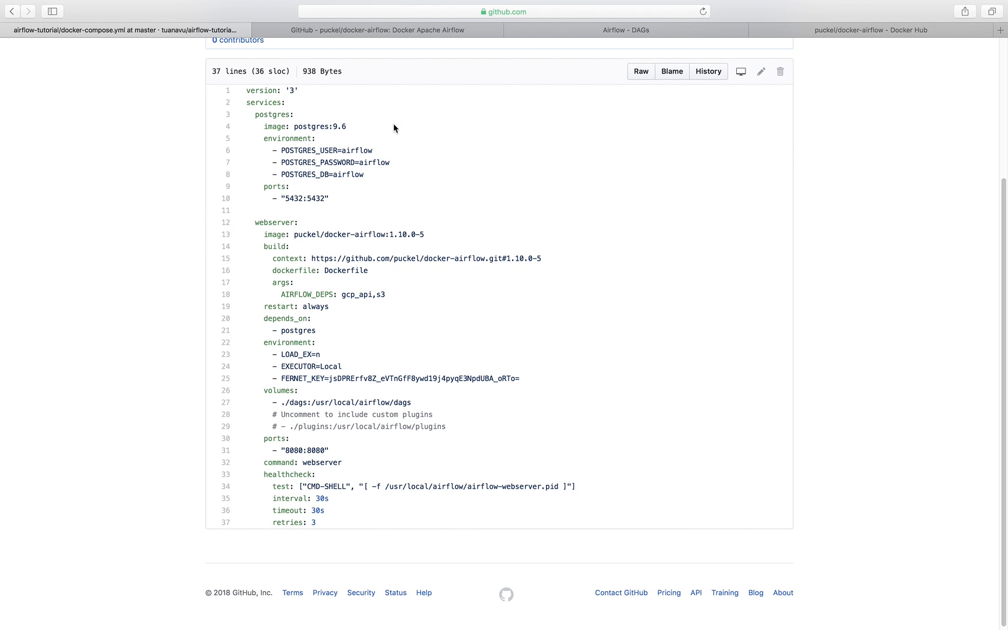
{"action": "mouse_move", "coordinate": [353, 318]}
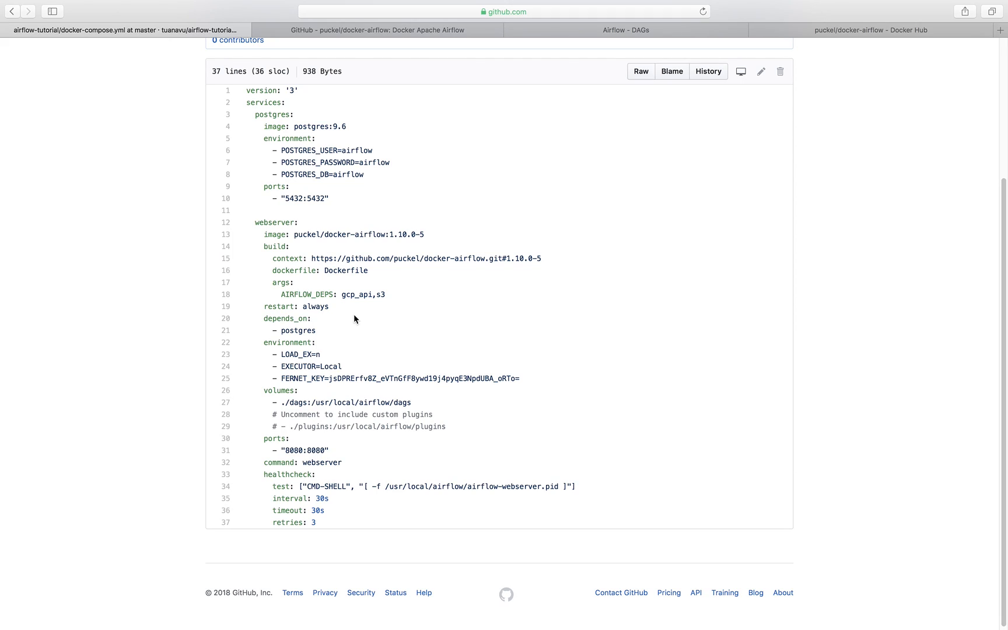
{"action": "mouse_move", "coordinate": [754, 270]}
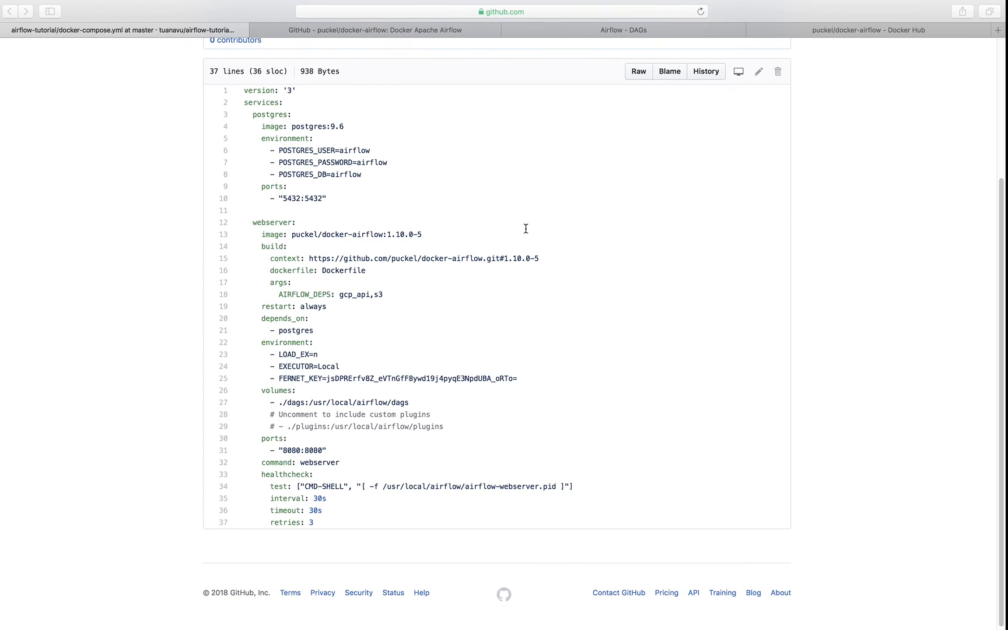
{"action": "scroll", "scroll_direction": "up", "scroll_amount": 3}
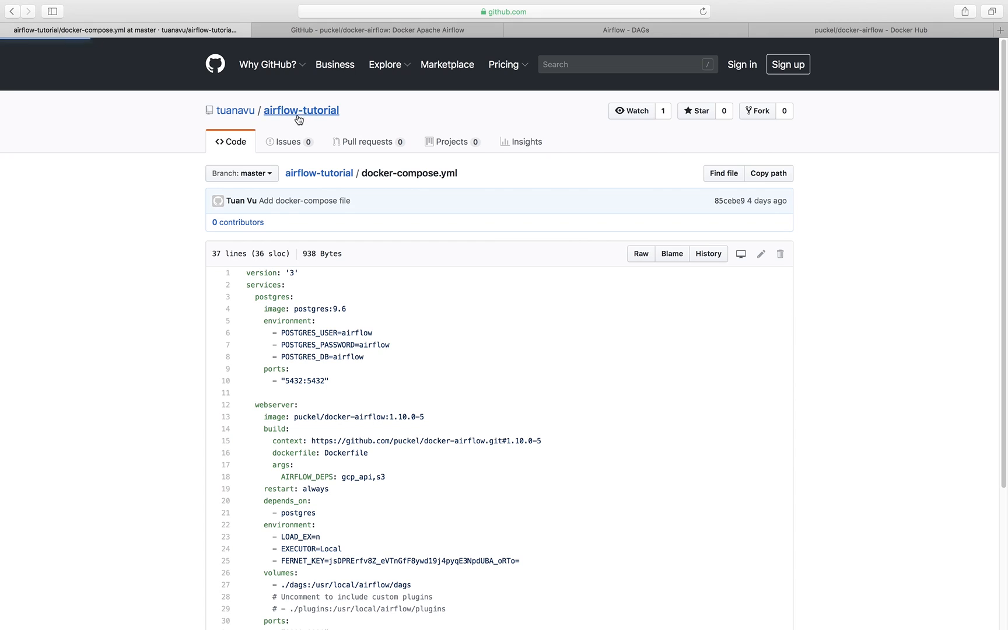
Go to the airflow-tutorial README and highlight the install-the-prerequisites step under Getting Started.
{"action": "left_click", "coordinate": [300, 110]}
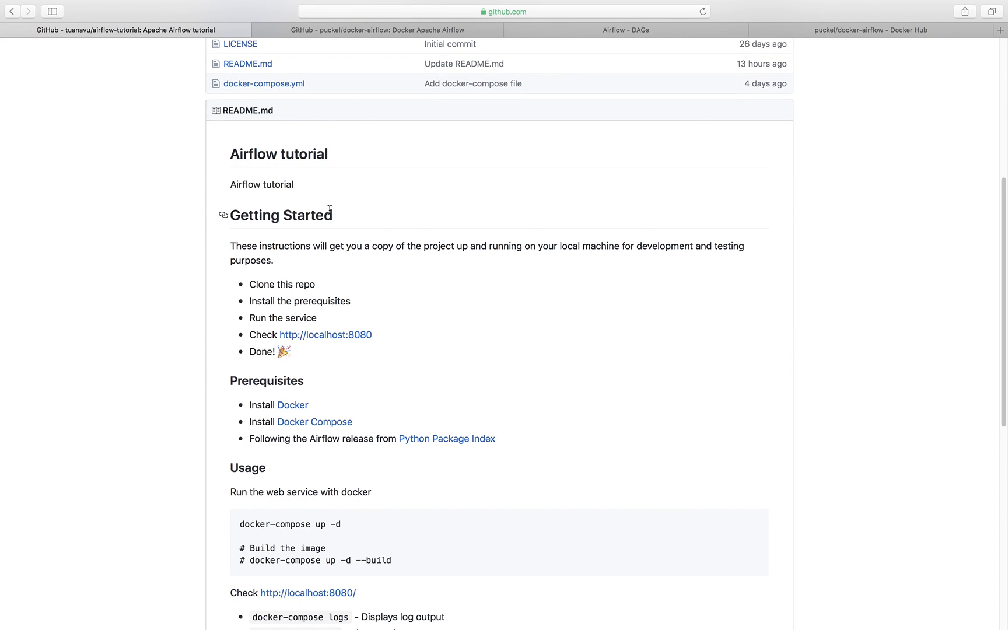
{"action": "scroll", "scroll_direction": "down", "scroll_amount": 3}
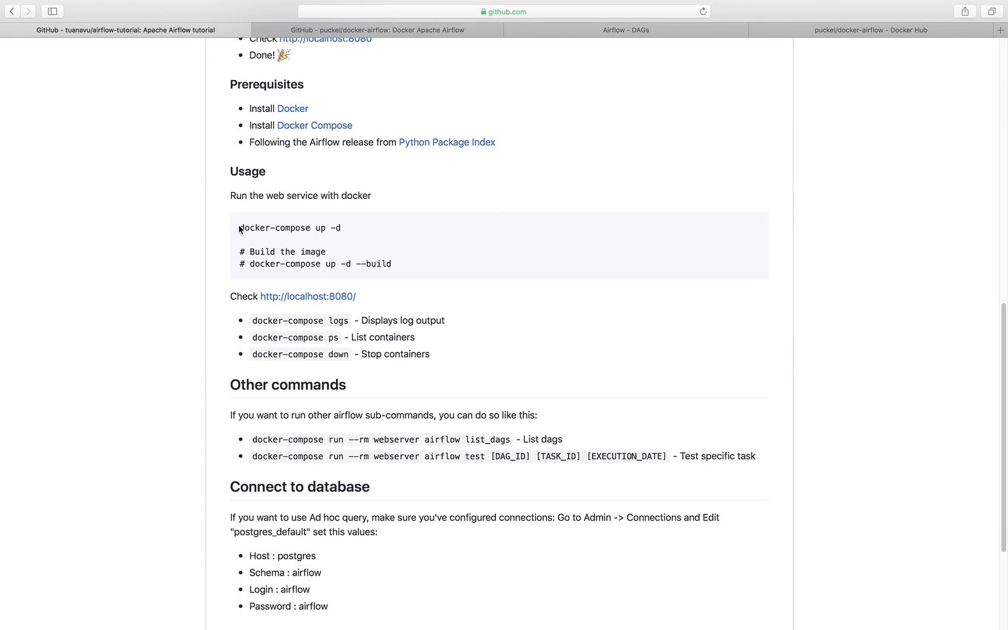
{"action": "double_click", "coordinate": [289, 228]}
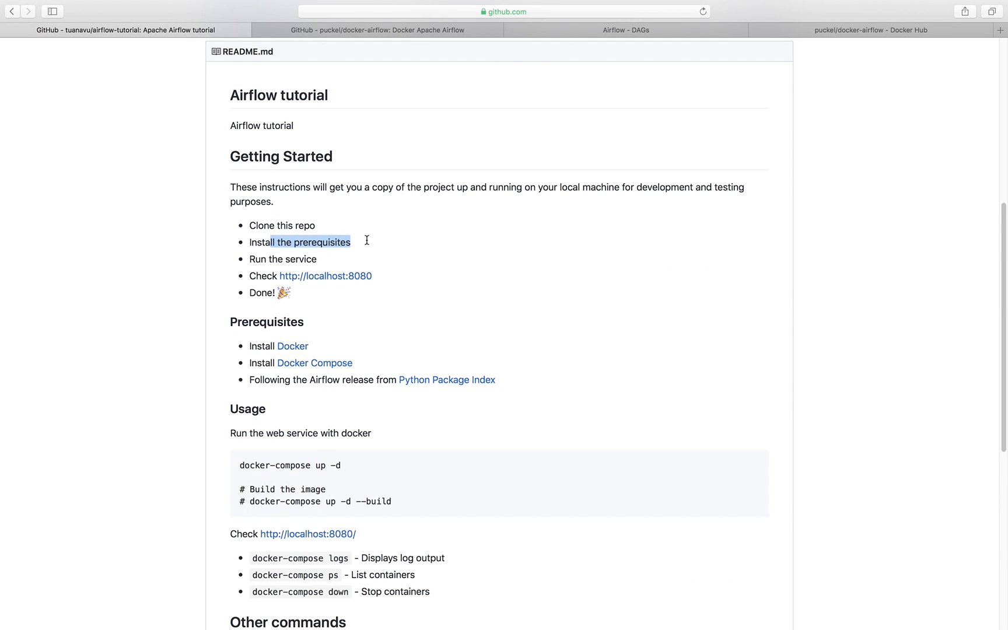
{"action": "mouse_move", "coordinate": [314, 363]}
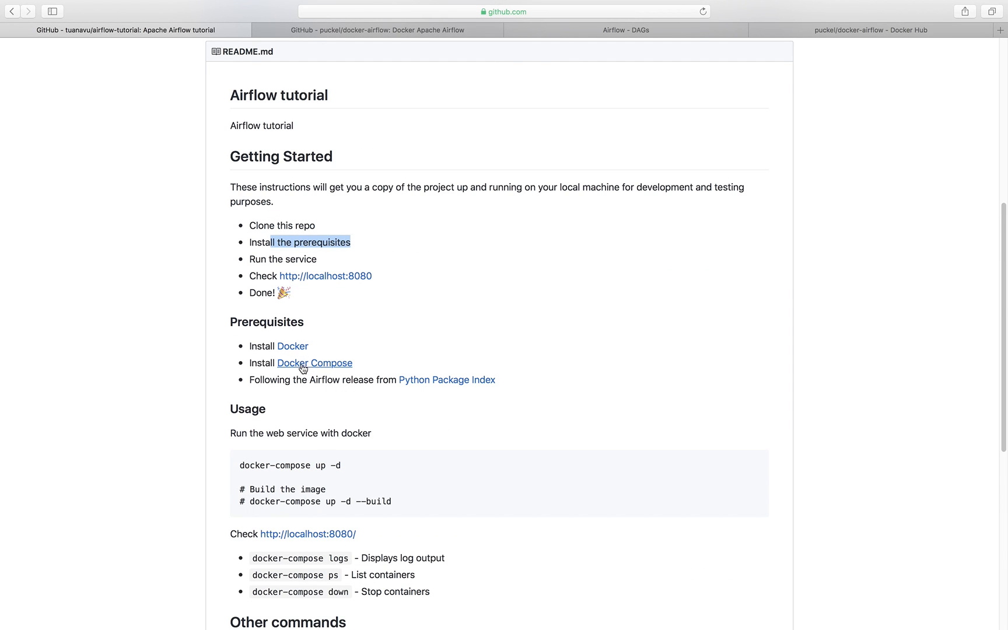
{"action": "scroll", "scroll_direction": "down", "scroll_amount": 3}
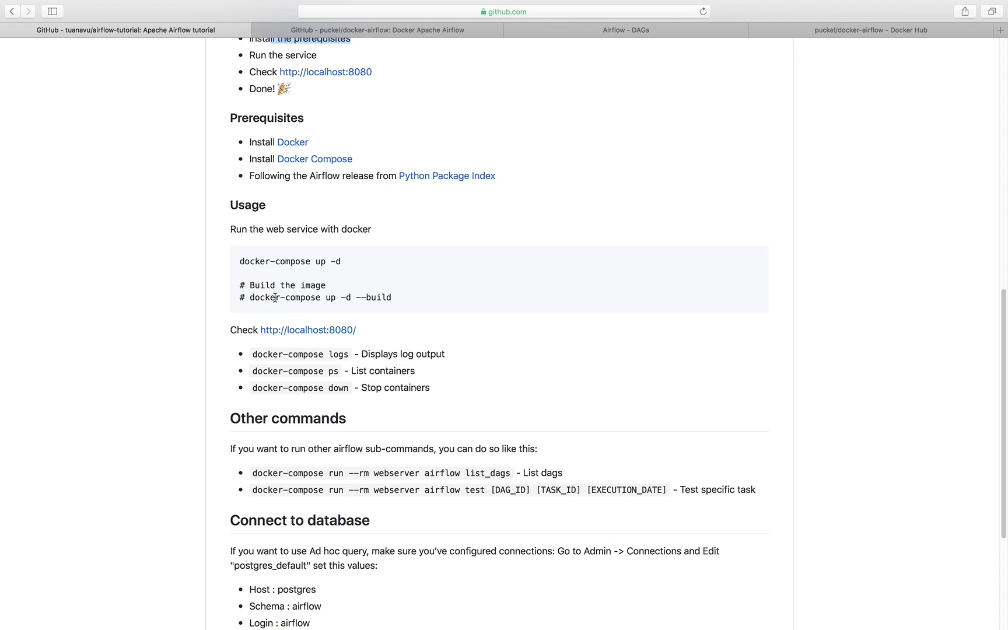
{"action": "mouse_move", "coordinate": [584, 220]}
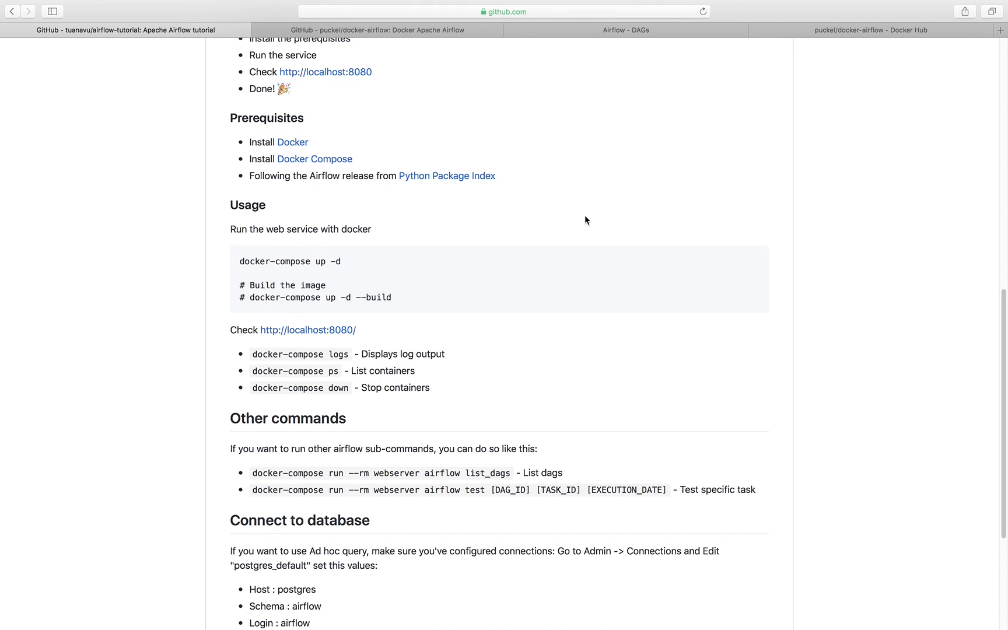
{"action": "mouse_move", "coordinate": [603, 197]}
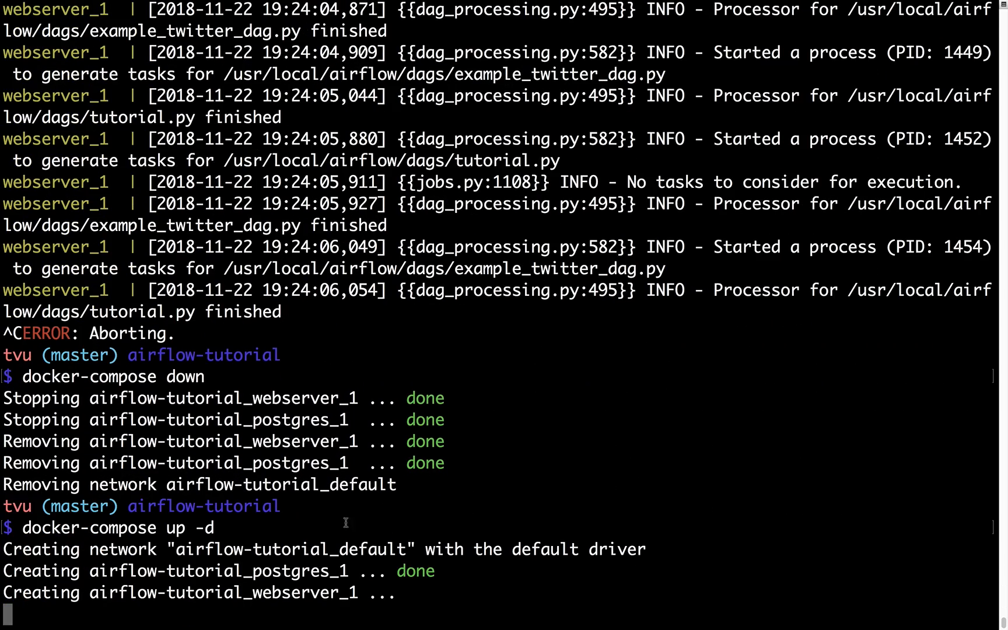
Run docker container ls to list the running webserver and postgres containers.
{"action": "scroll", "scroll_direction": "down", "scroll_amount": 3}
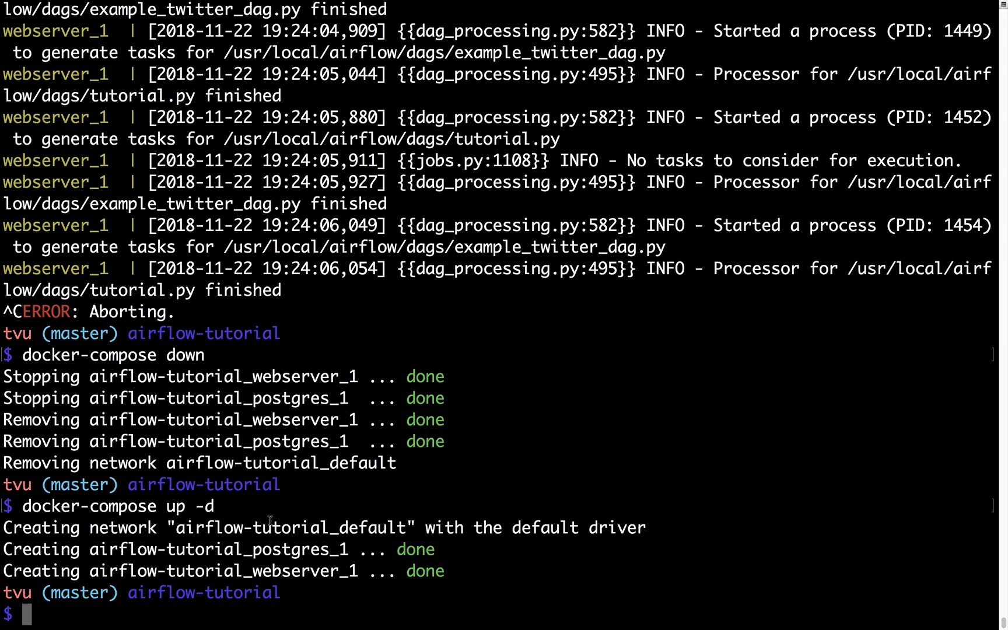
{"action": "type", "text": "docker con"}
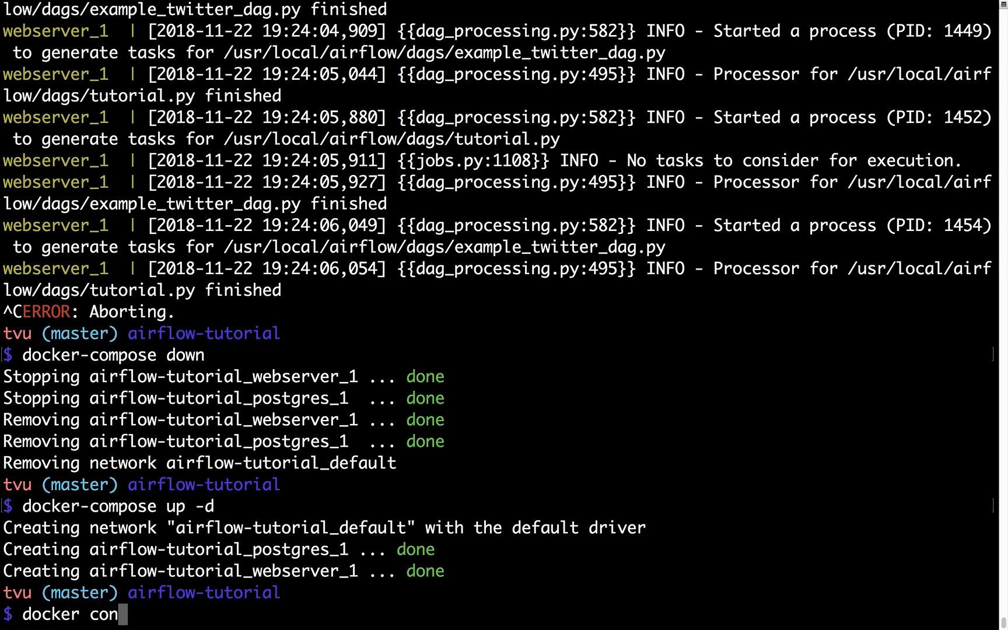
{"action": "type", "text": "tainer ls"}
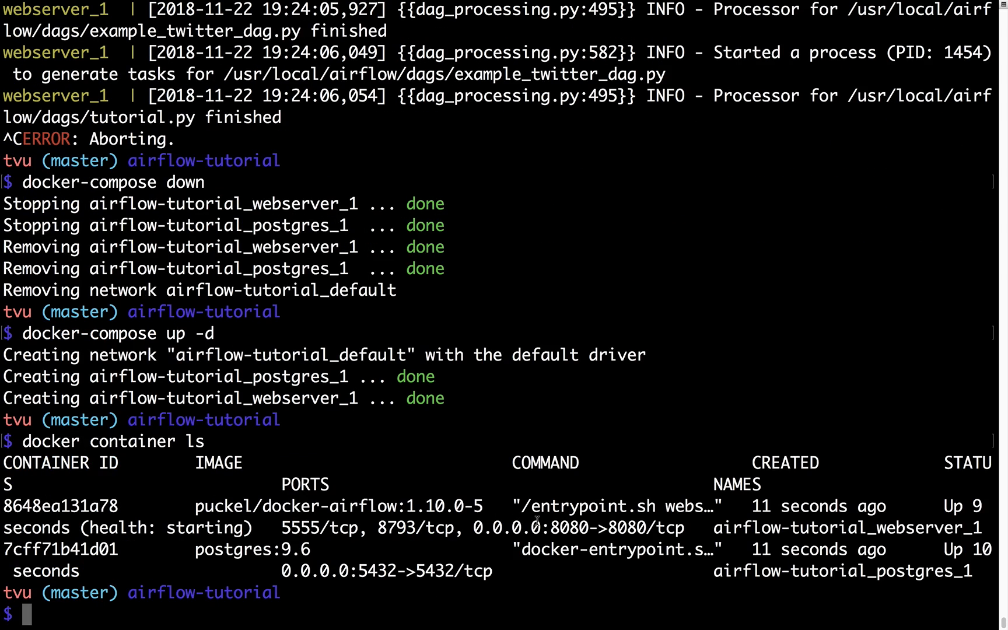
{"action": "double_click", "coordinate": [907, 528]}
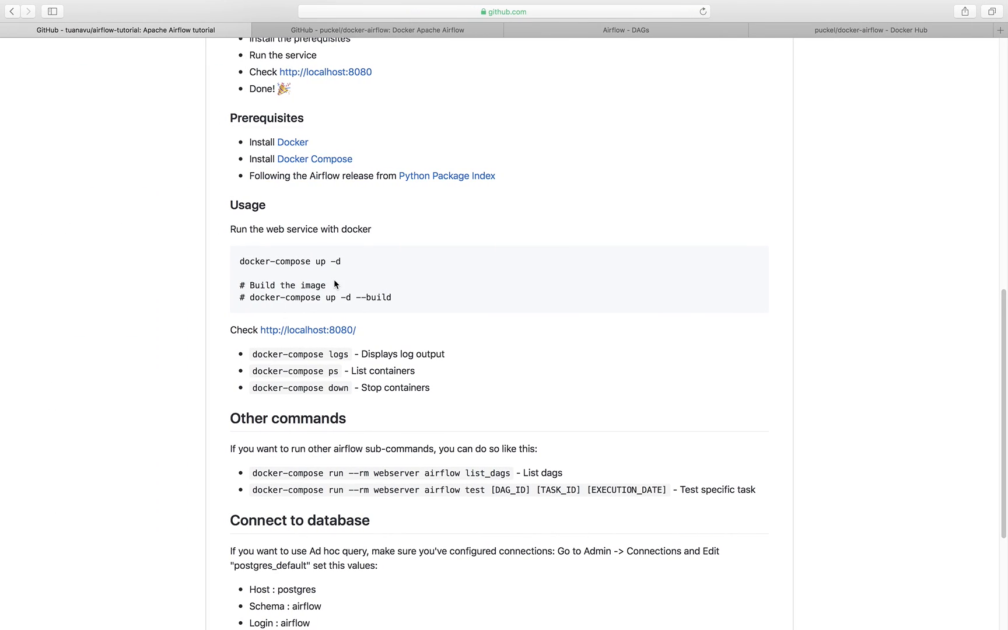
View the Airflow DAGs page at localhost:8080 showing example_twitter_dag off and tutorial on.
{"action": "left_click", "coordinate": [377, 29]}
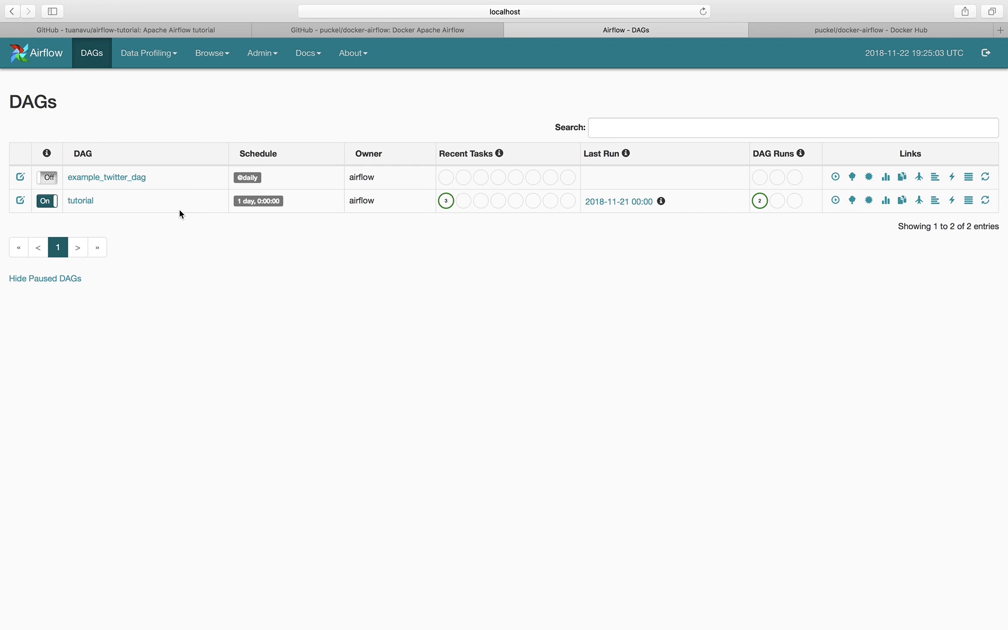
{"action": "mouse_move", "coordinate": [137, 116]}
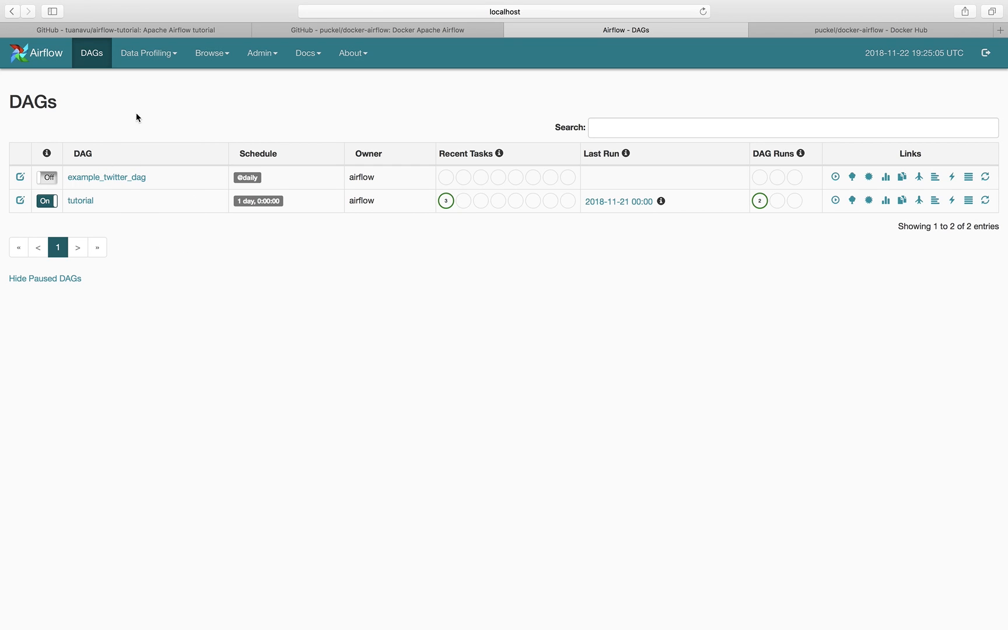
{"action": "mouse_move", "coordinate": [393, 113]}
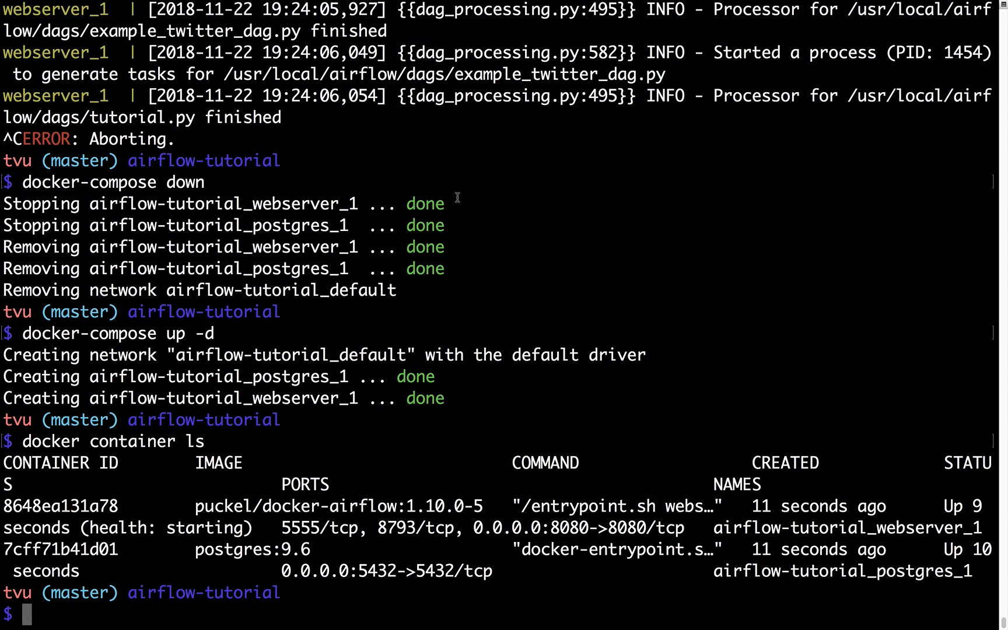
View the docker-compose logs, then run docker-compose down to remove both containers and the network.
{"action": "type", "text": "docker"}
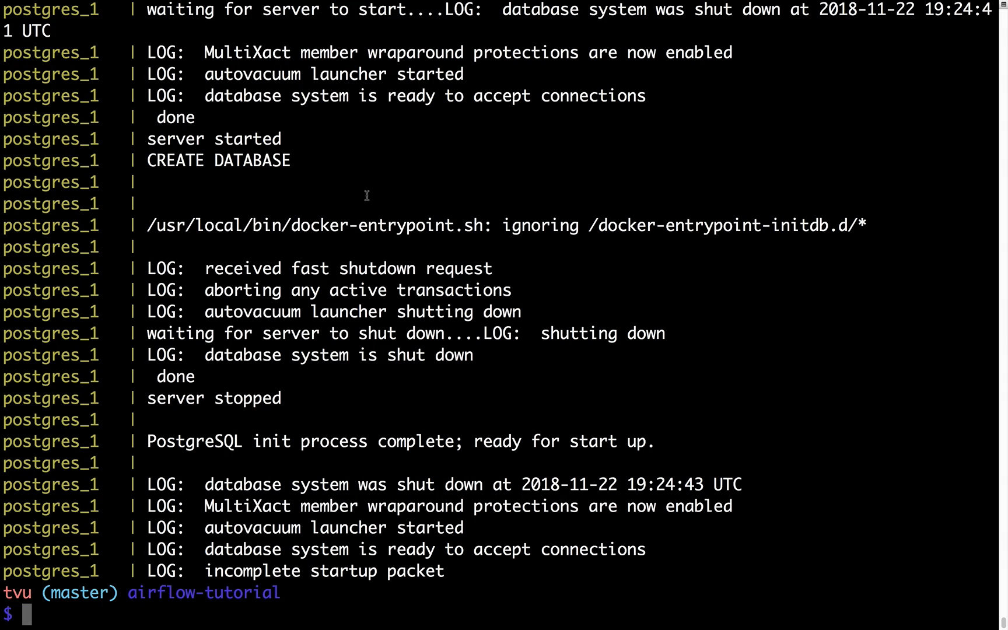
{"action": "type", "text": "dock"}
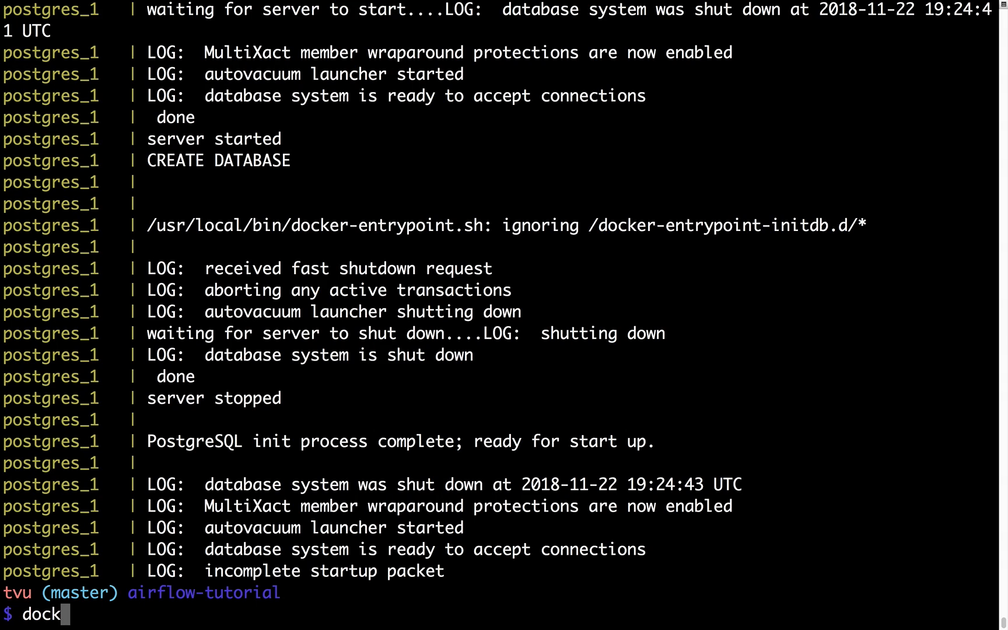
{"action": "type", "text": "er-compose down"}
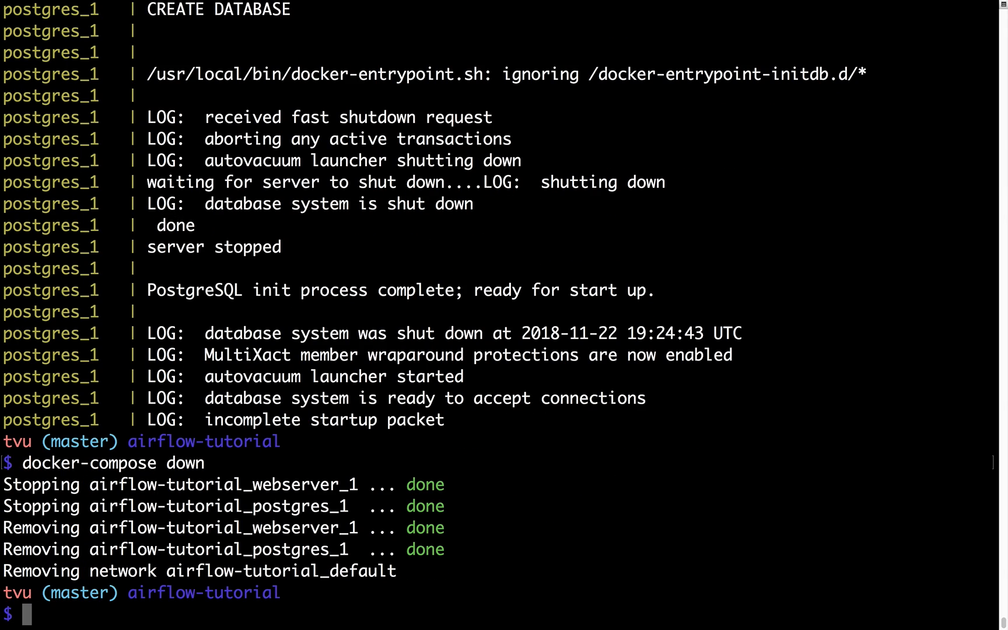
{"action": "mouse_move", "coordinate": [556, 622]}
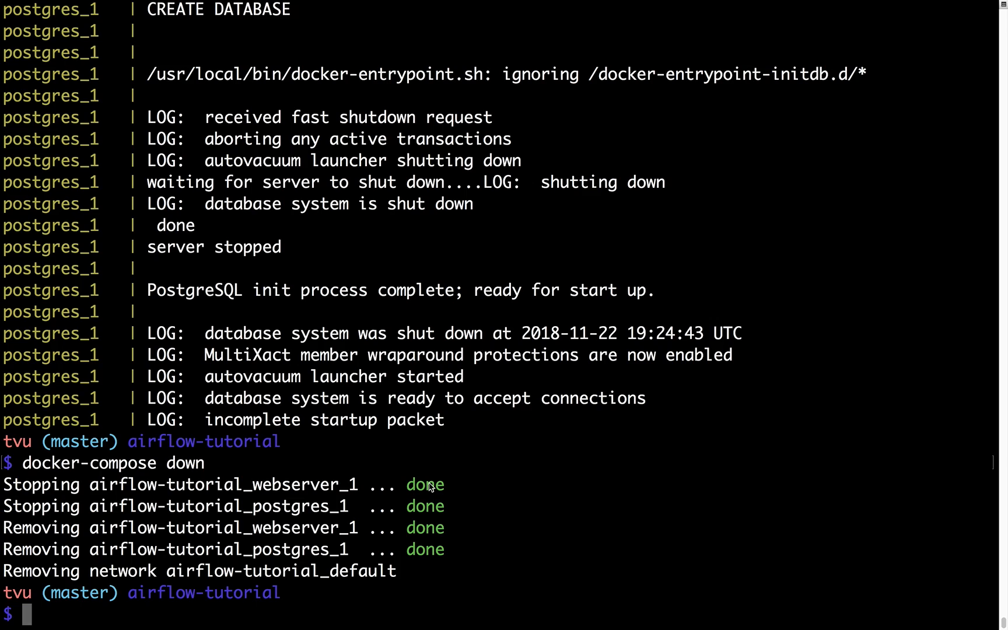
{"action": "mouse_move", "coordinate": [401, 487]}
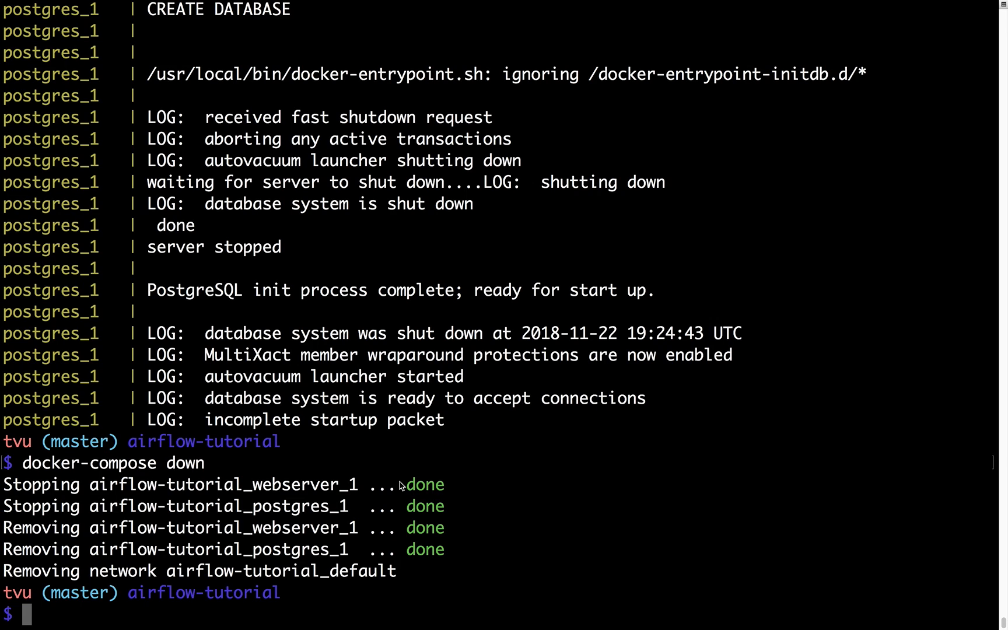